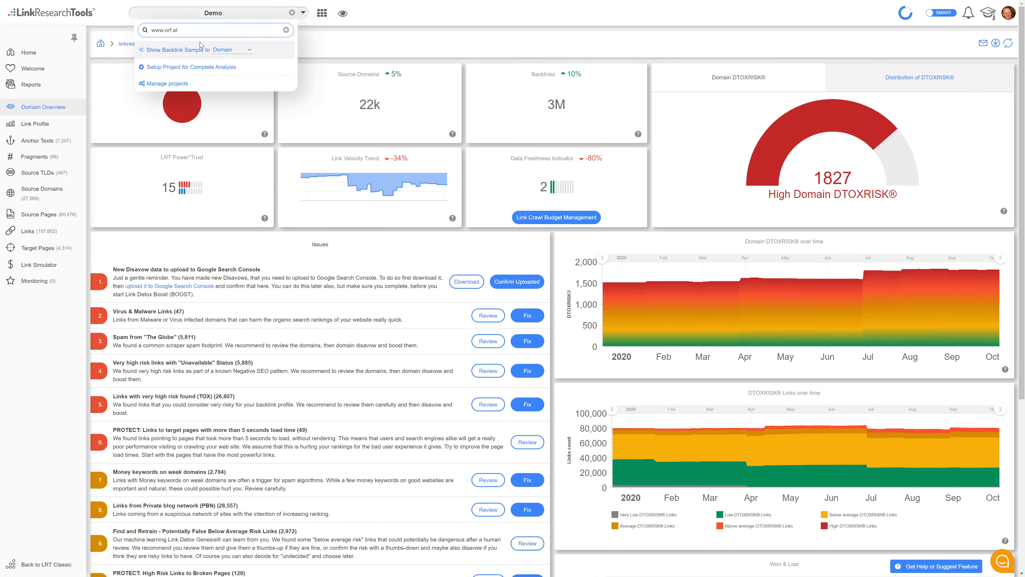
{"action": "left_click", "coordinate": [285, 29]}
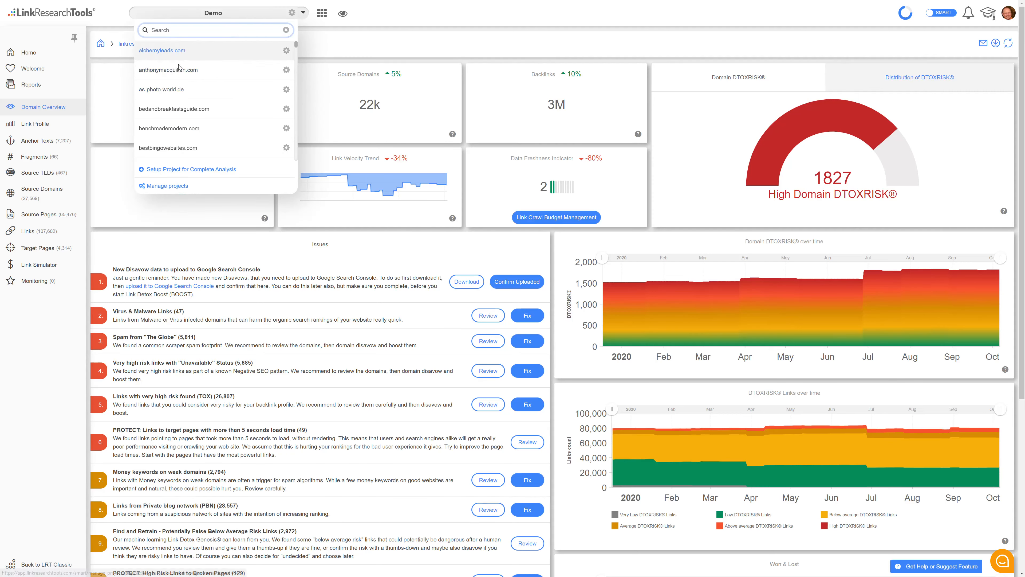
{"action": "mouse_move", "coordinate": [174, 172]}
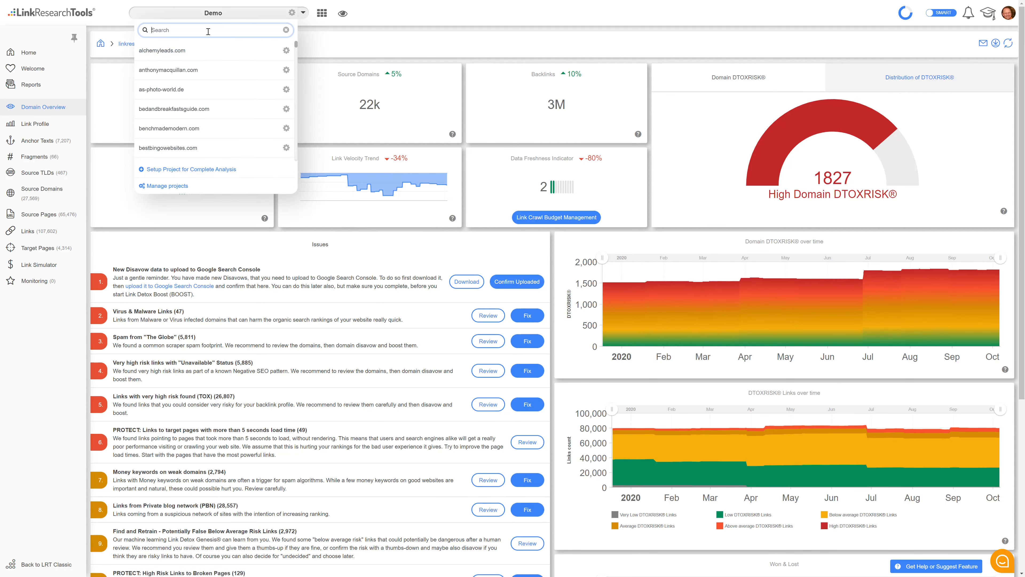
{"action": "type", "text": "www.orf.at"}
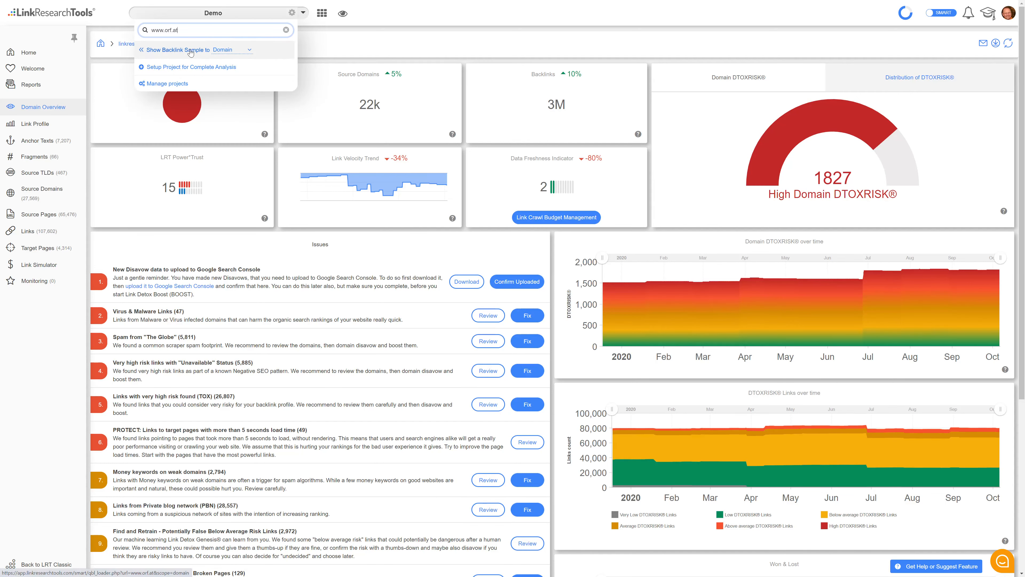
{"action": "mouse_move", "coordinate": [275, 59]}
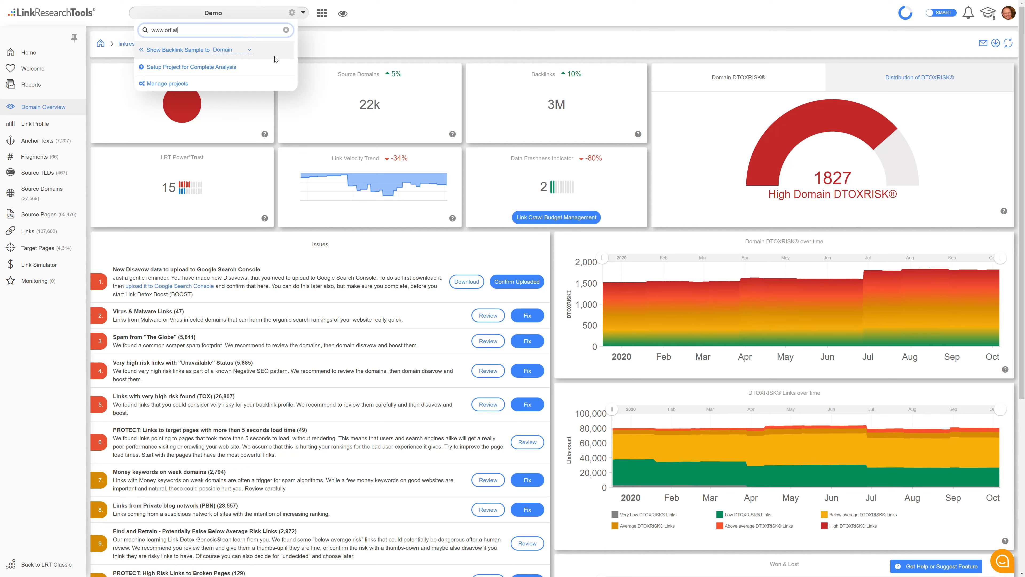
{"action": "left_click", "coordinate": [285, 30]}
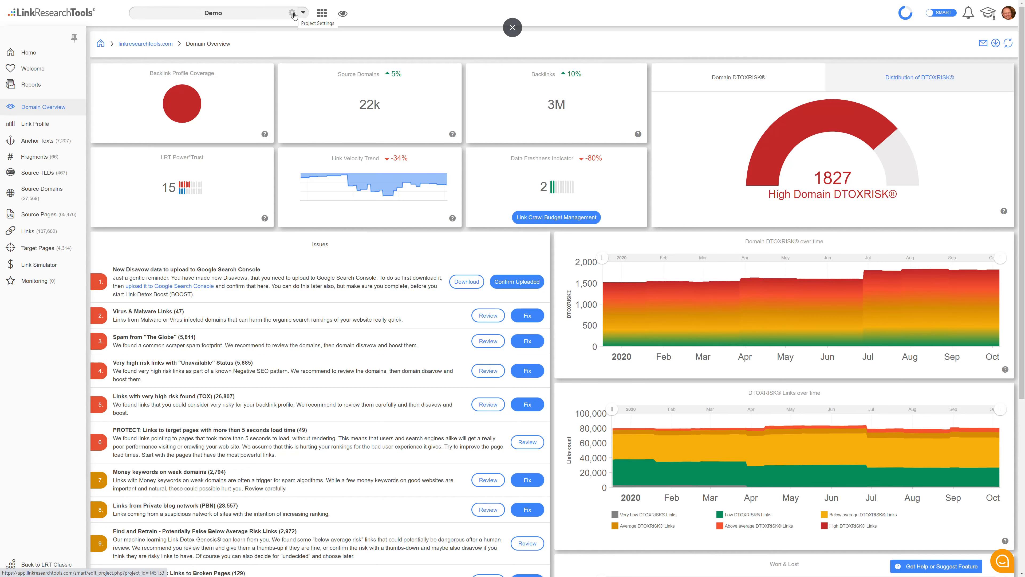
{"action": "left_click", "coordinate": [321, 13]}
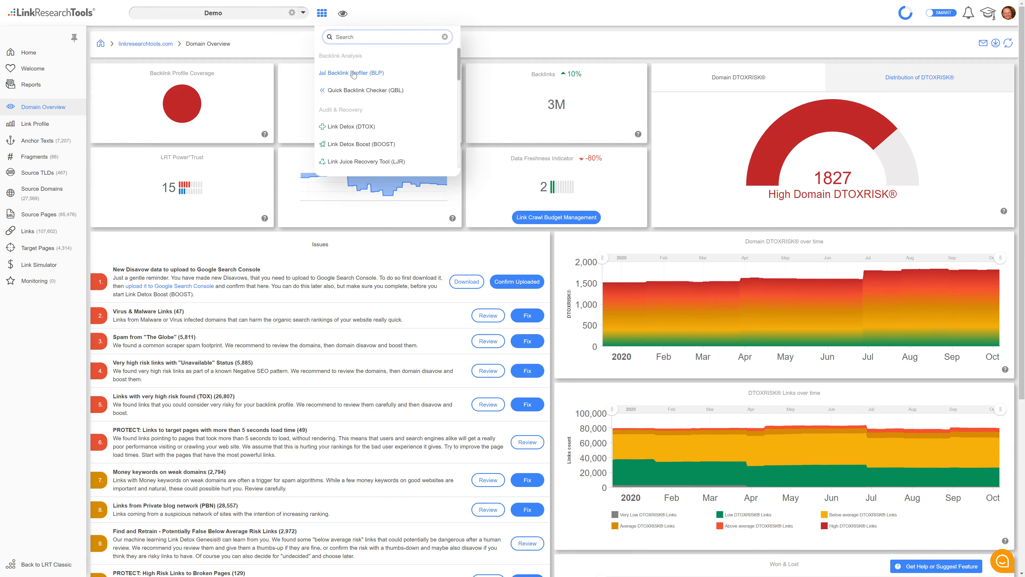
{"action": "scroll", "scroll_direction": "down", "scroll_amount": 3}
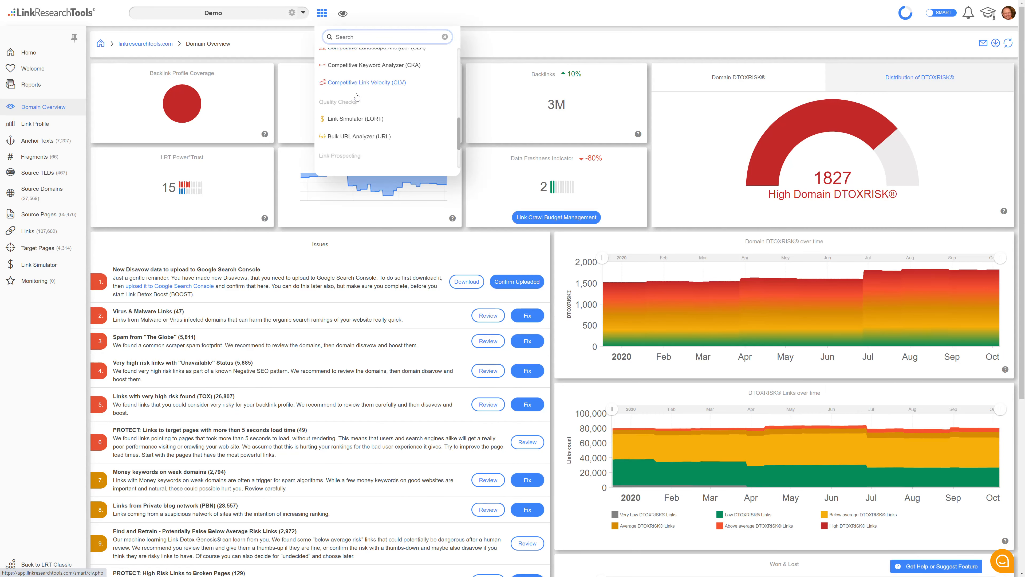
{"action": "scroll", "scroll_direction": "up", "scroll_amount": 3}
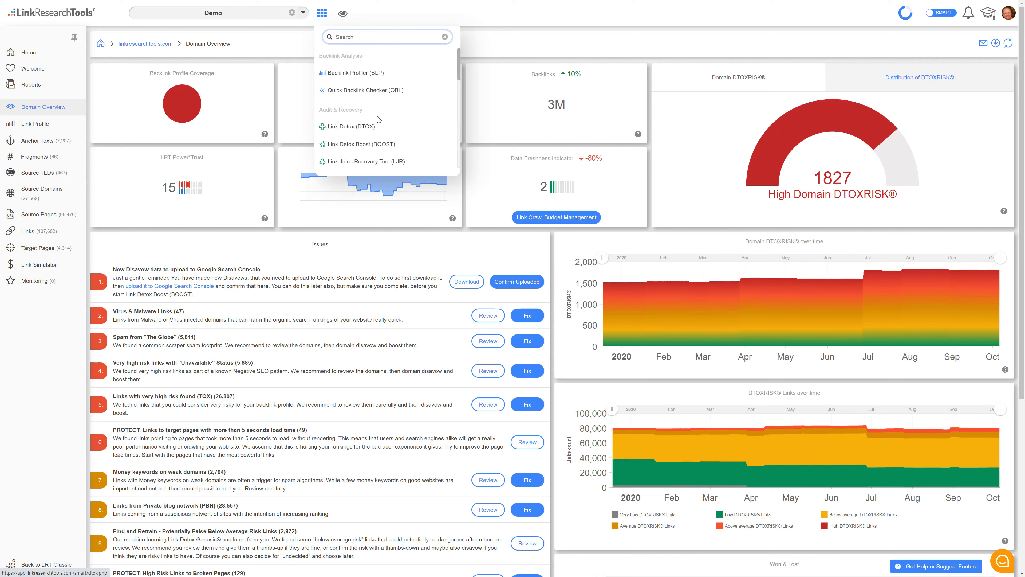
{"action": "scroll", "scroll_direction": "down", "scroll_amount": 3}
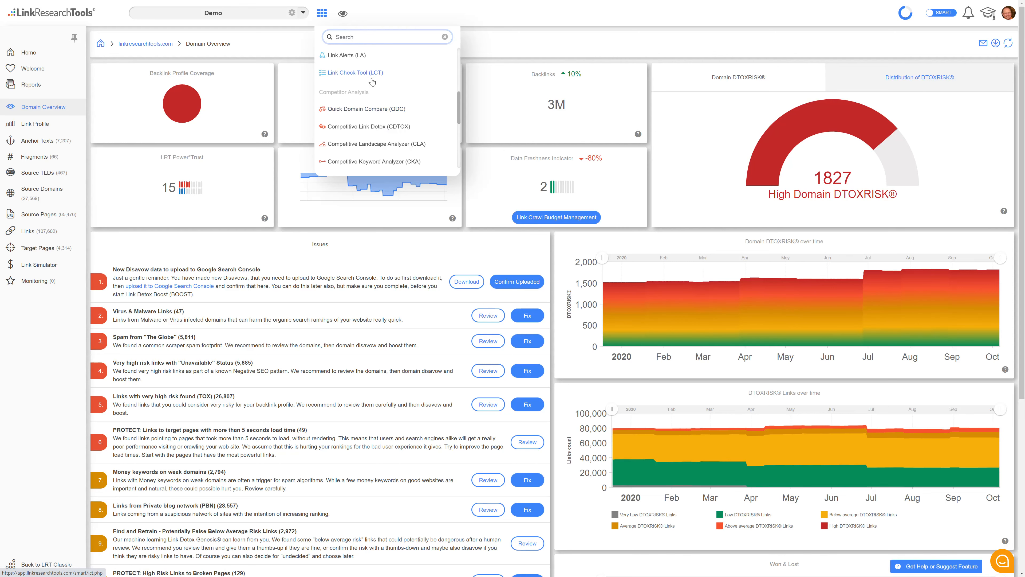
{"action": "mouse_move", "coordinate": [352, 72]}
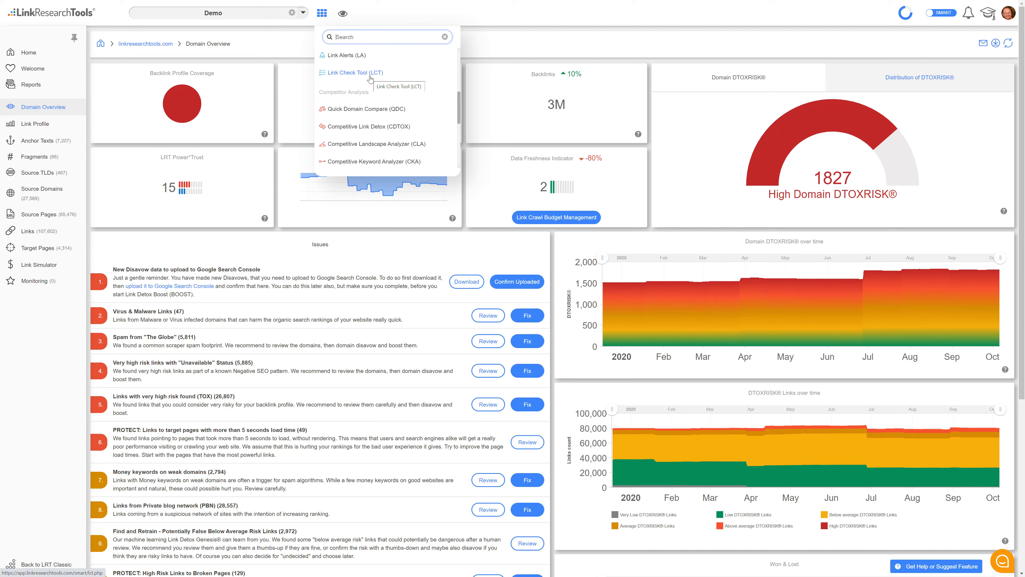
{"action": "left_click", "coordinate": [341, 13]}
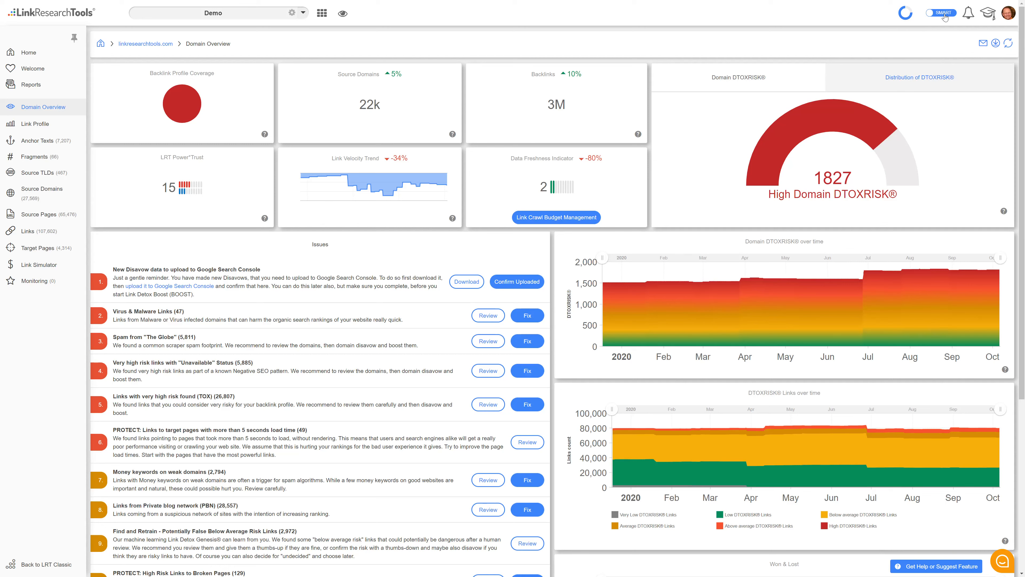
{"action": "mouse_move", "coordinate": [939, 18]}
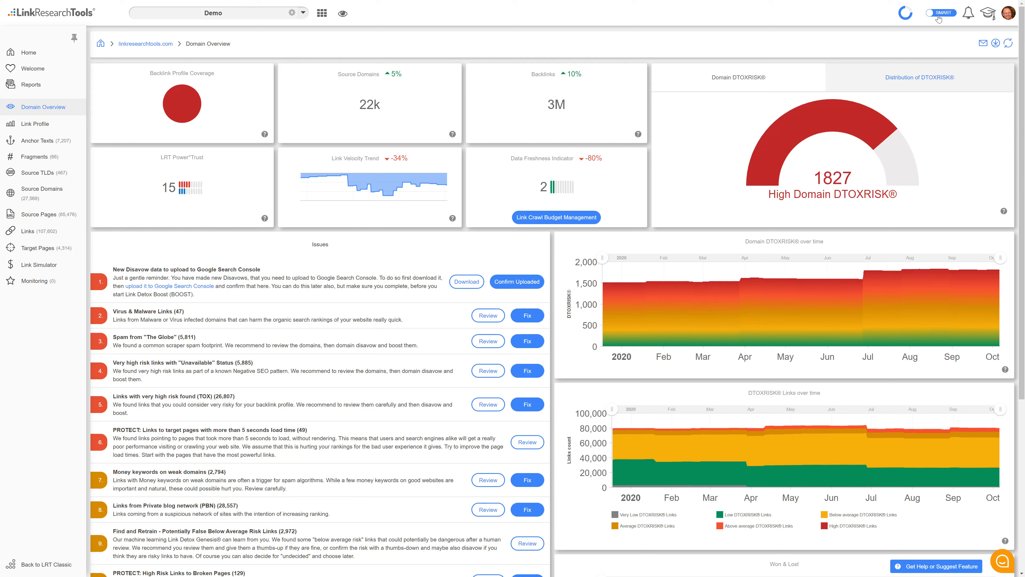
{"action": "left_click", "coordinate": [970, 12]}
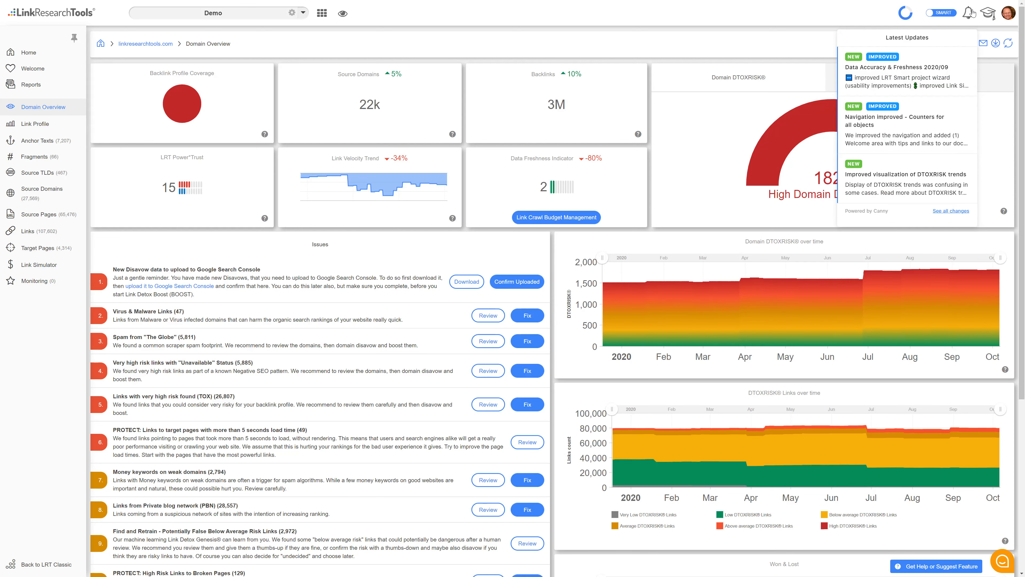
{"action": "left_click", "coordinate": [989, 12]}
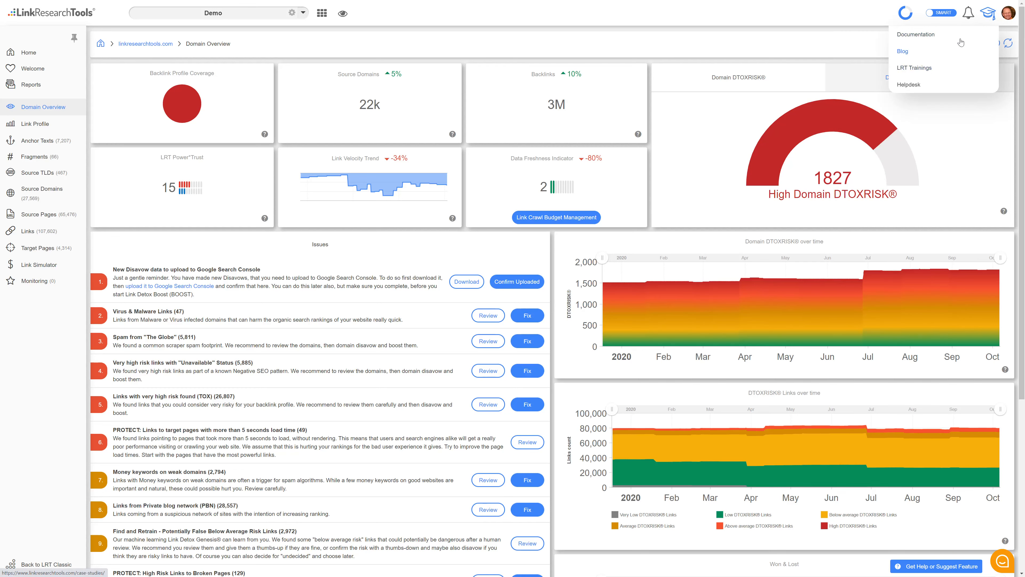
{"action": "left_click", "coordinate": [1008, 12]}
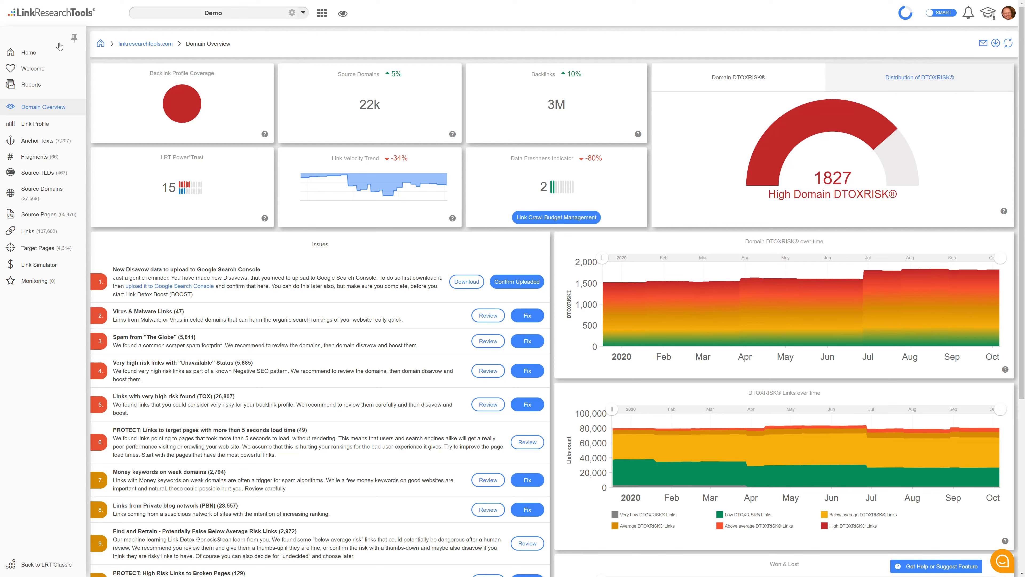
{"action": "mouse_move", "coordinate": [29, 52]}
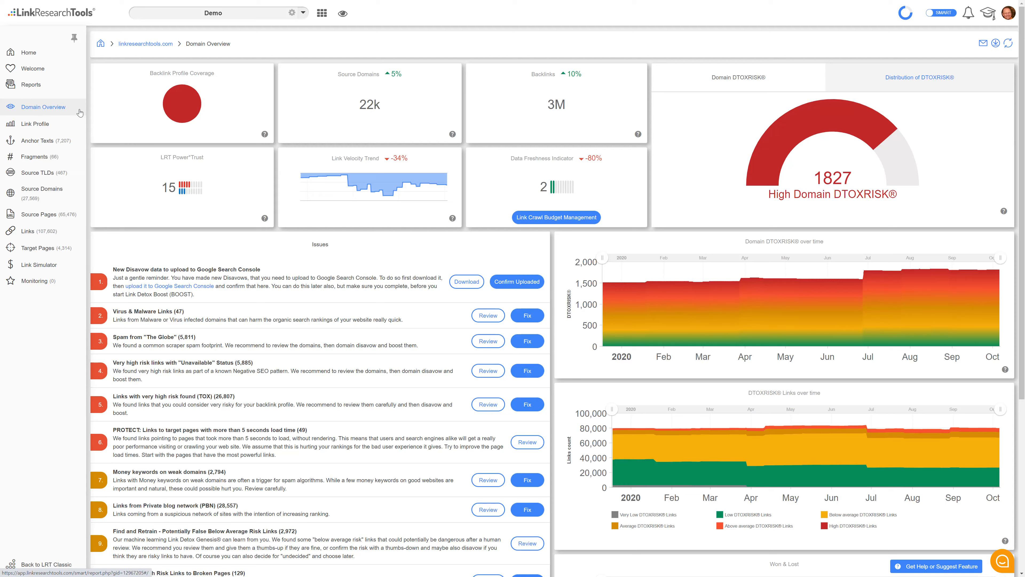
{"action": "mouse_move", "coordinate": [725, 190]}
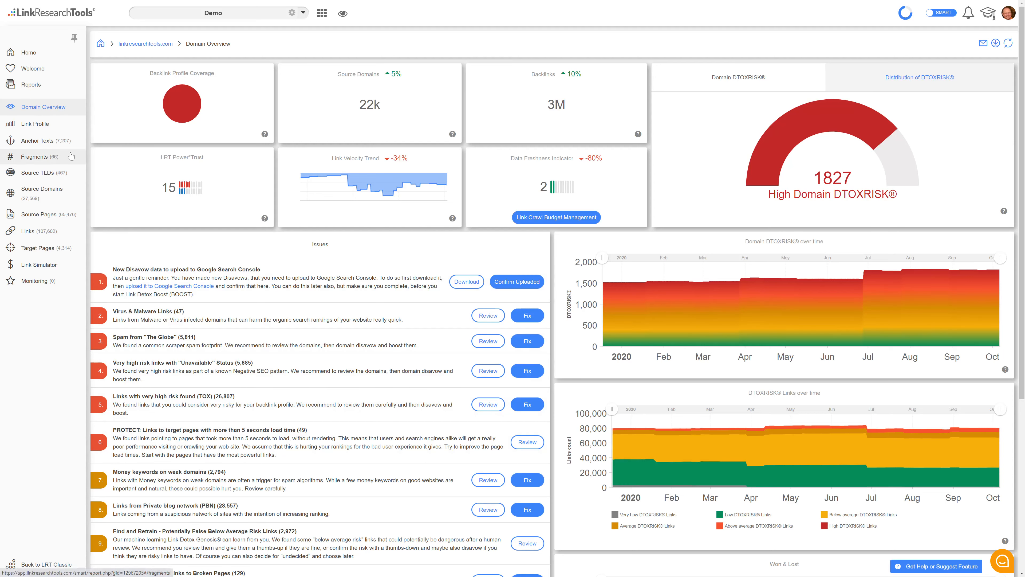
View the Link Profile distribution by Root LVT, Power*Trust, Indexability, Theme, Keyword, Link Scope, then DTOXRISK
{"action": "left_click", "coordinate": [35, 123]}
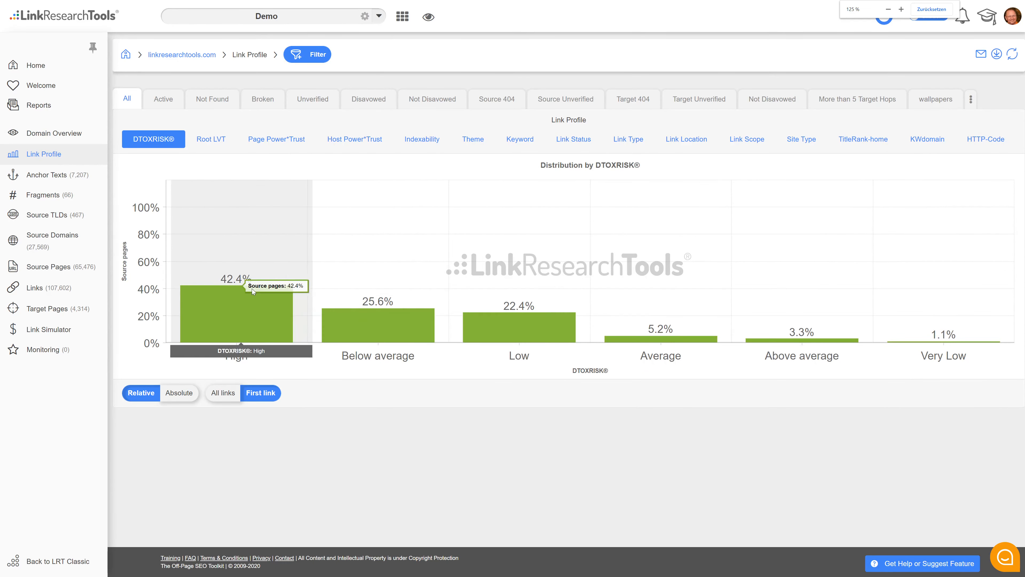
{"action": "left_click", "coordinate": [210, 138]}
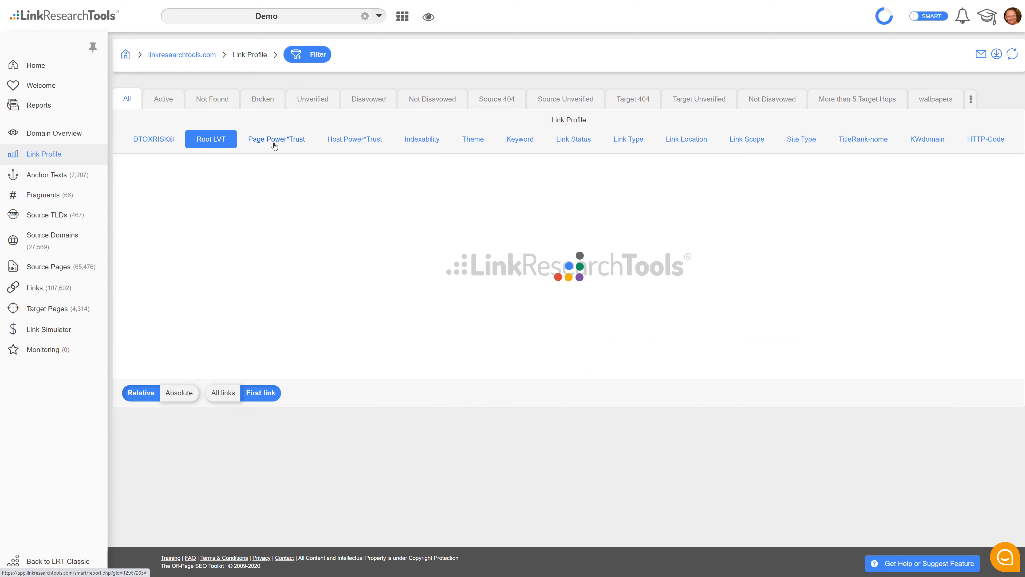
{"action": "left_click", "coordinate": [354, 139]}
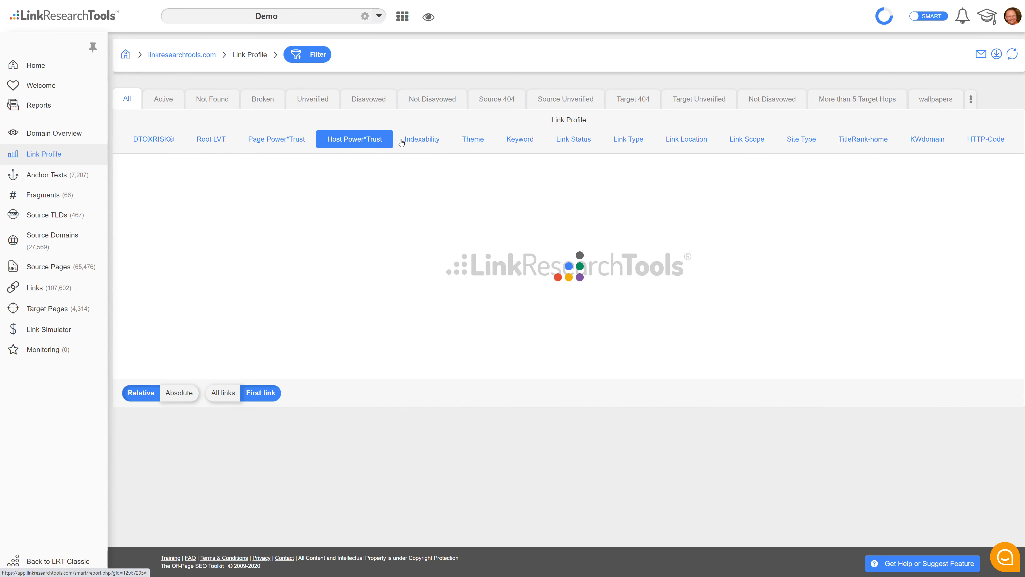
{"action": "left_click", "coordinate": [422, 139]}
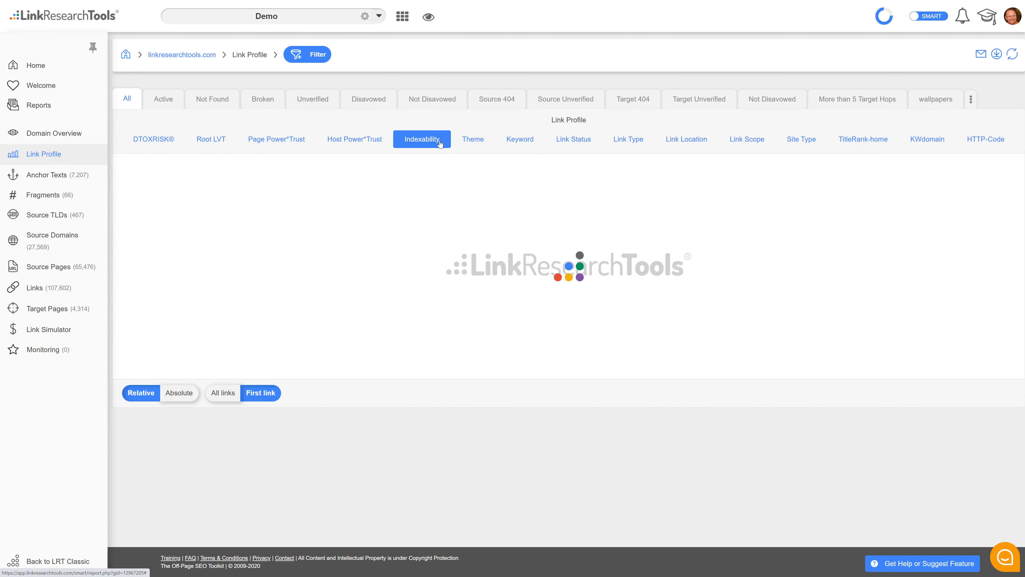
{"action": "left_click", "coordinate": [473, 138]}
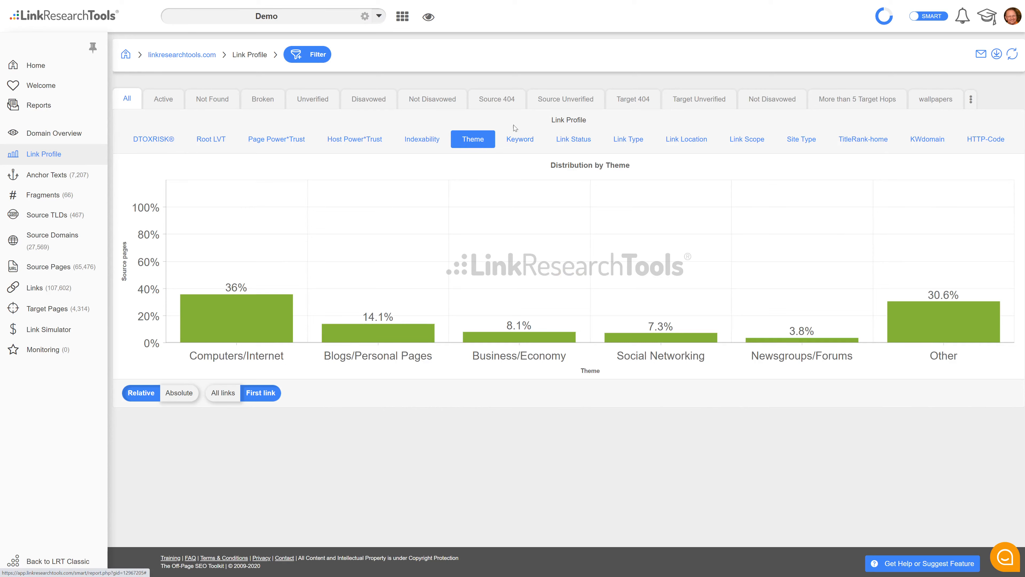
{"action": "left_click", "coordinate": [519, 139]}
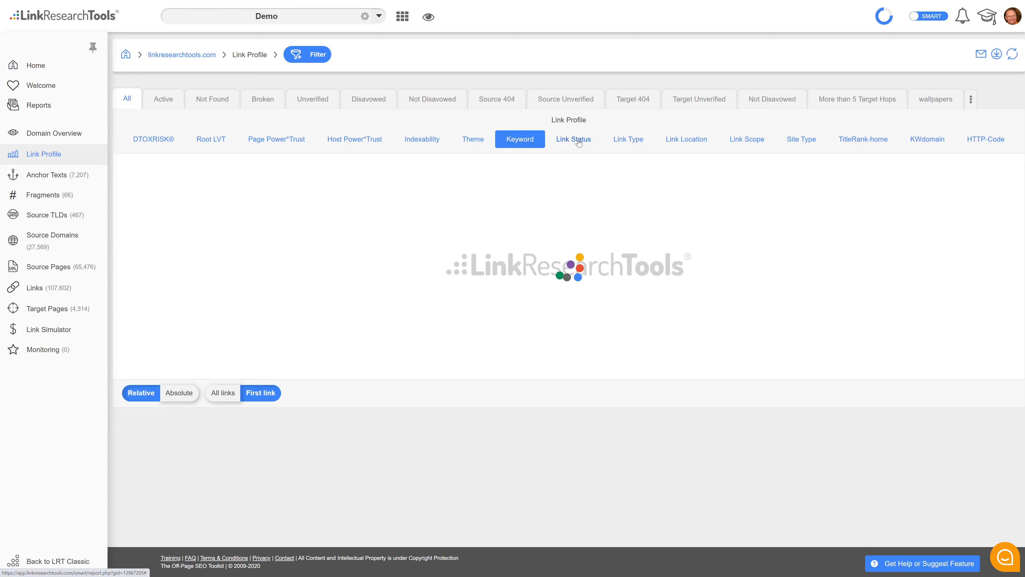
{"action": "left_click", "coordinate": [746, 139]}
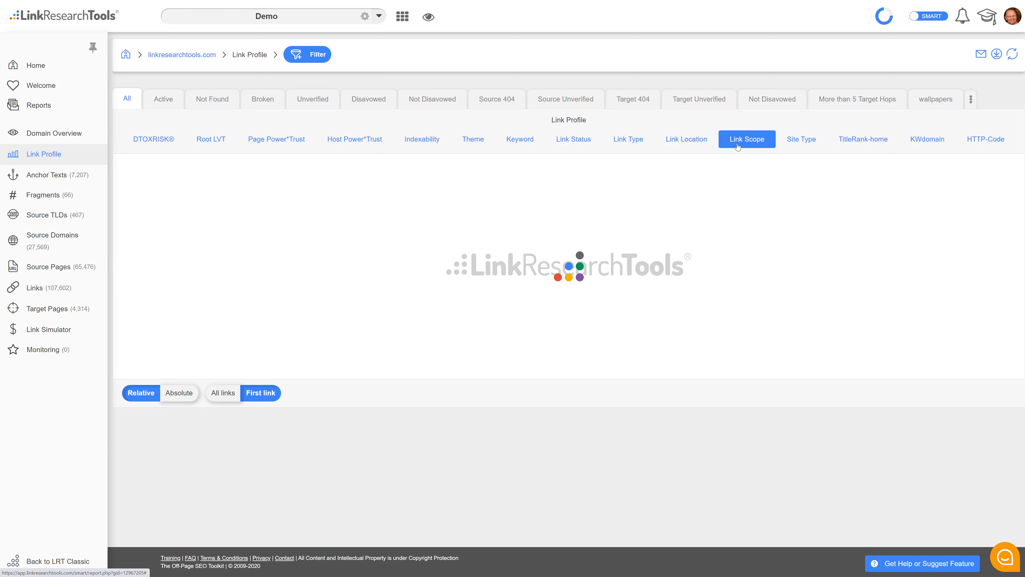
{"action": "left_click", "coordinate": [153, 139]}
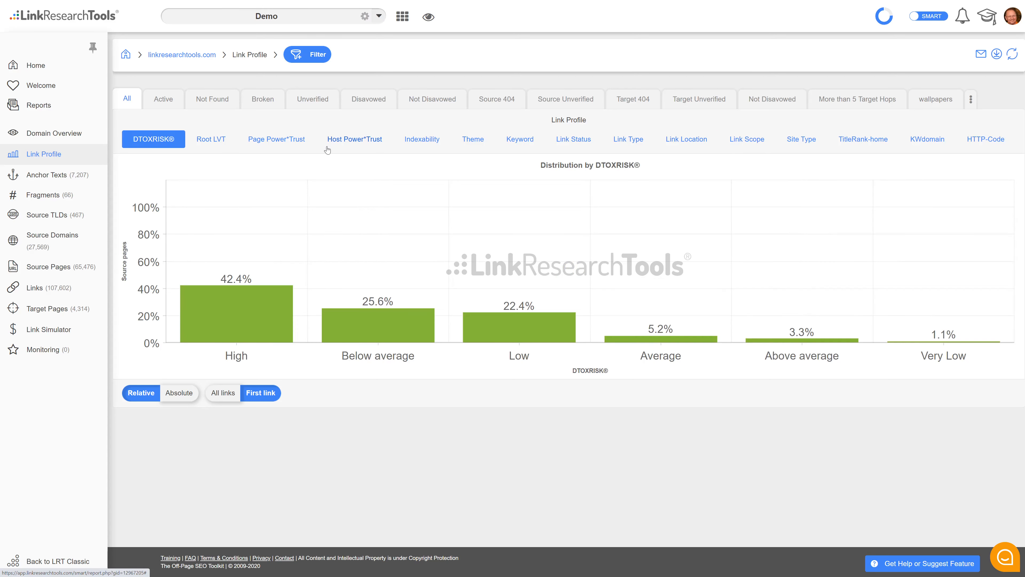
{"action": "mouse_move", "coordinate": [400, 110]}
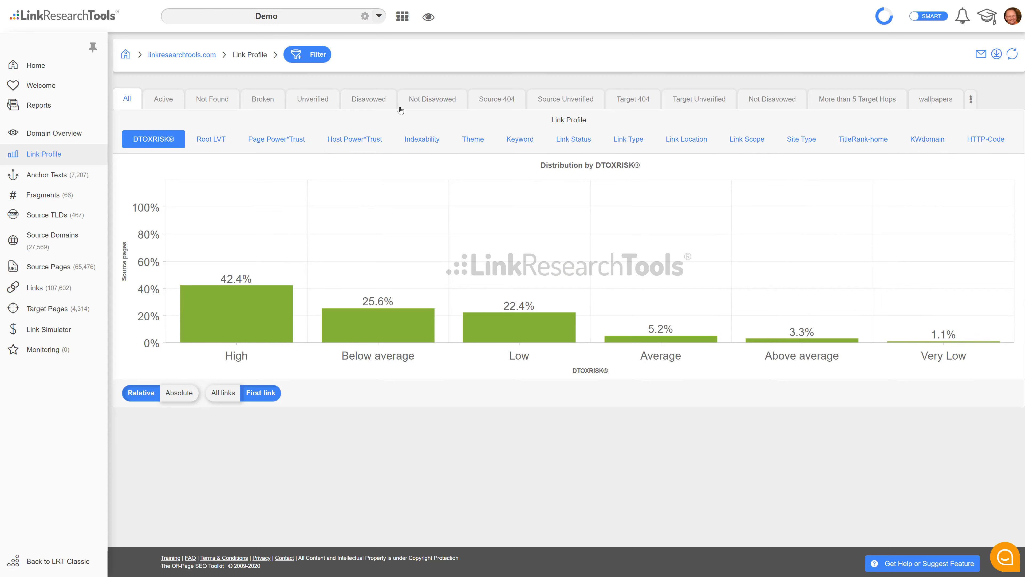
Restrict the Link Profile to disavowed links, which show no data
{"action": "left_click", "coordinate": [368, 100]}
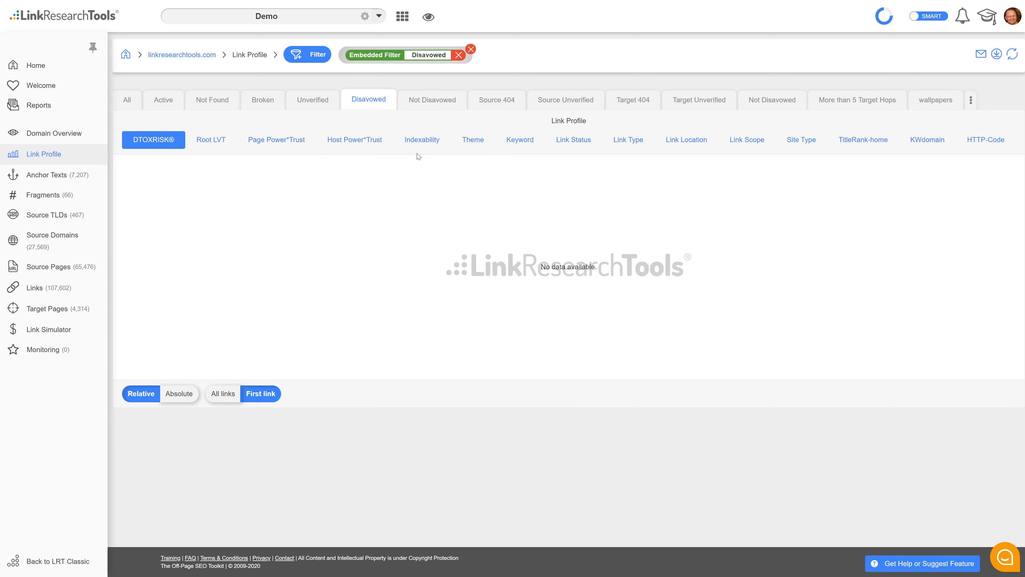
Filter the profile to Not Disavowed, then Target 404, and add the Broken filter alongside it
{"action": "left_click", "coordinate": [432, 99]}
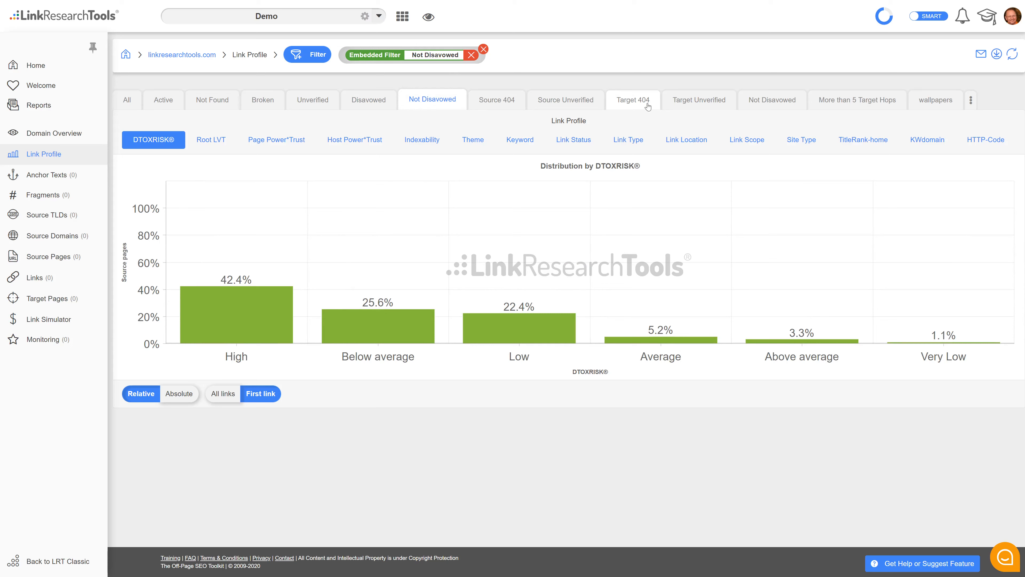
{"action": "left_click", "coordinate": [632, 99]}
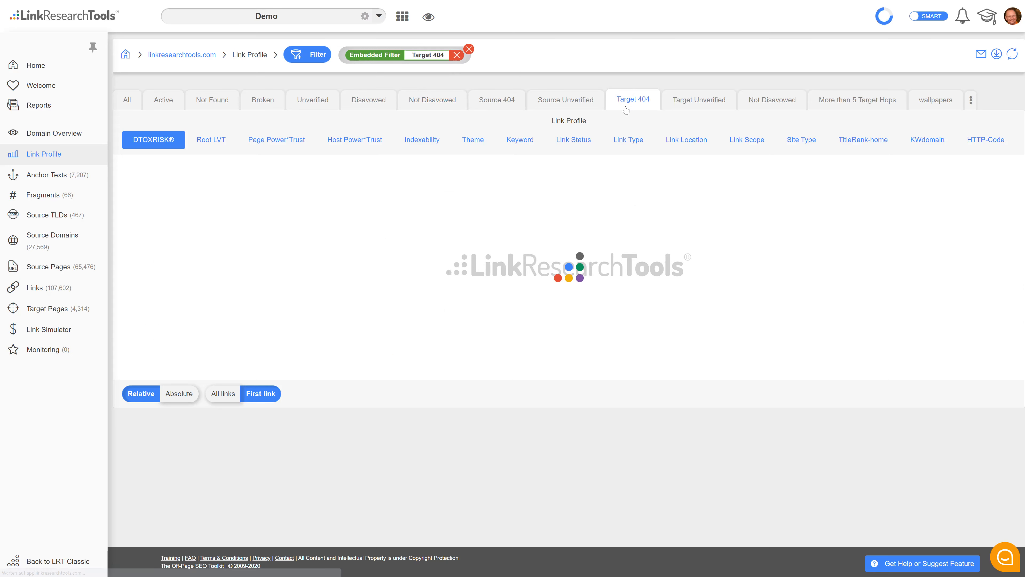
{"action": "mouse_move", "coordinate": [626, 114]}
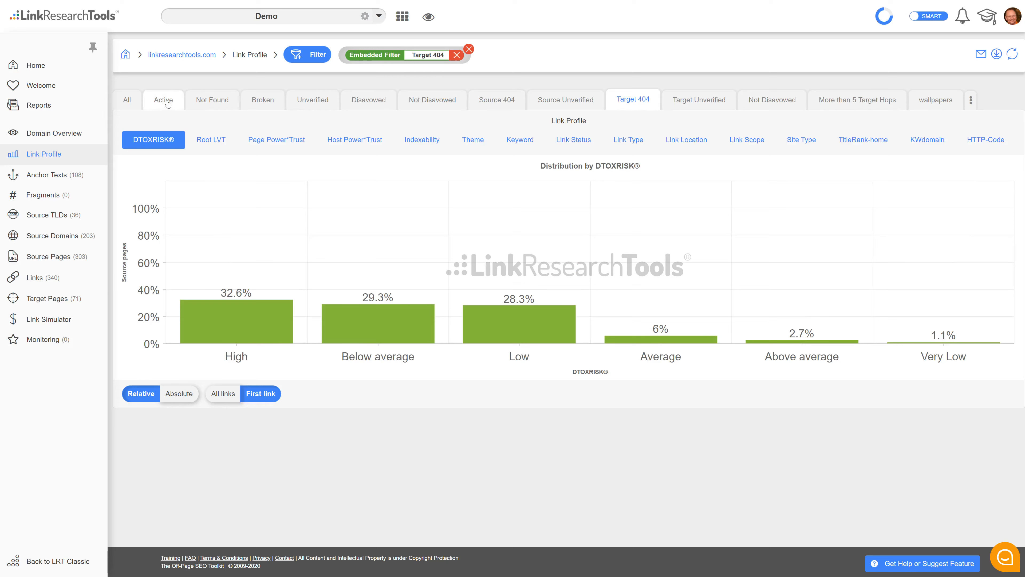
{"action": "mouse_move", "coordinate": [261, 99]}
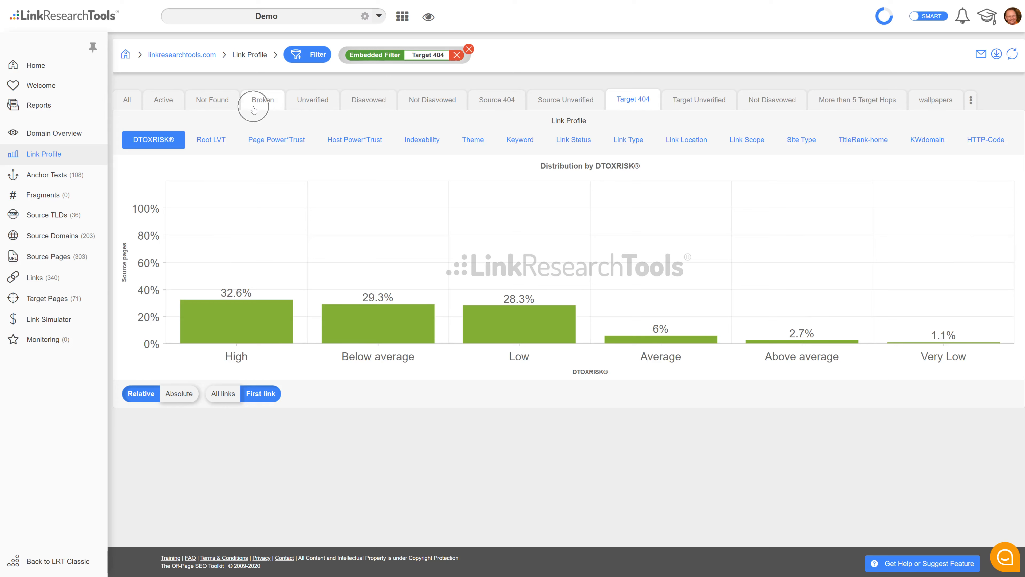
{"action": "left_click", "coordinate": [262, 100]}
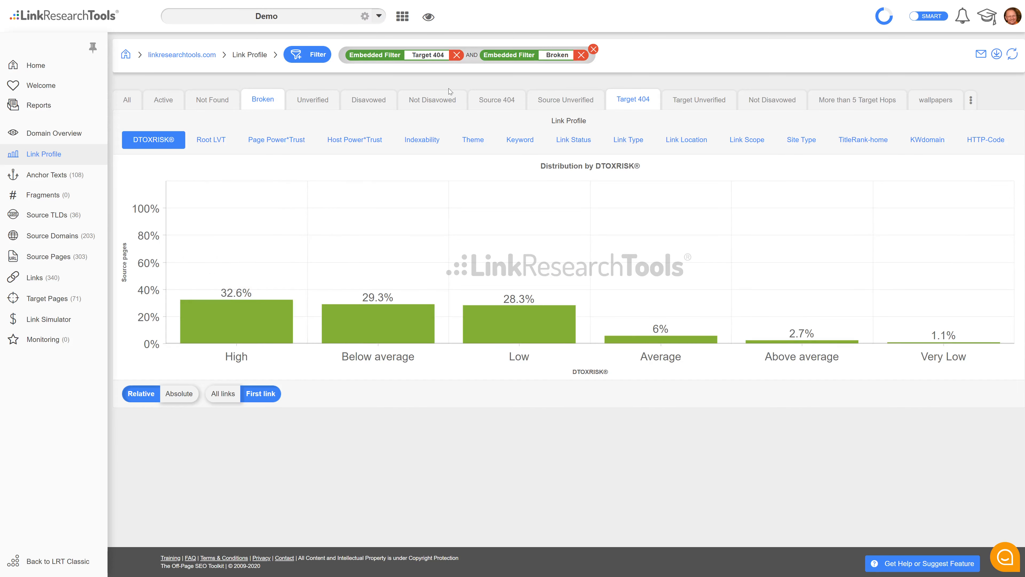
{"action": "left_click", "coordinate": [970, 100]}
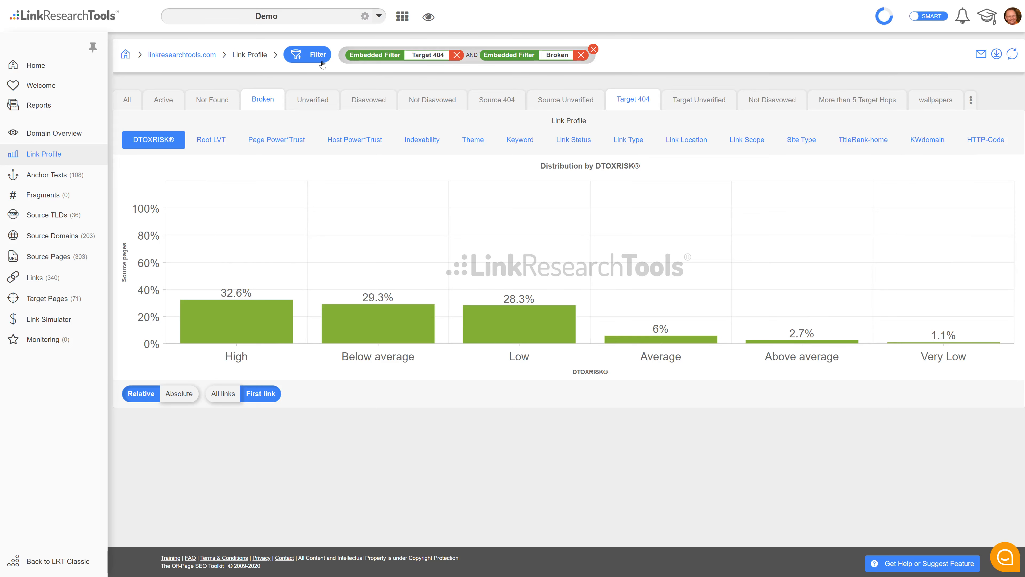
{"action": "left_click", "coordinate": [190, 133]}
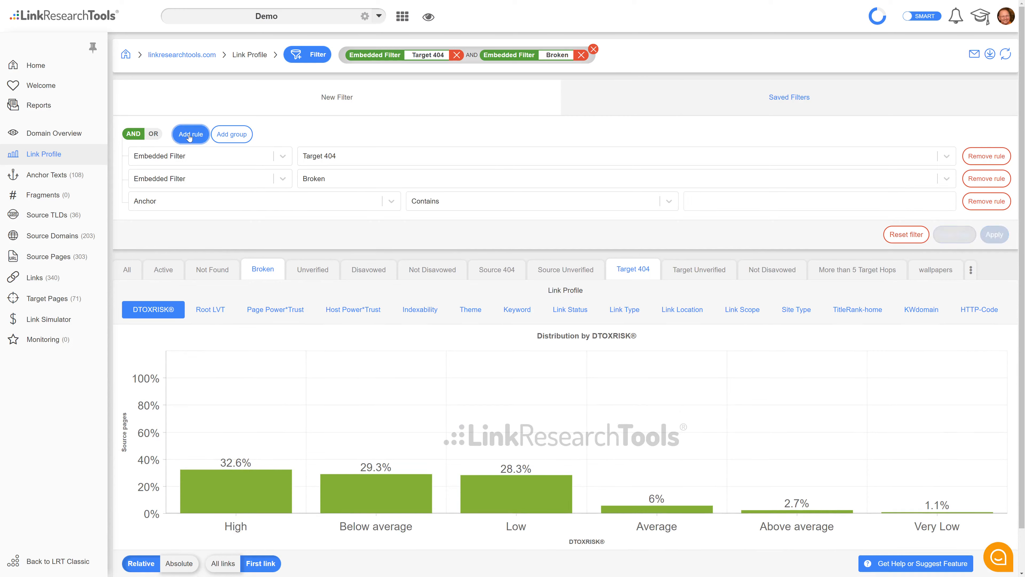
{"action": "left_click", "coordinate": [784, 201]}
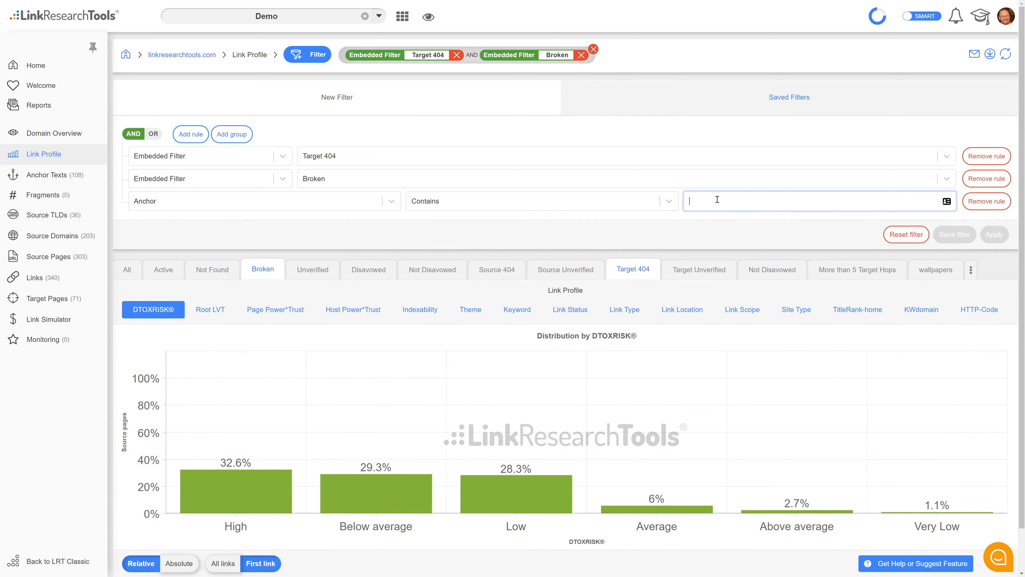
{"action": "type", "text": "seo"}
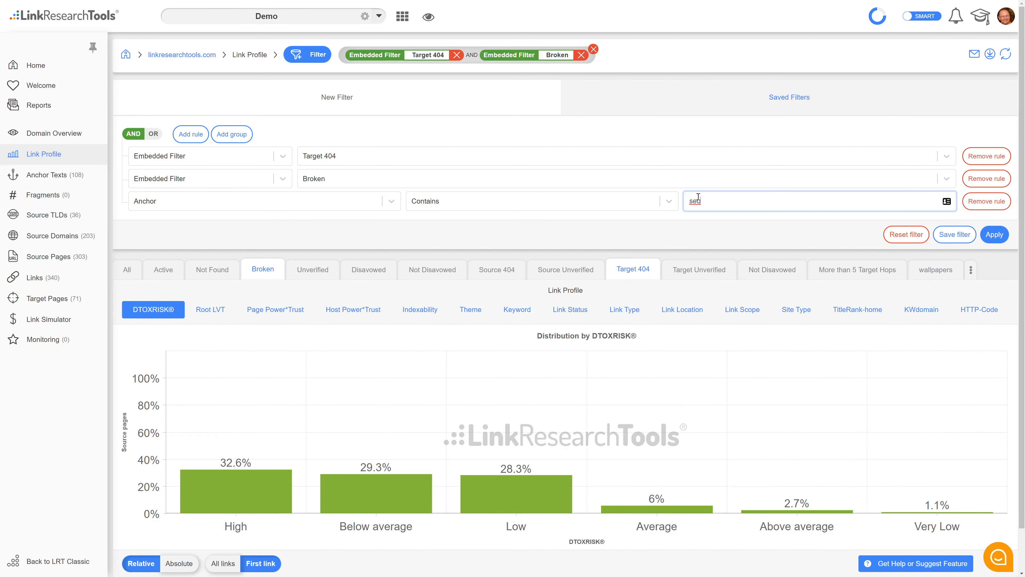
{"action": "mouse_move", "coordinate": [231, 133]}
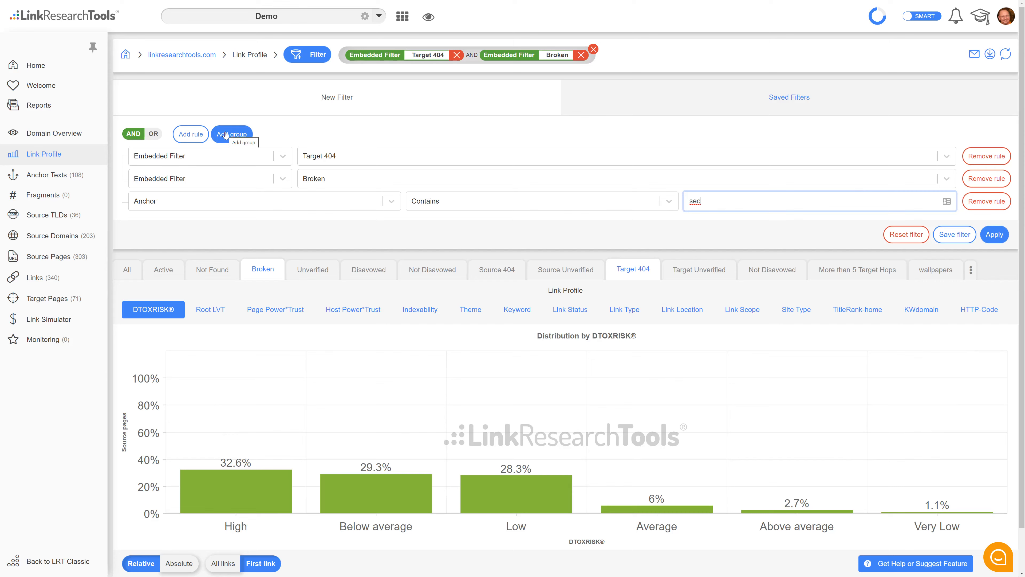
{"action": "mouse_move", "coordinate": [210, 160]}
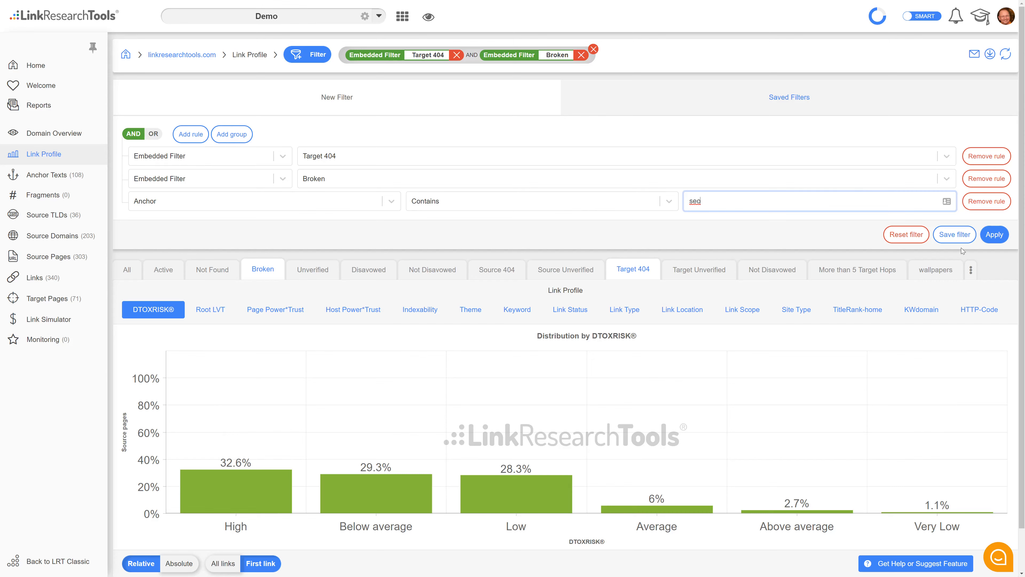
{"action": "left_click", "coordinate": [954, 234]}
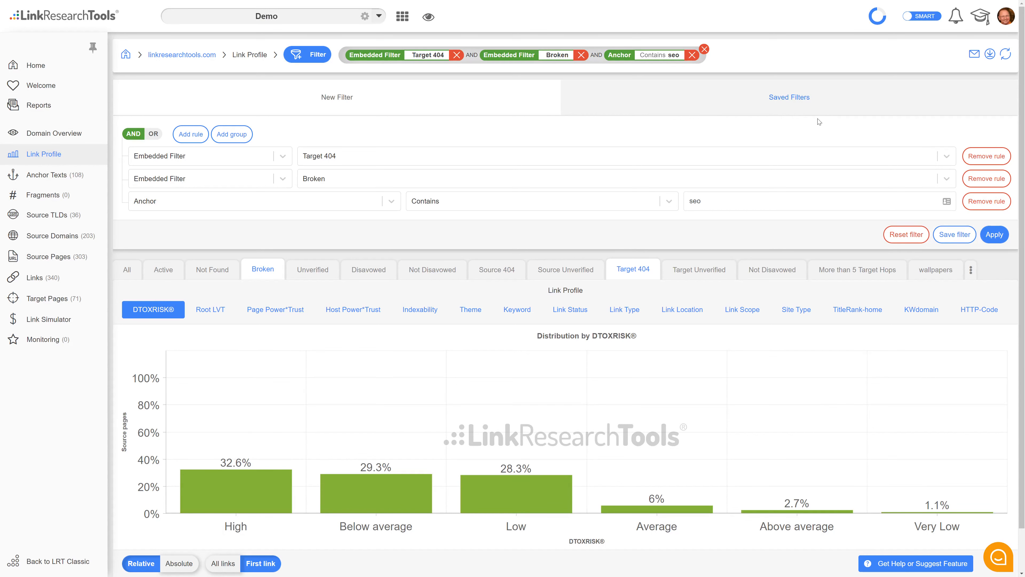
{"action": "left_click", "coordinate": [971, 269]}
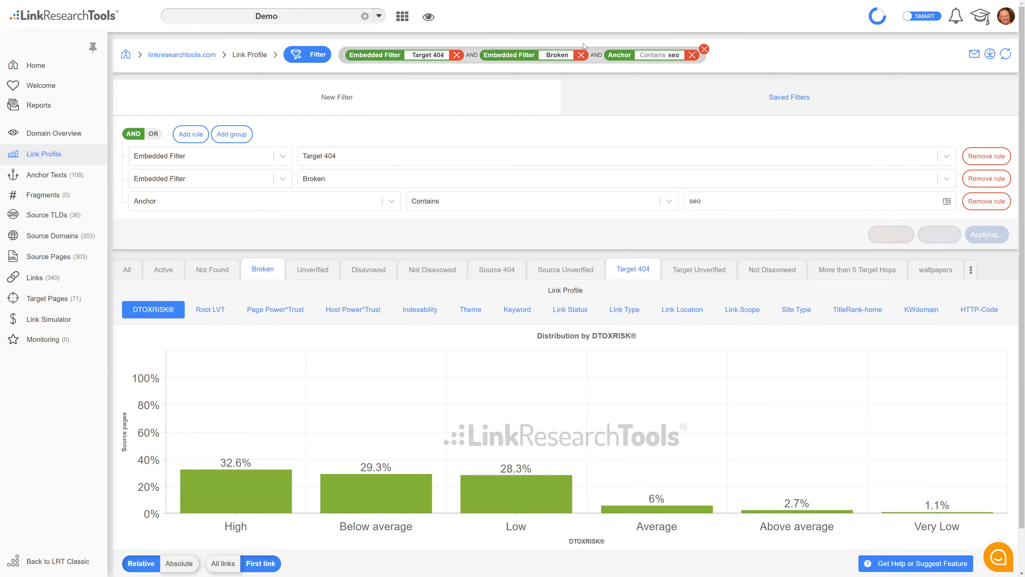
{"action": "left_click", "coordinate": [704, 49]}
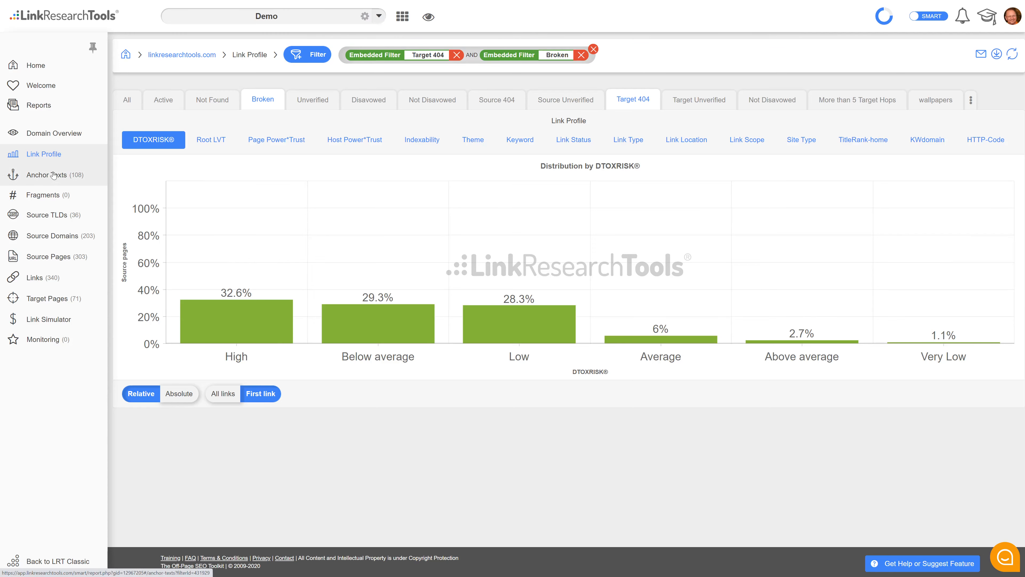
Show the Anchor Texts report with all filters cleared
{"action": "left_click", "coordinate": [46, 175]}
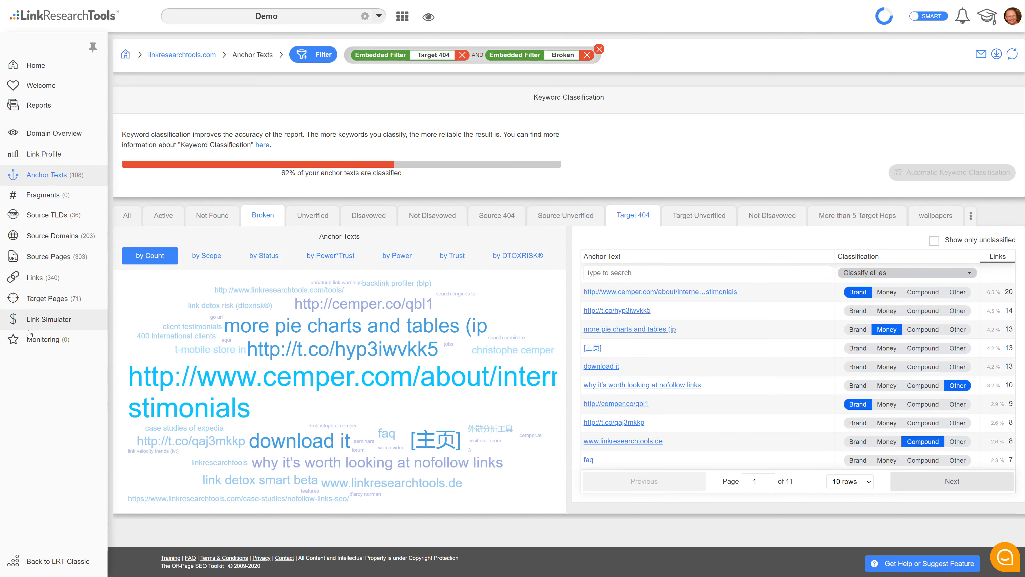
{"action": "mouse_move", "coordinate": [76, 181]}
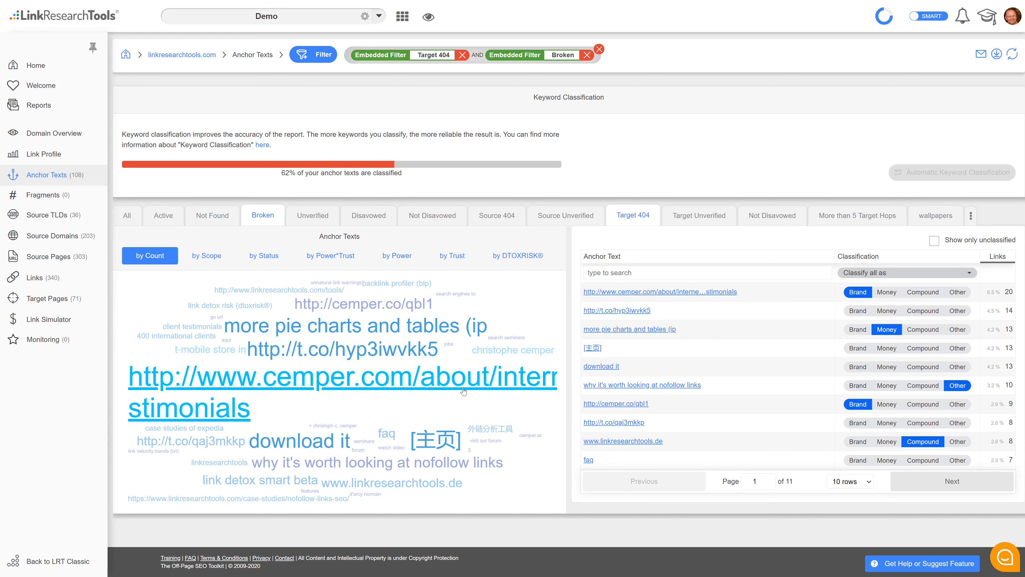
{"action": "mouse_move", "coordinate": [433, 54]}
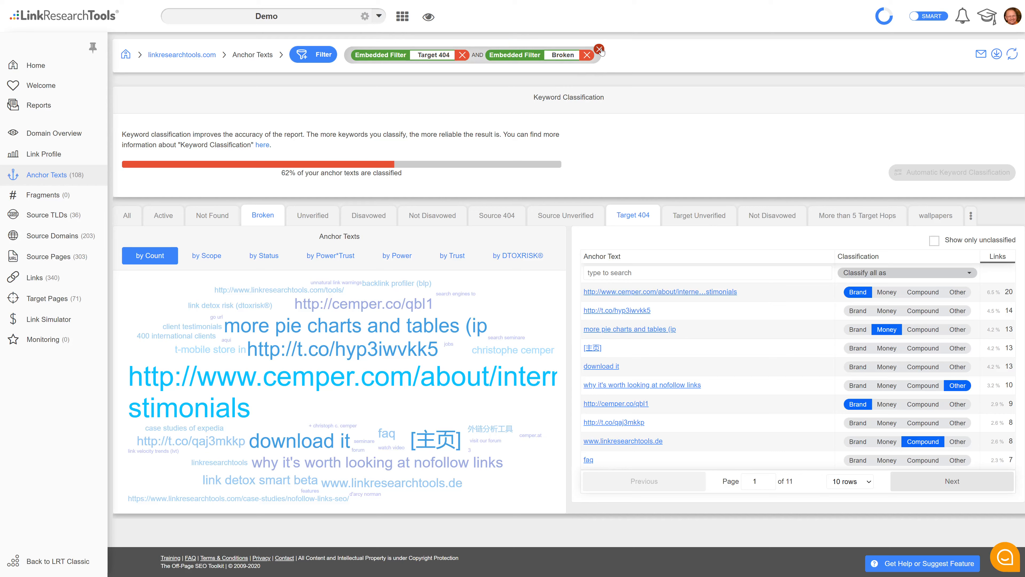
{"action": "left_click", "coordinate": [599, 51]}
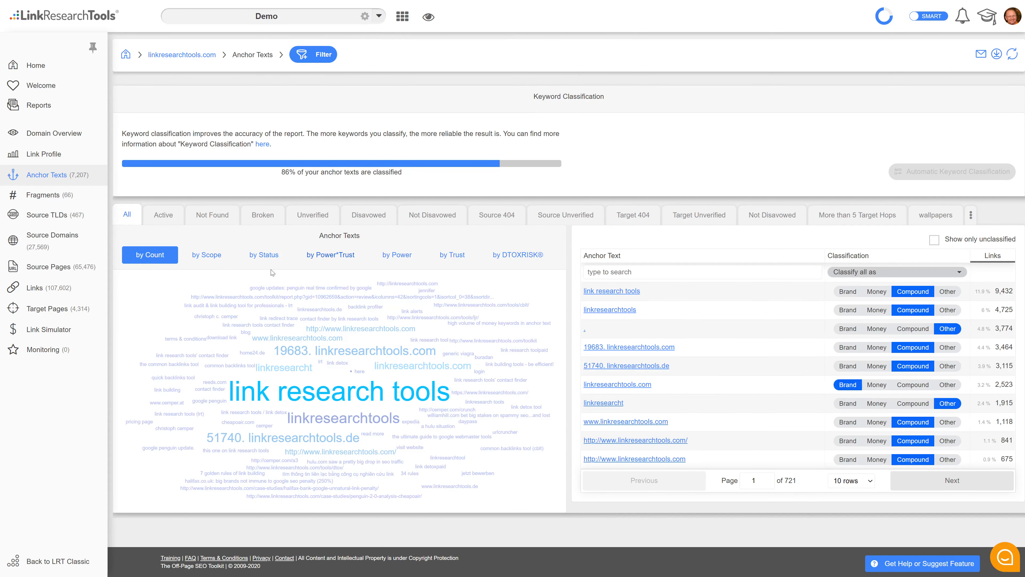
{"action": "mouse_move", "coordinate": [47, 329]}
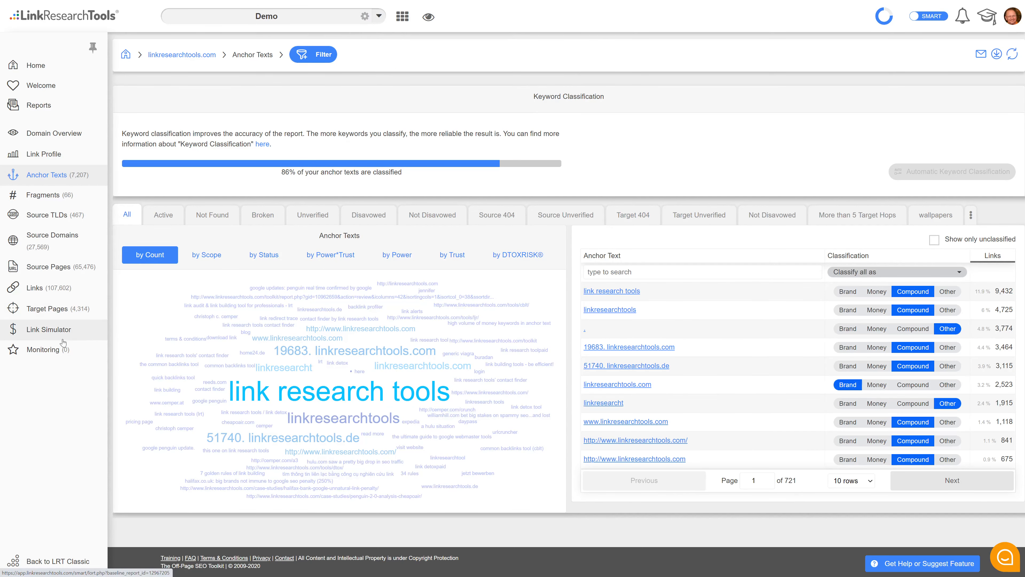
{"action": "mouse_move", "coordinate": [77, 334]}
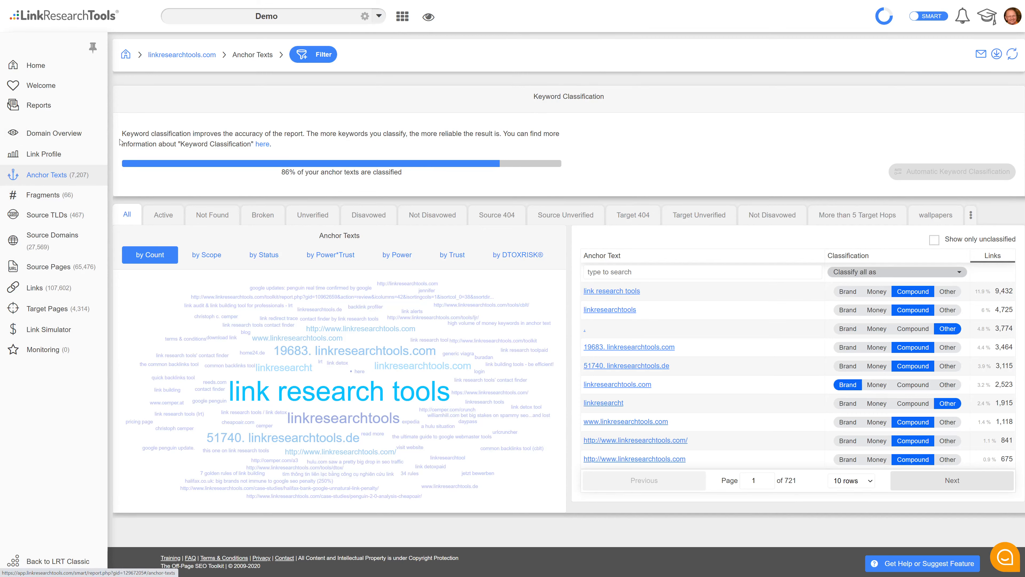
{"action": "mouse_move", "coordinate": [364, 31]}
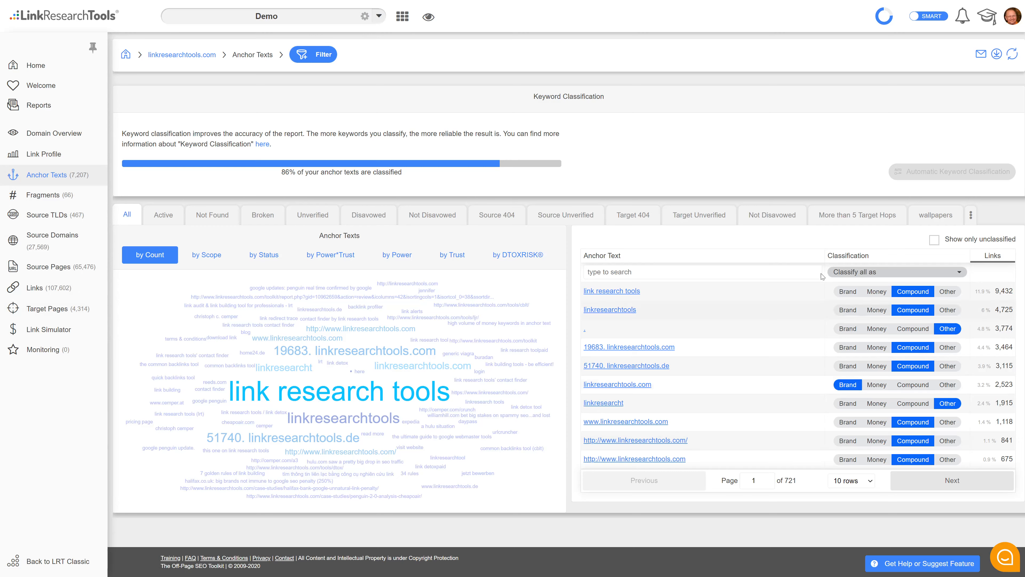
{"action": "mouse_move", "coordinate": [952, 229]}
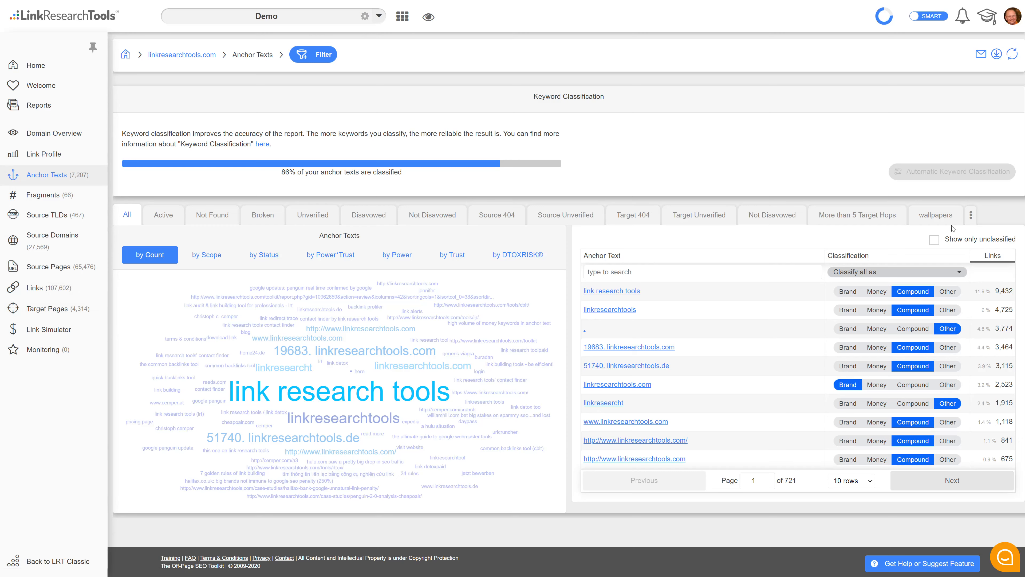
Browse the anchor text classification pages, then switch to the Fragments report led by 'real time'
{"action": "left_click", "coordinate": [971, 214]}
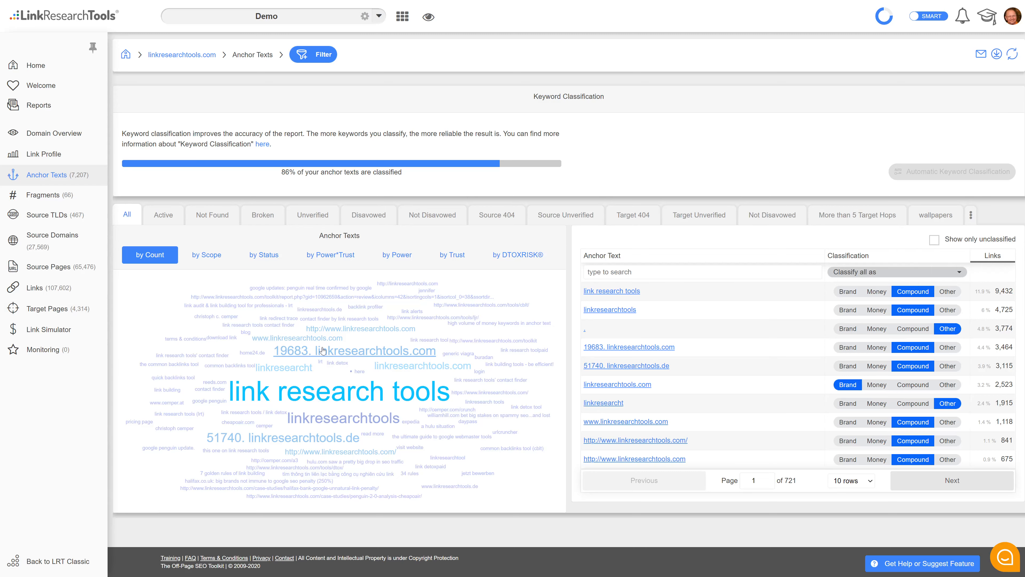
{"action": "left_click", "coordinate": [951, 481]}
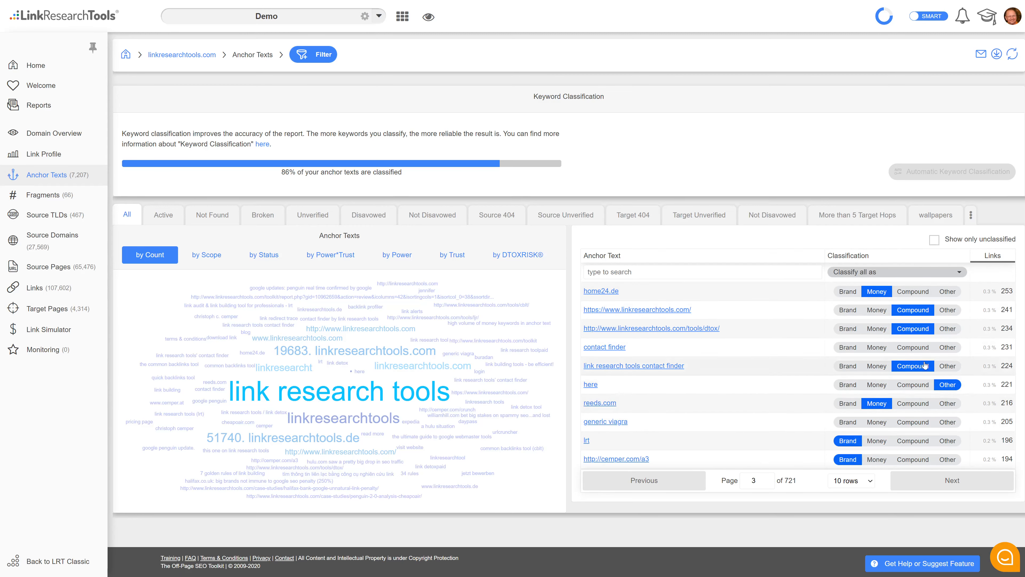
{"action": "left_click", "coordinate": [895, 271]}
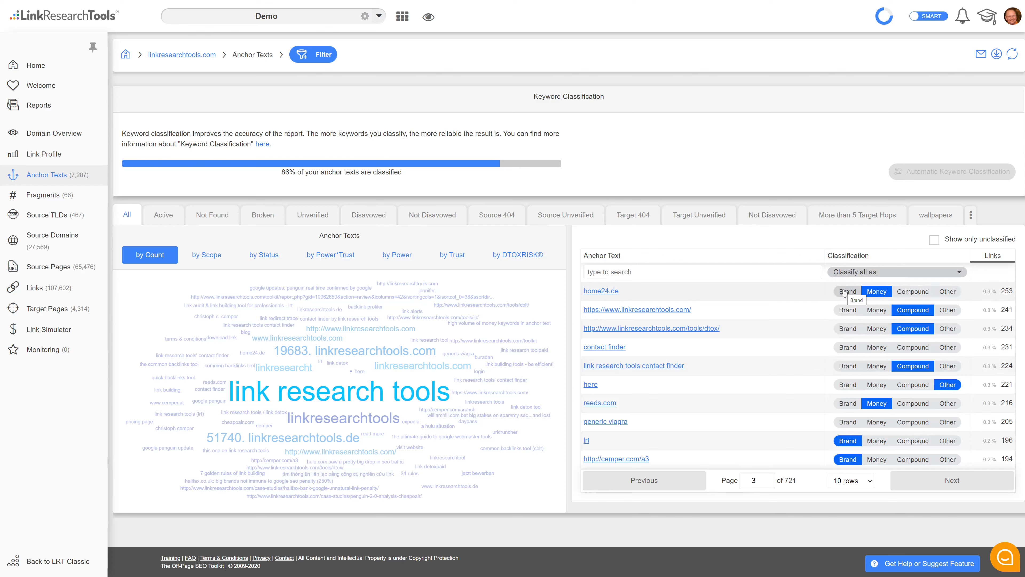
{"action": "mouse_move", "coordinate": [628, 230]}
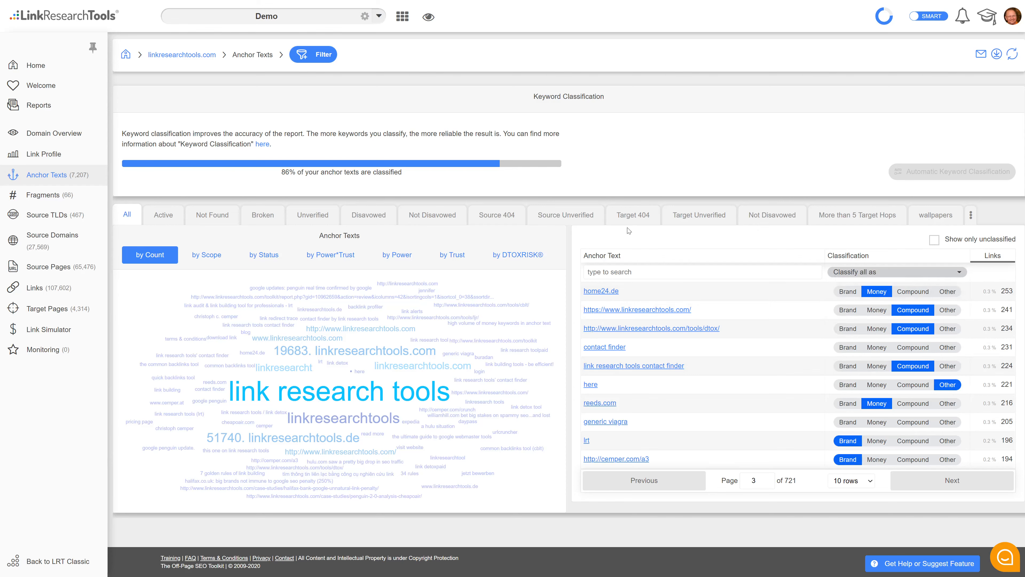
{"action": "mouse_move", "coordinate": [631, 191]}
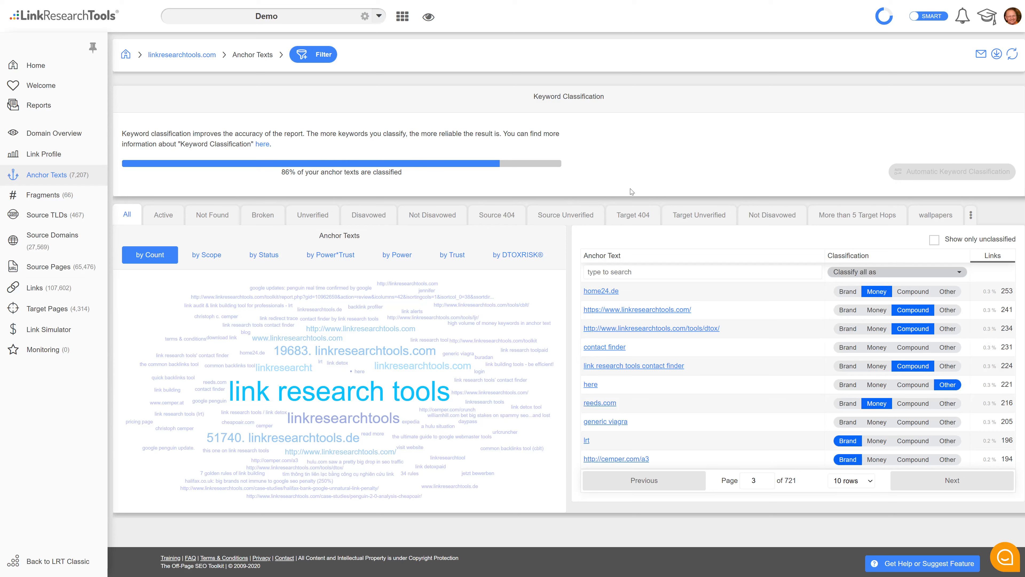
{"action": "mouse_move", "coordinate": [263, 145]}
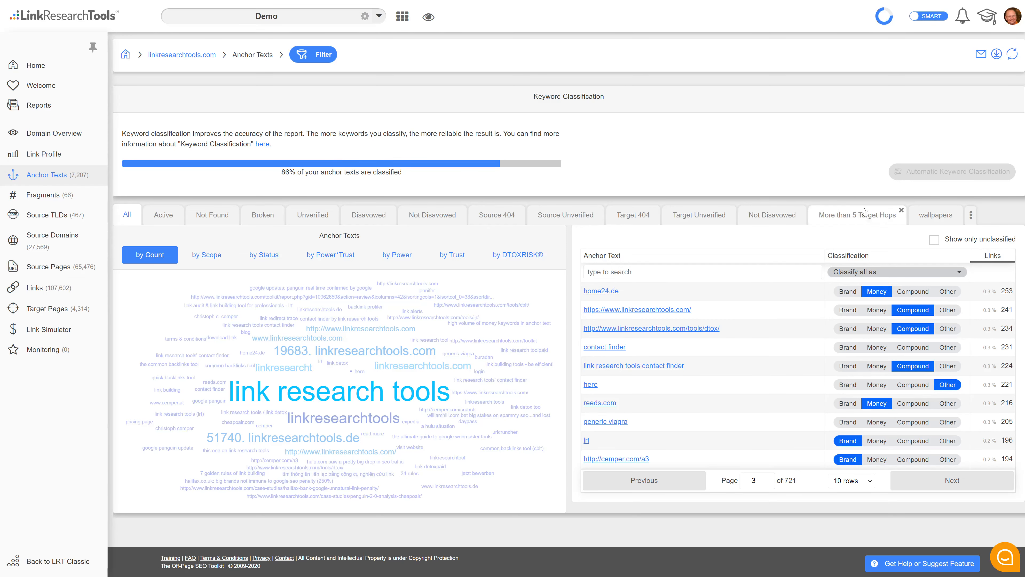
{"action": "left_click", "coordinate": [43, 195]}
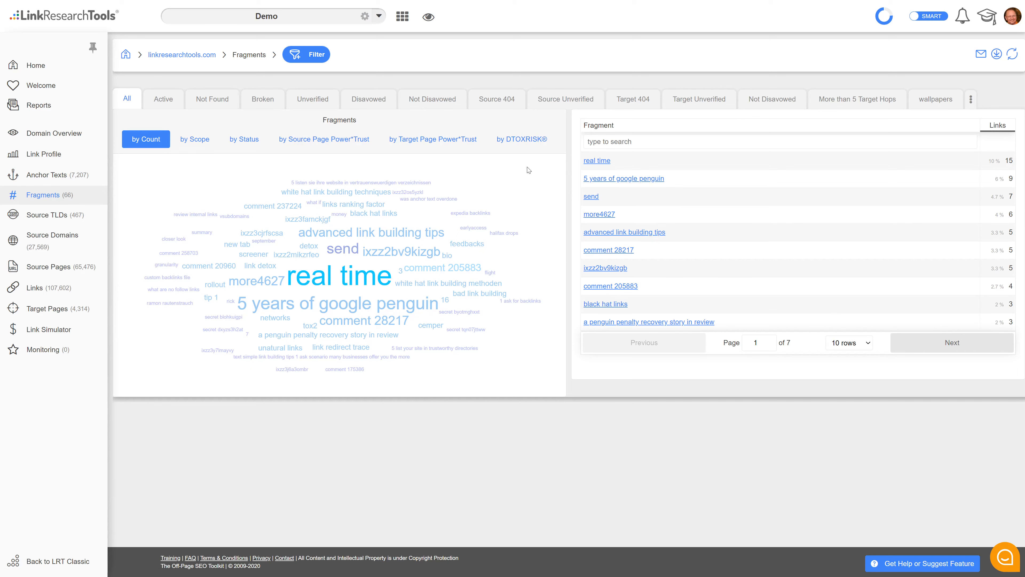
{"action": "mouse_move", "coordinate": [564, 262]}
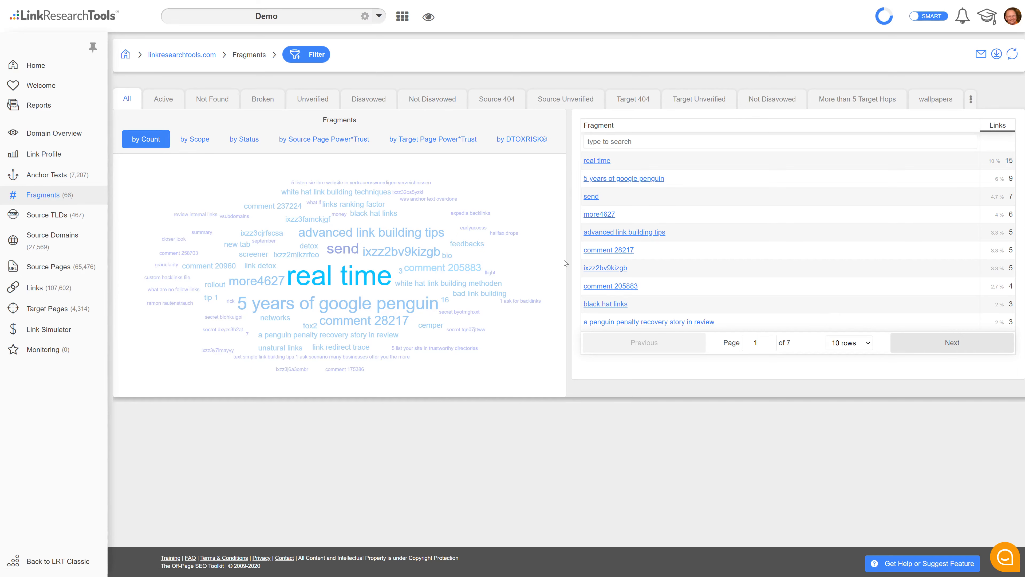
{"action": "mouse_move", "coordinate": [311, 219]}
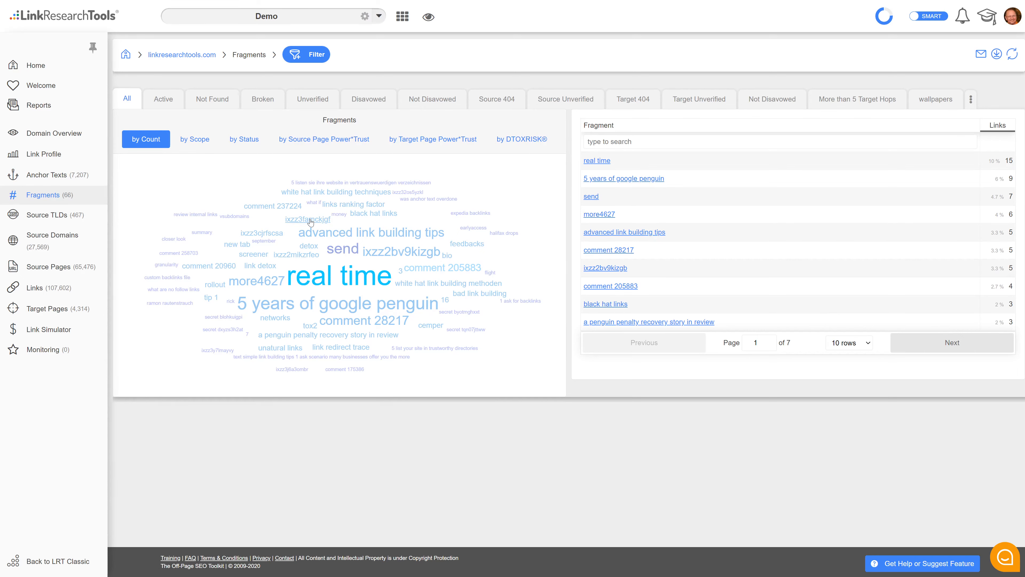
Review the Source TLDs breakdown led by .com, then list the 27,569 source domains
{"action": "left_click", "coordinate": [47, 215]}
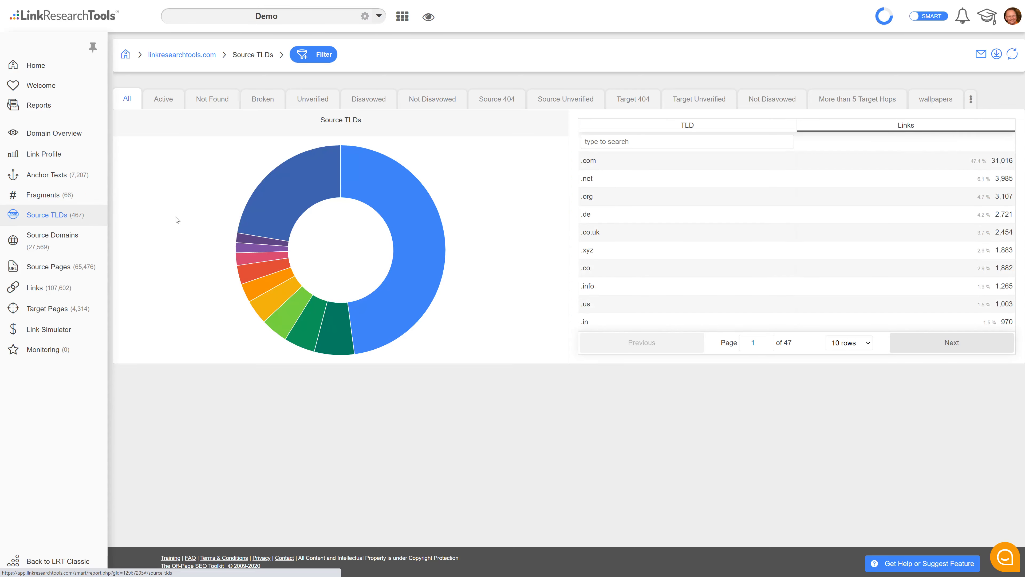
{"action": "left_click", "coordinate": [848, 341]}
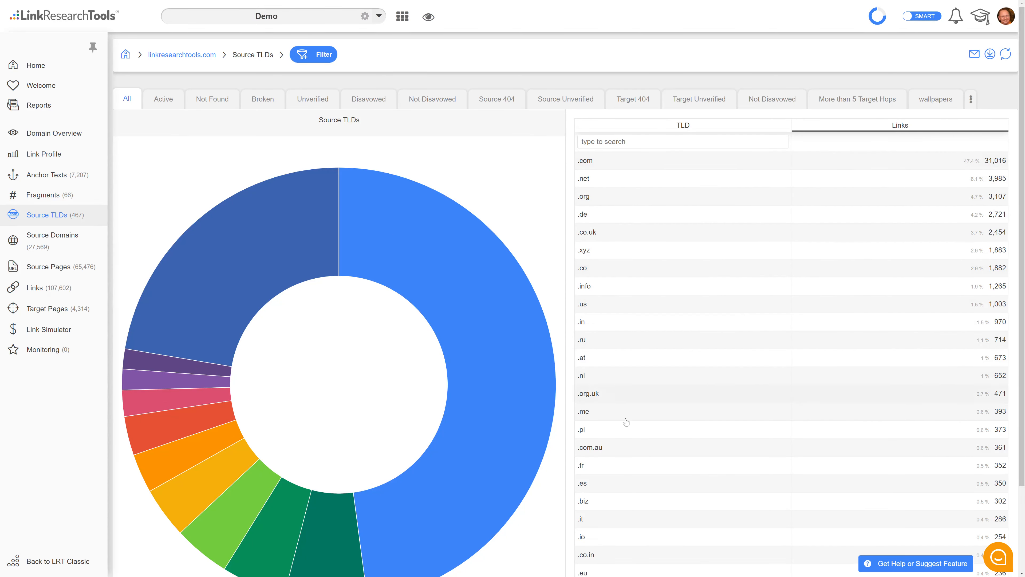
{"action": "mouse_move", "coordinate": [596, 173]}
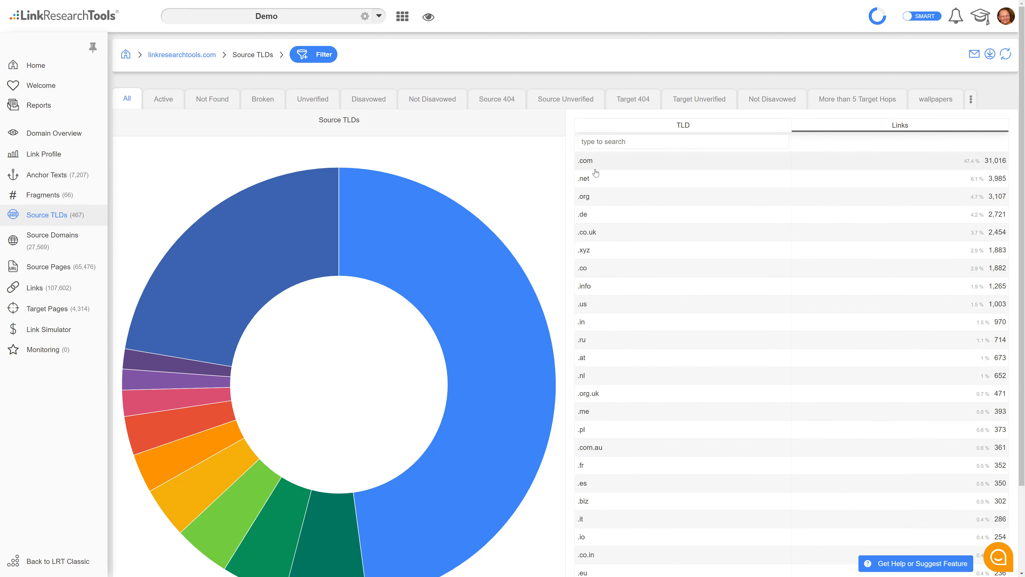
{"action": "mouse_move", "coordinate": [600, 269]}
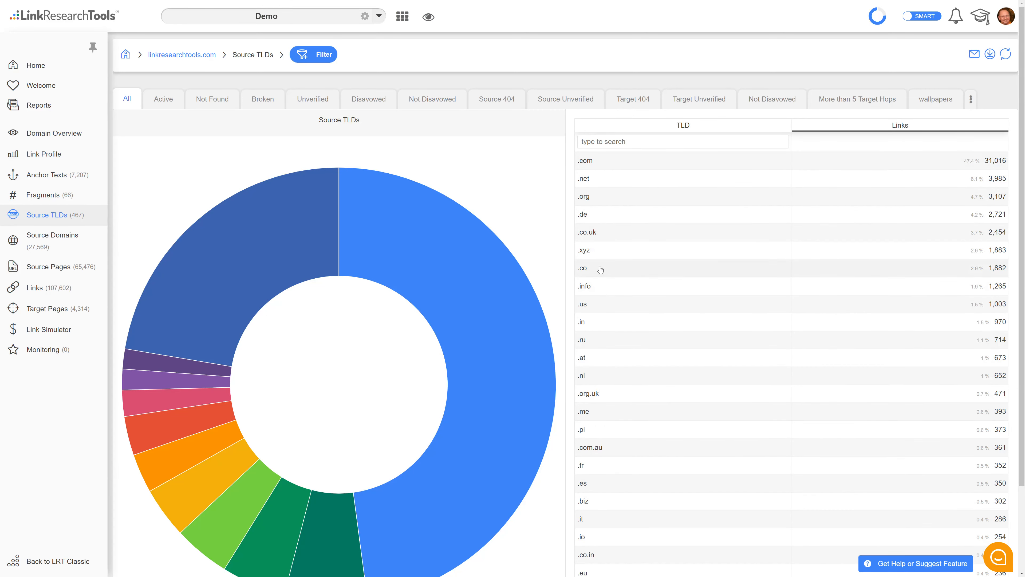
{"action": "mouse_move", "coordinate": [597, 252]}
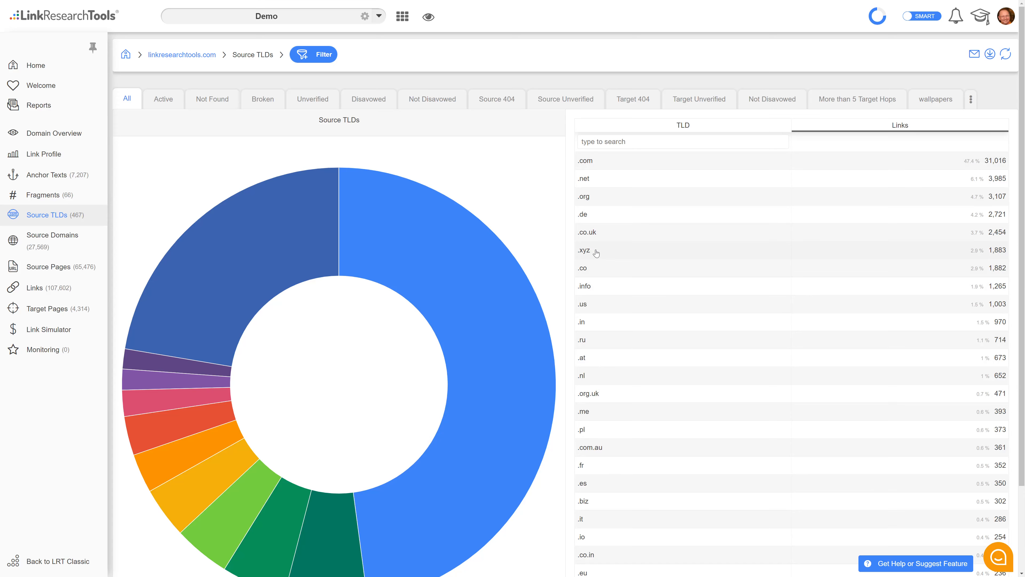
{"action": "left_click", "coordinate": [52, 235]}
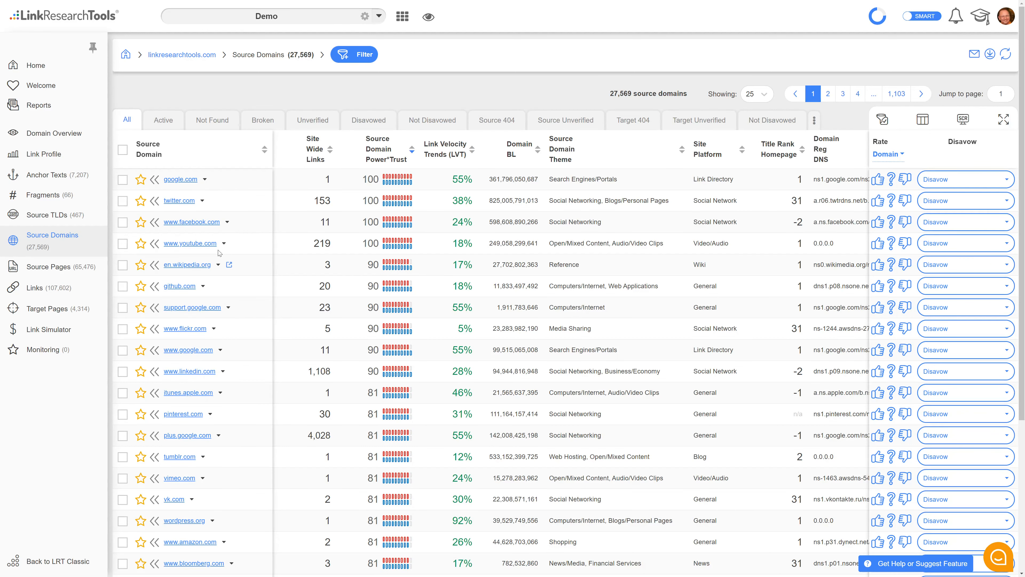
{"action": "mouse_move", "coordinate": [208, 200]}
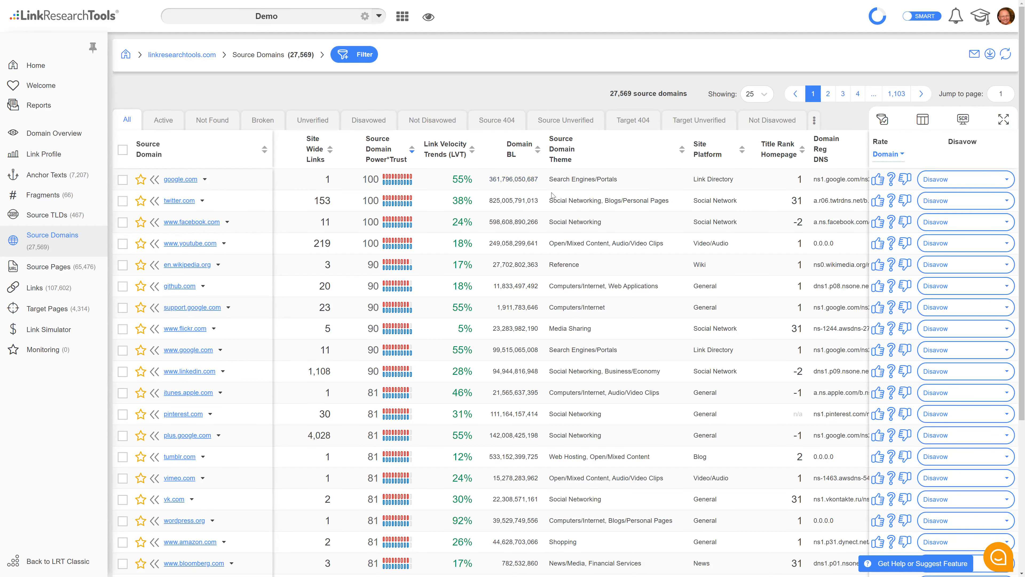
{"action": "mouse_move", "coordinate": [256, 85]}
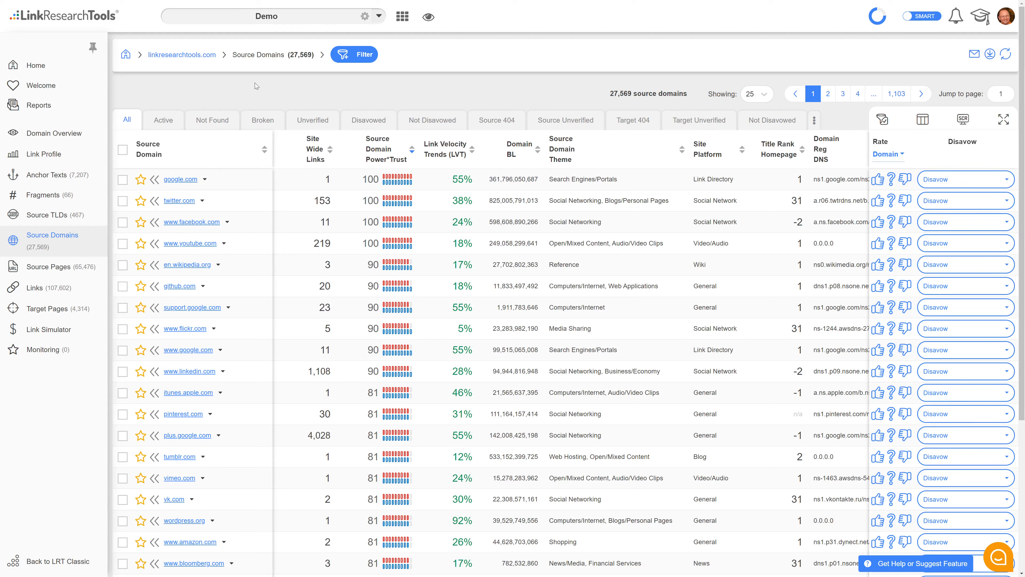
{"action": "mouse_move", "coordinate": [144, 109]}
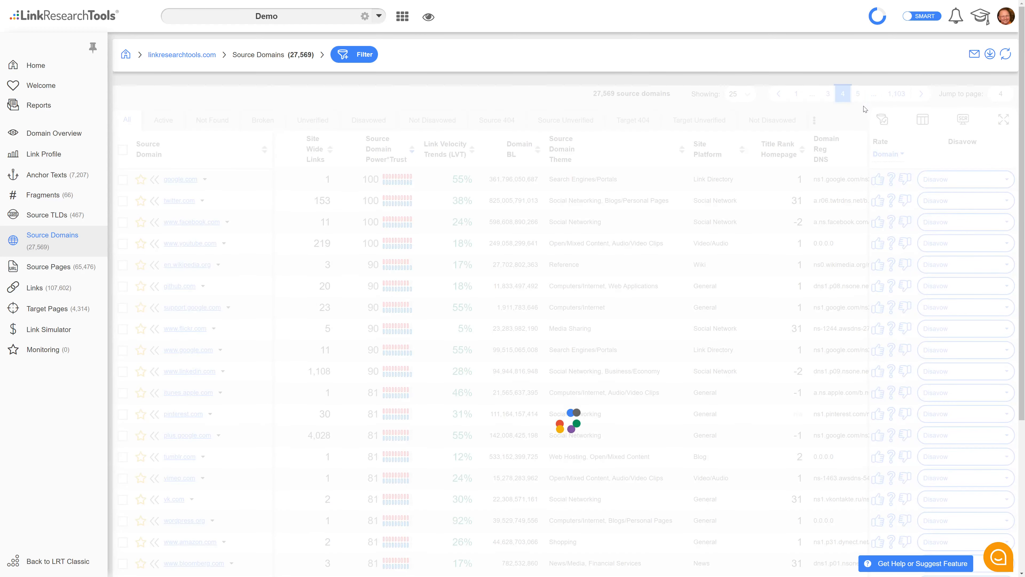
{"action": "left_click", "coordinate": [843, 94]}
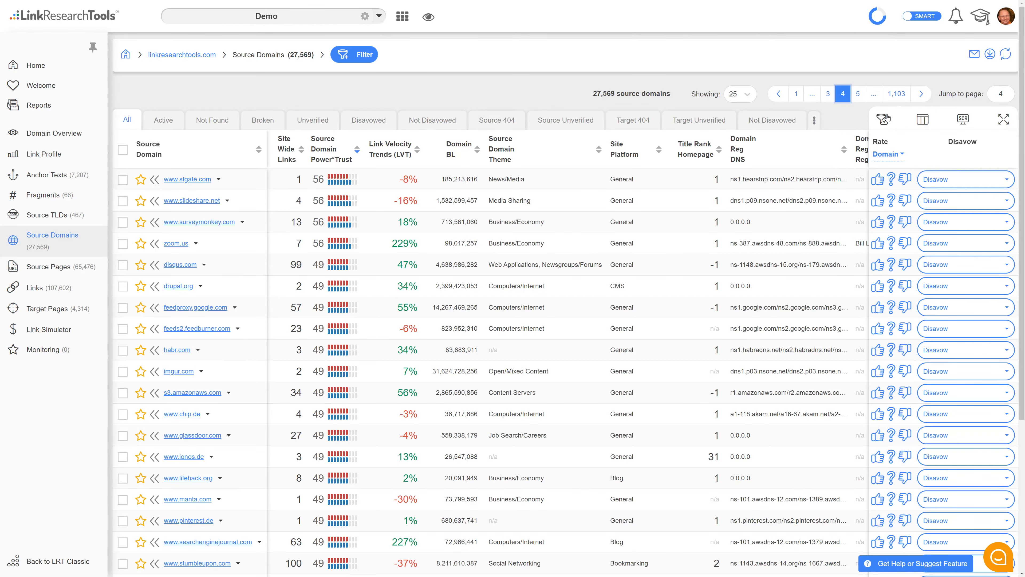
{"action": "left_click", "coordinate": [897, 93]}
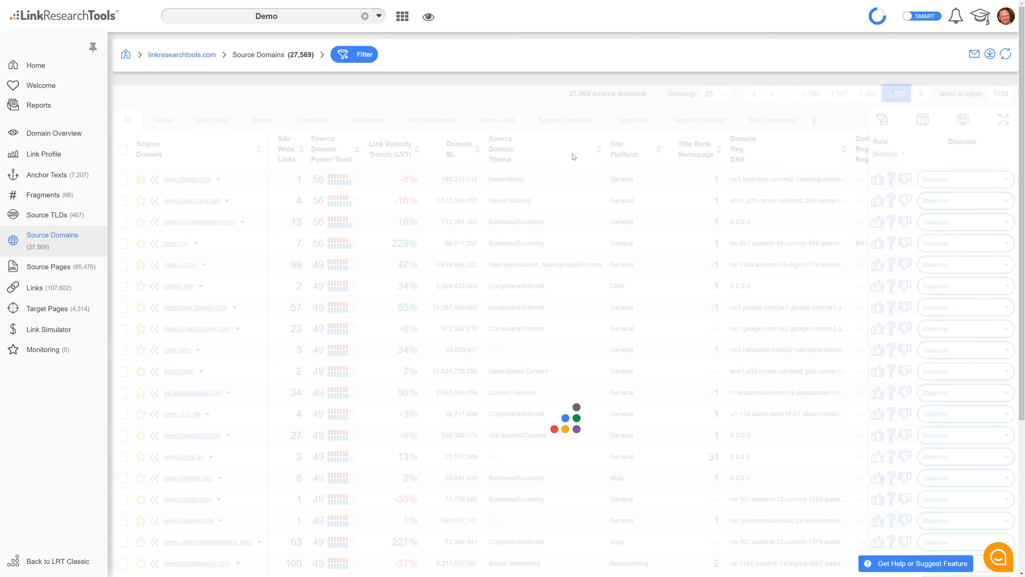
{"action": "left_click", "coordinate": [920, 93]}
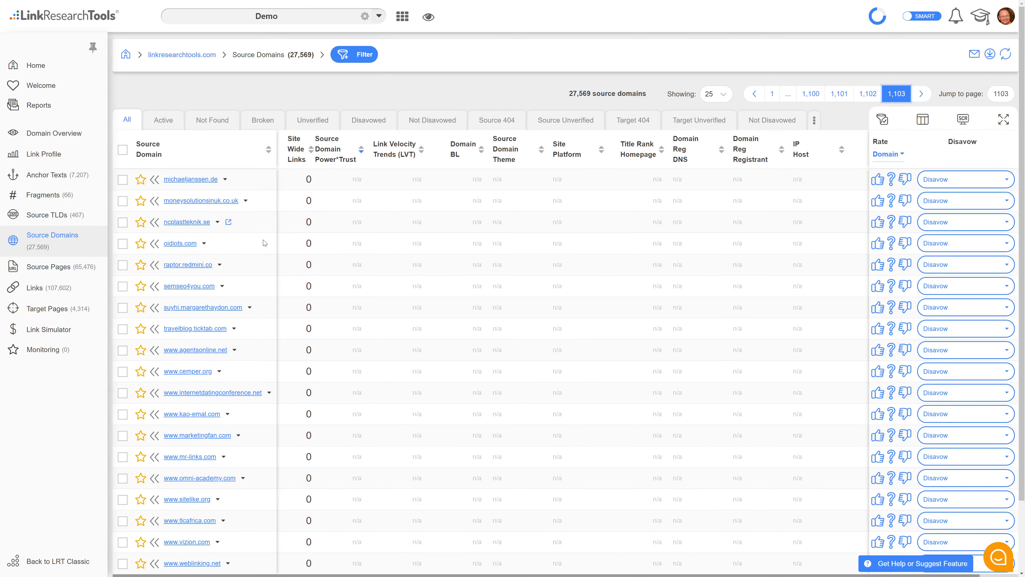
{"action": "mouse_move", "coordinate": [787, 93]}
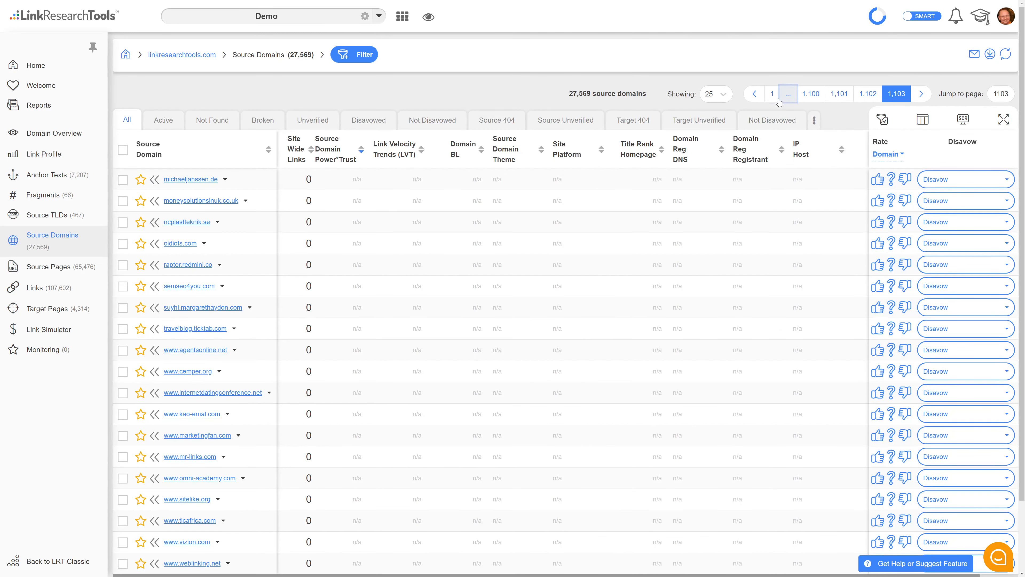
{"action": "left_click", "coordinate": [772, 94]}
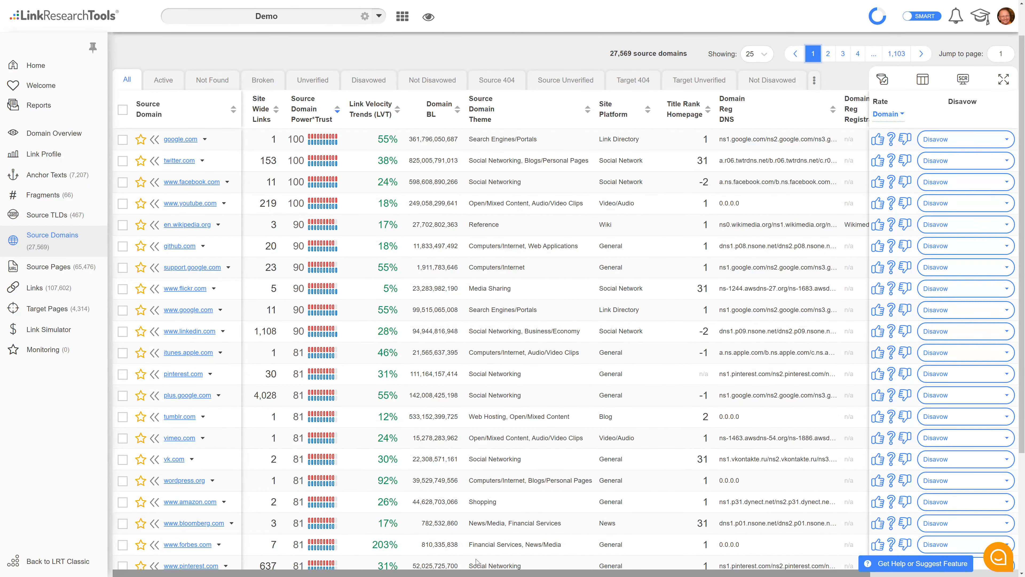
{"action": "scroll", "scroll_direction": "right", "scroll_amount": 3}
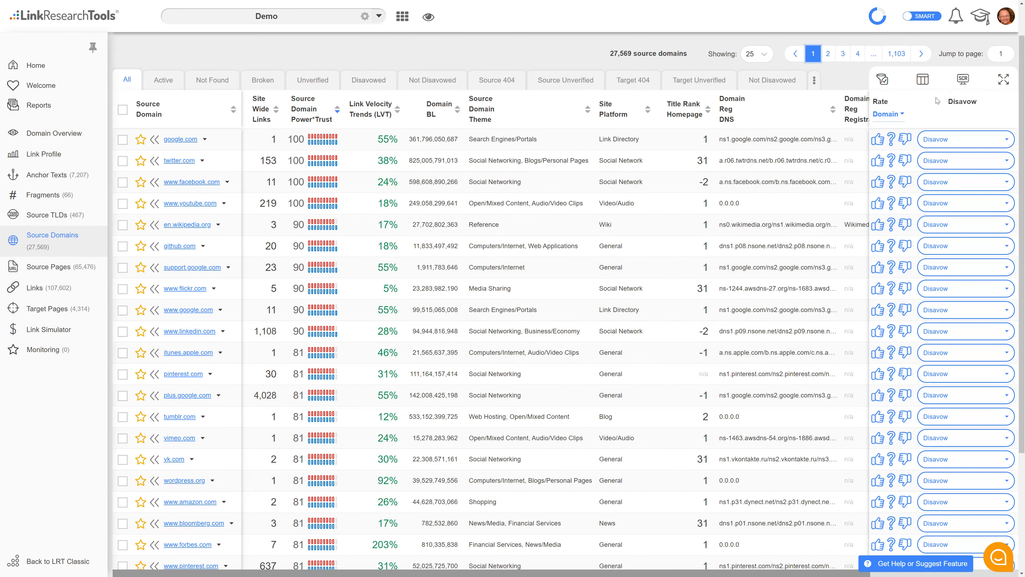
Bring up the Source Domains column chooser and scroll through the available columns to Ranking KW
{"action": "left_click", "coordinate": [922, 79]}
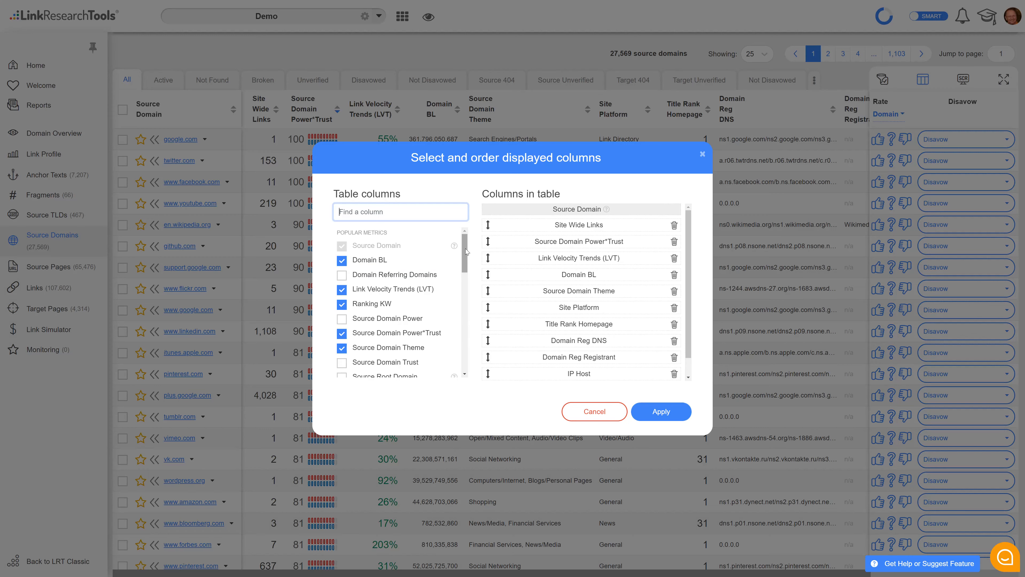
{"action": "scroll", "scroll_direction": "down", "scroll_amount": 3}
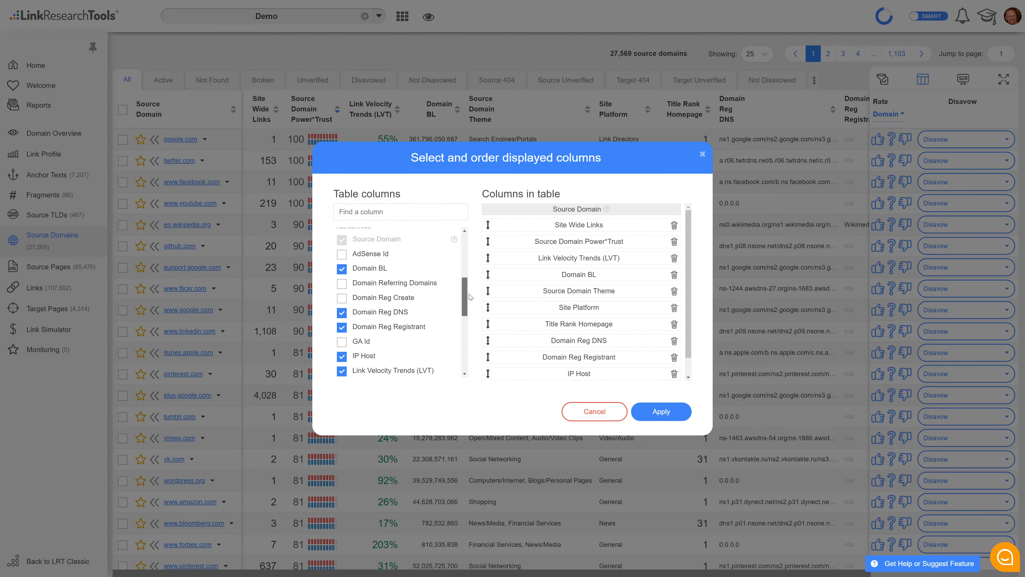
{"action": "scroll", "scroll_direction": "down", "scroll_amount": 3}
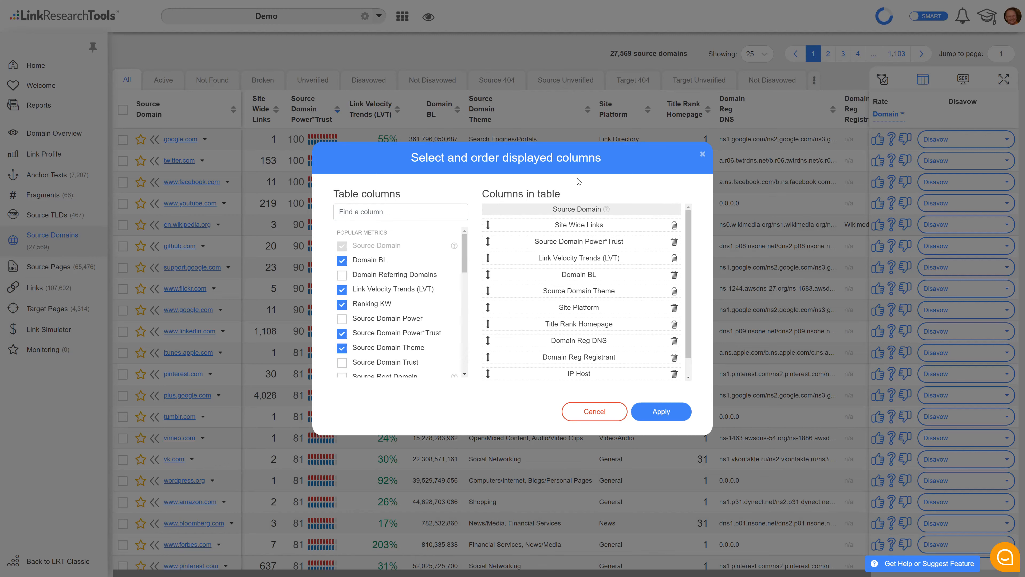
{"action": "mouse_move", "coordinate": [606, 209]}
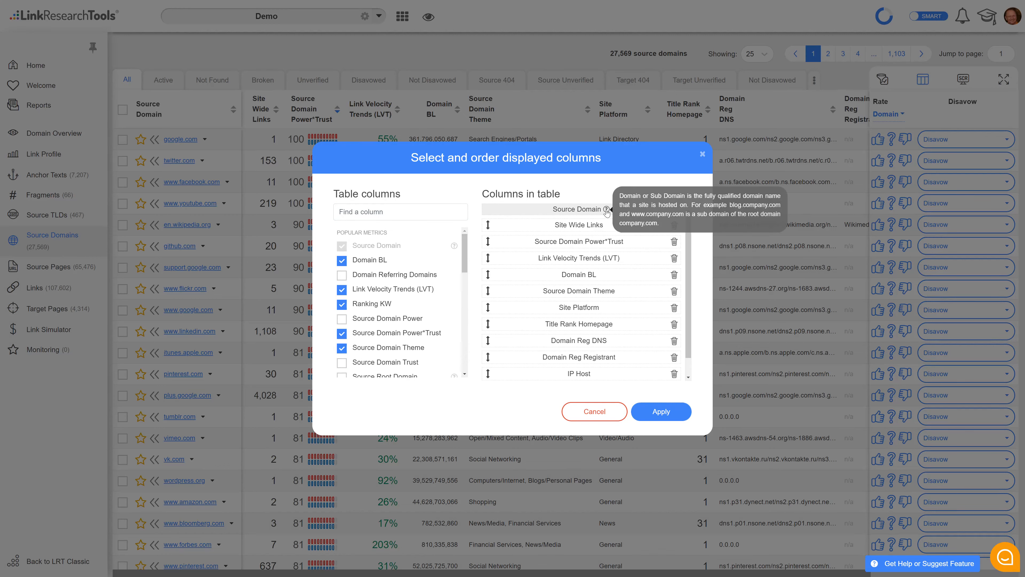
{"action": "mouse_move", "coordinate": [604, 251]}
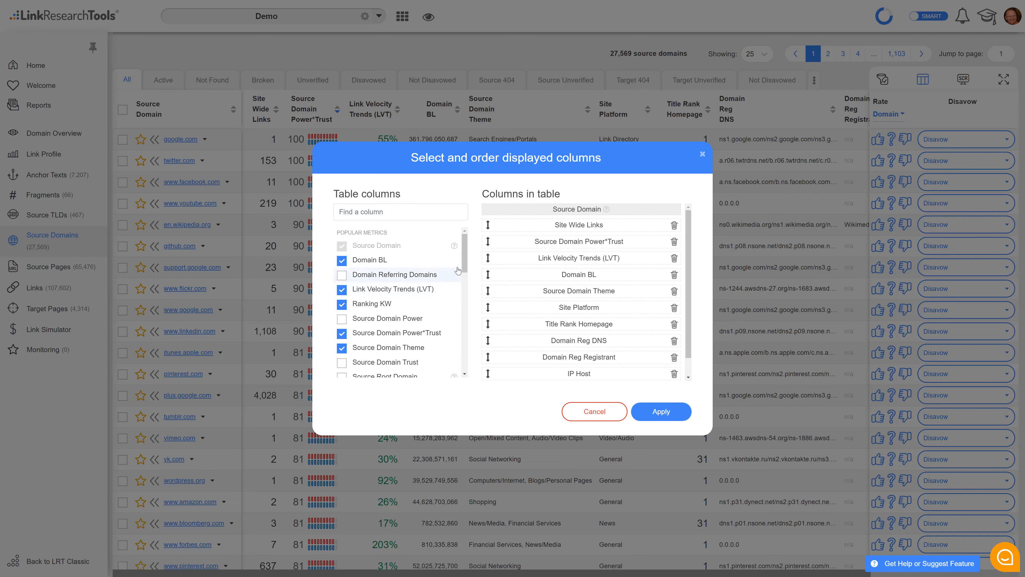
{"action": "scroll", "scroll_direction": "down", "scroll_amount": 3}
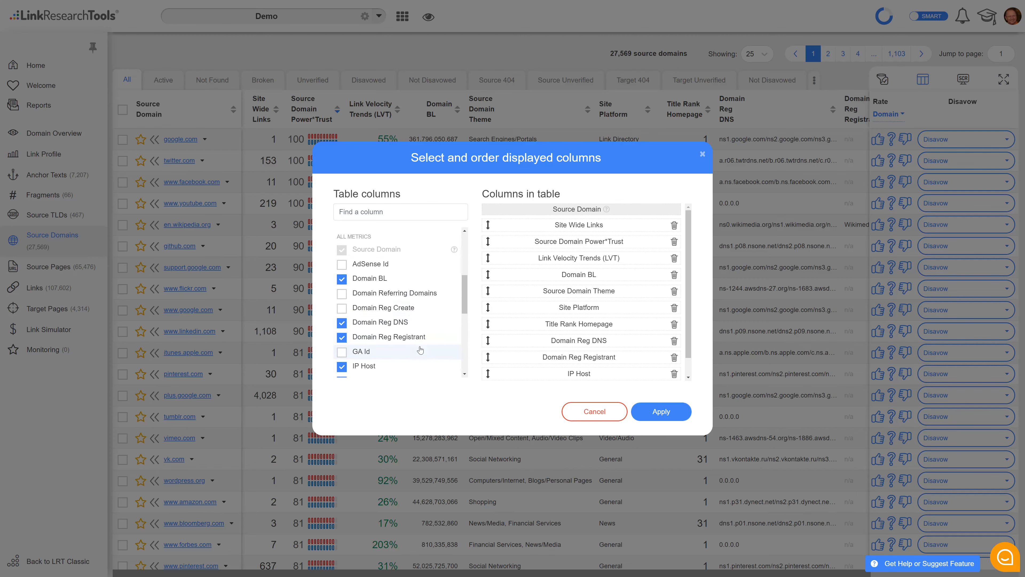
{"action": "scroll", "scroll_direction": "down", "scroll_amount": 3}
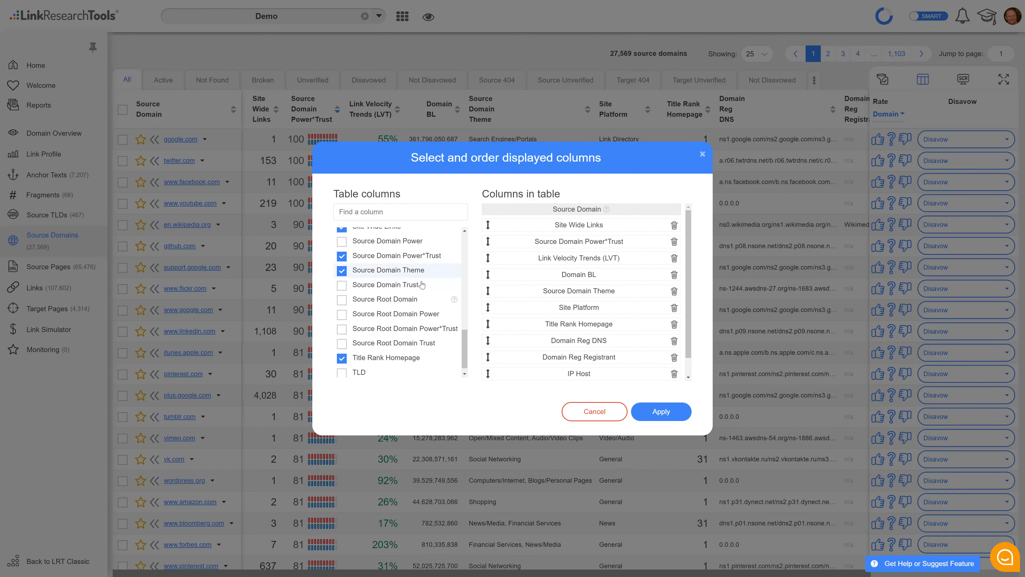
{"action": "scroll", "scroll_direction": "down", "scroll_amount": 3}
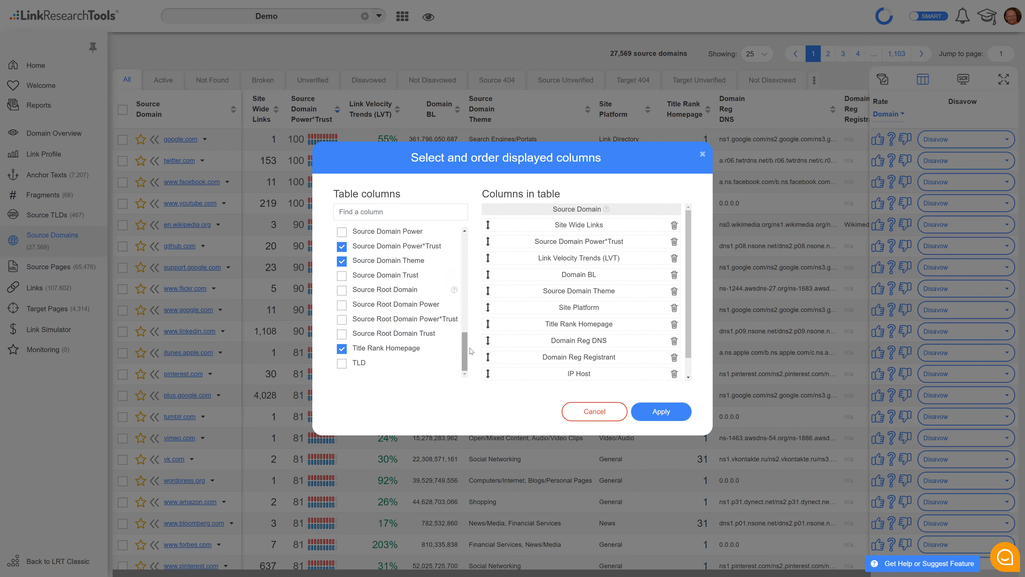
{"action": "scroll", "scroll_direction": "down", "scroll_amount": 3}
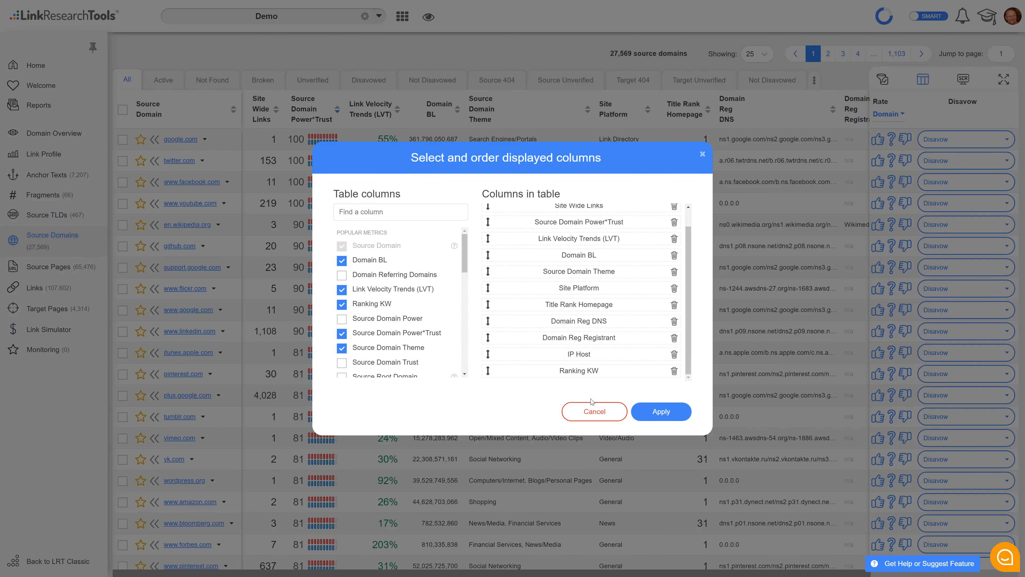
{"action": "mouse_move", "coordinate": [417, 211]}
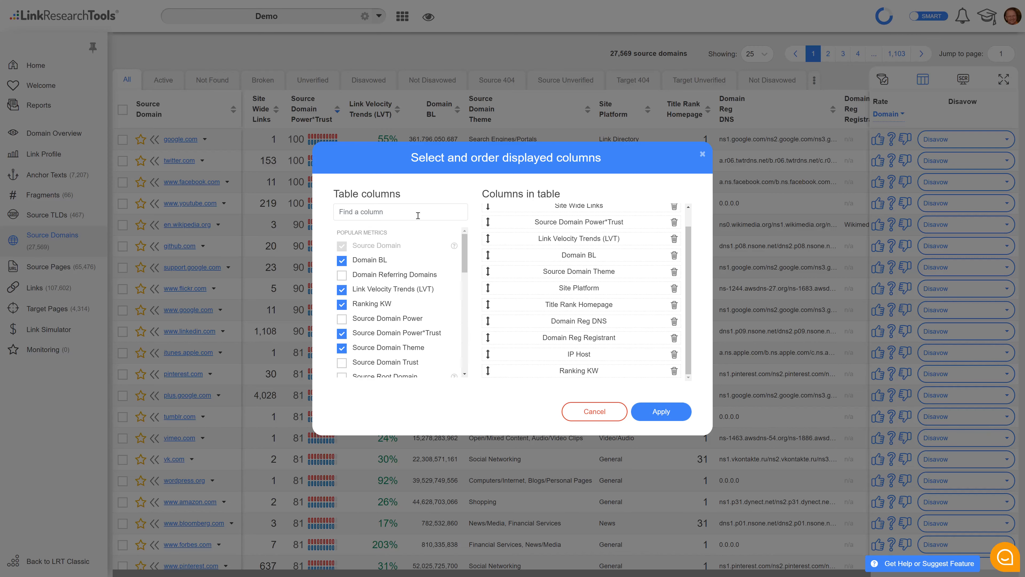
{"action": "mouse_move", "coordinate": [593, 411]}
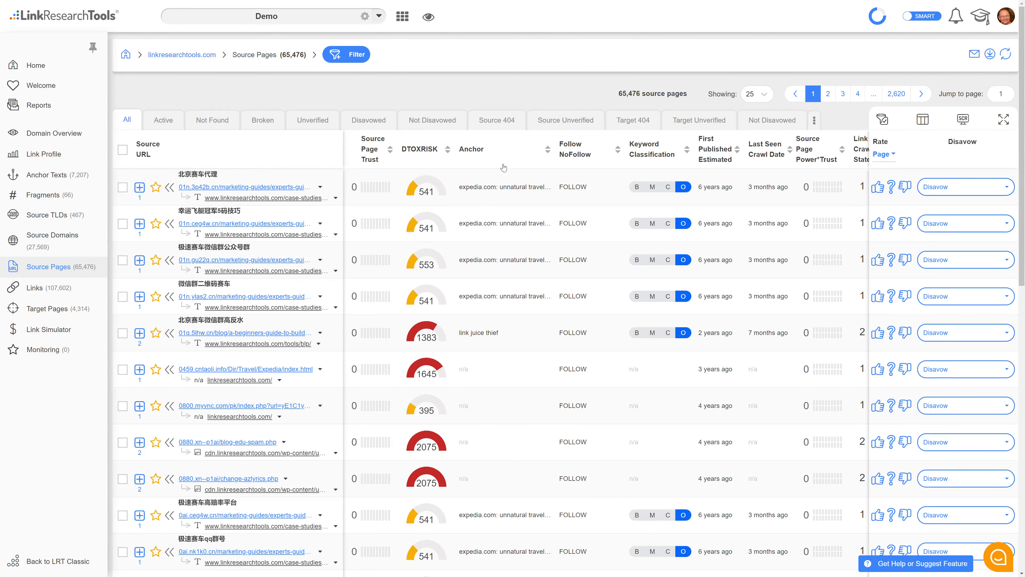
{"action": "mouse_move", "coordinate": [512, 221]}
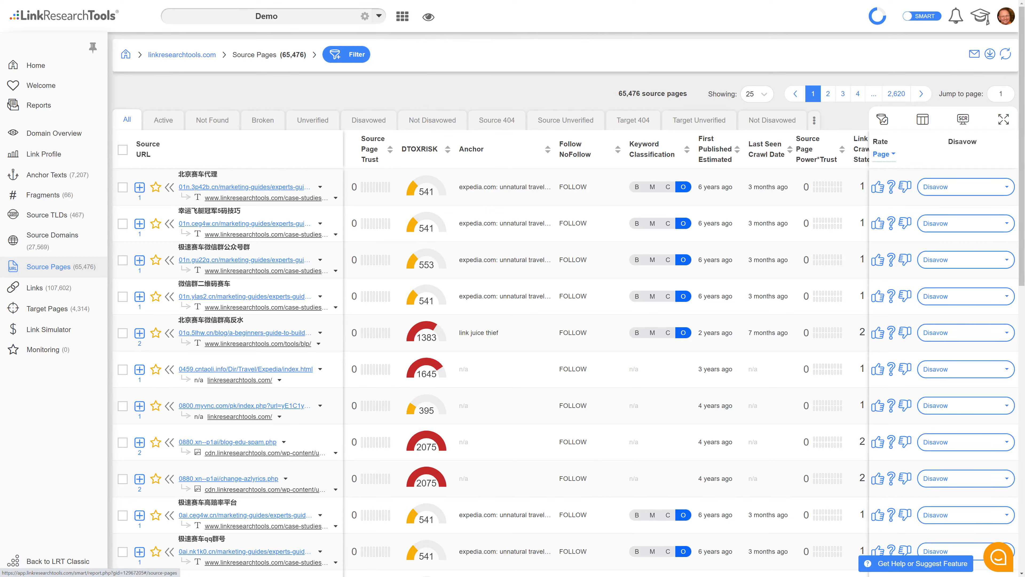
{"action": "mouse_move", "coordinate": [770, 242]}
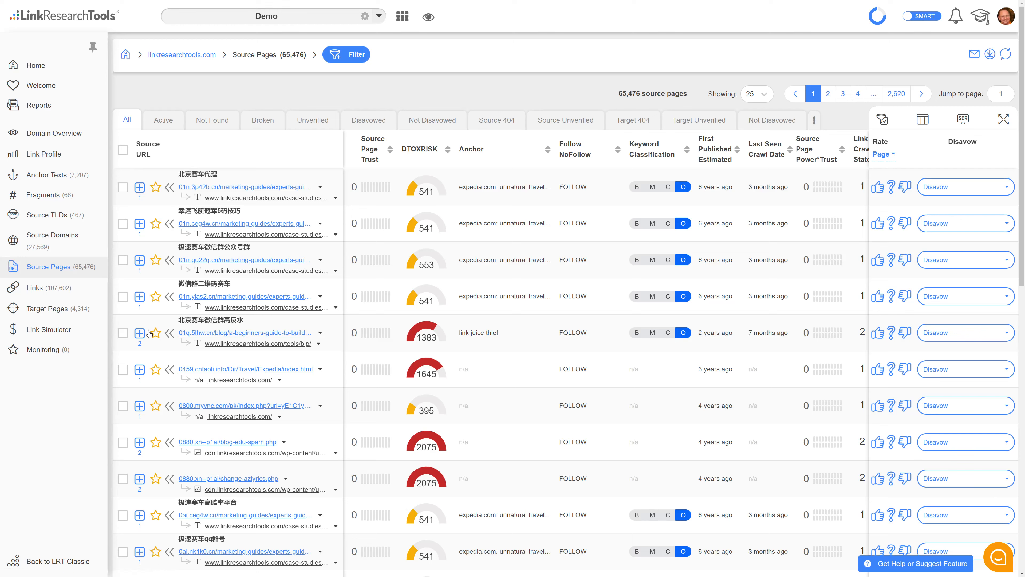
{"action": "mouse_move", "coordinate": [34, 288]}
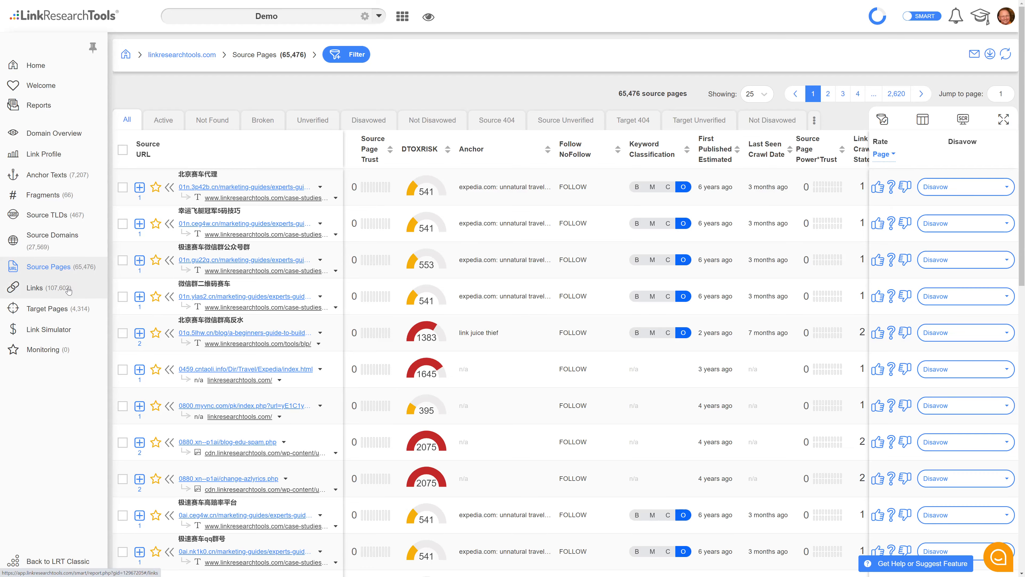
Show the full Links report of 107,602 links and scroll down the table
{"action": "left_click", "coordinate": [33, 287]}
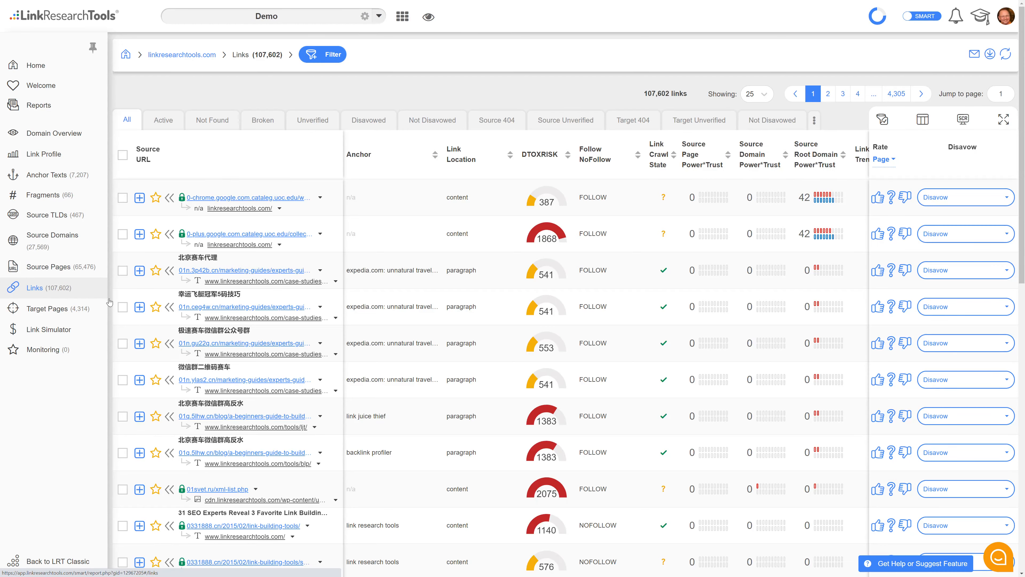
{"action": "mouse_move", "coordinate": [259, 227]}
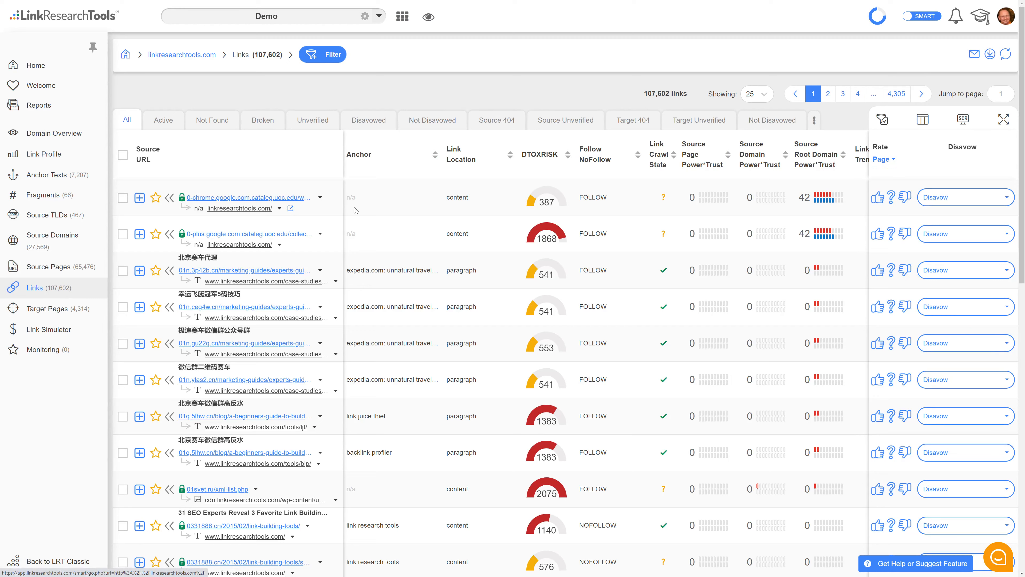
{"action": "mouse_move", "coordinate": [387, 166]}
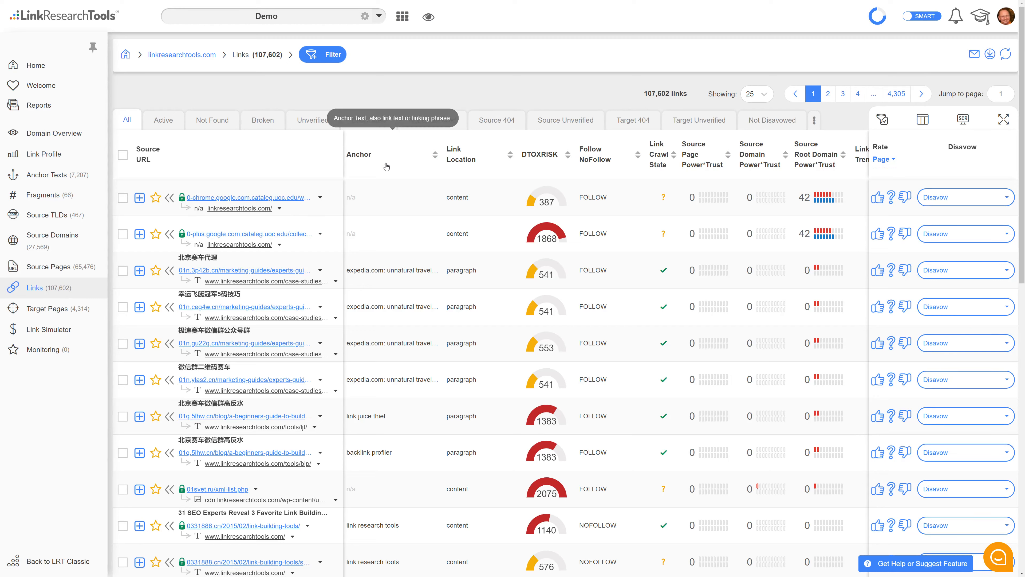
{"action": "mouse_move", "coordinate": [484, 174]}
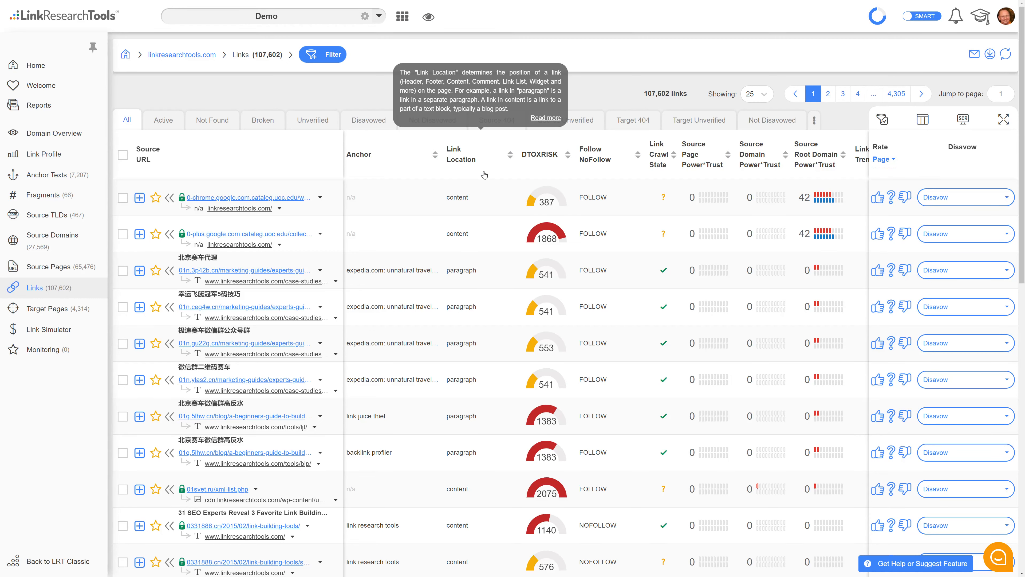
{"action": "mouse_move", "coordinate": [472, 152]}
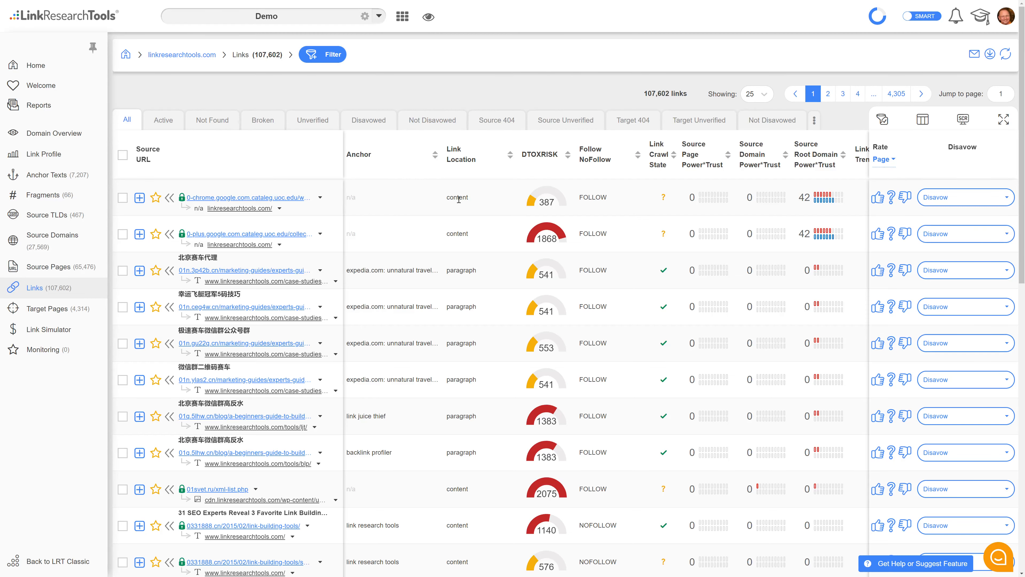
{"action": "scroll", "scroll_direction": "down", "scroll_amount": 3}
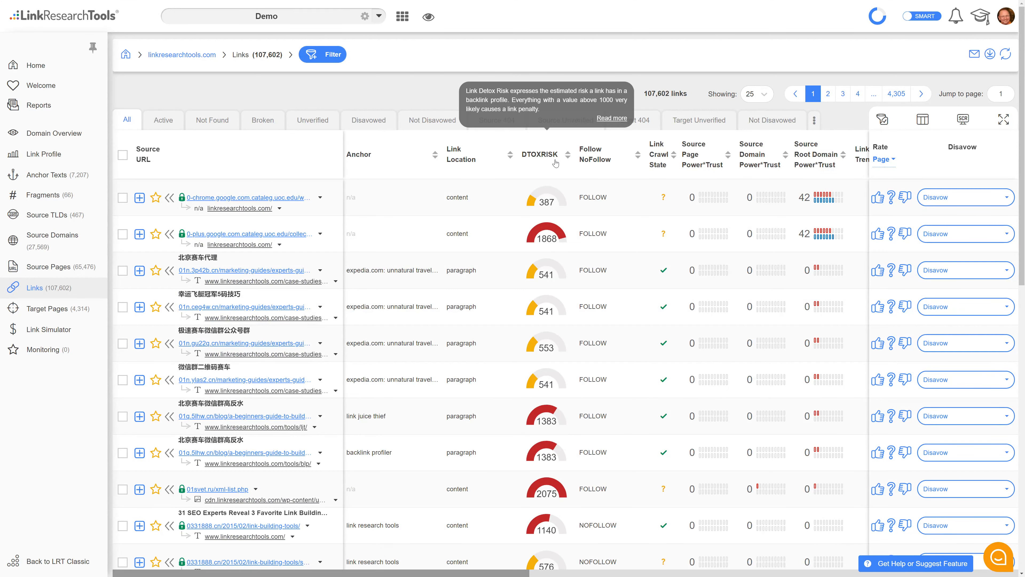
{"action": "mouse_move", "coordinate": [545, 237]}
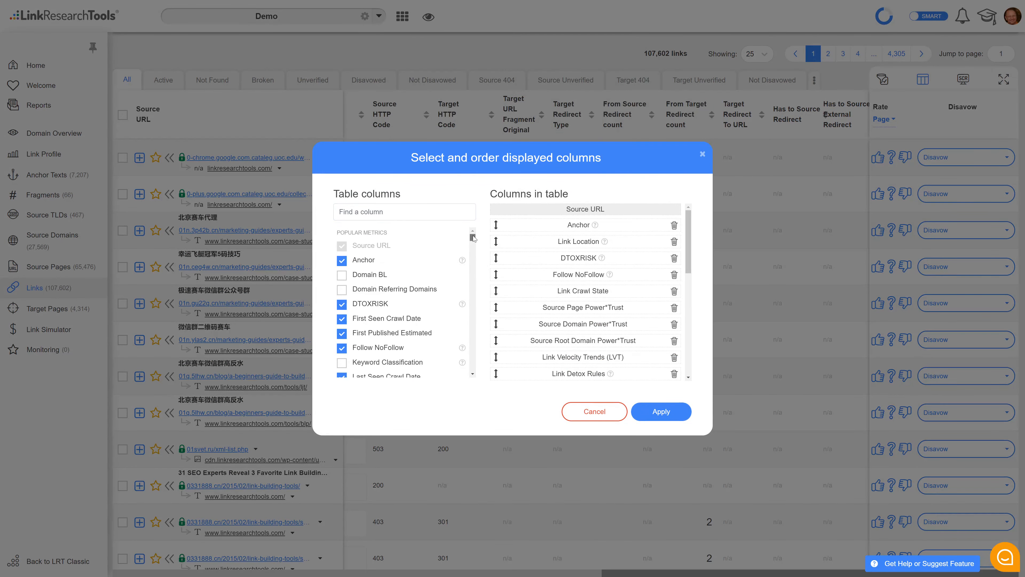
Scroll through the Links column chooser and cancel it, keeping the original columns
{"action": "scroll", "scroll_direction": "down", "scroll_amount": 3}
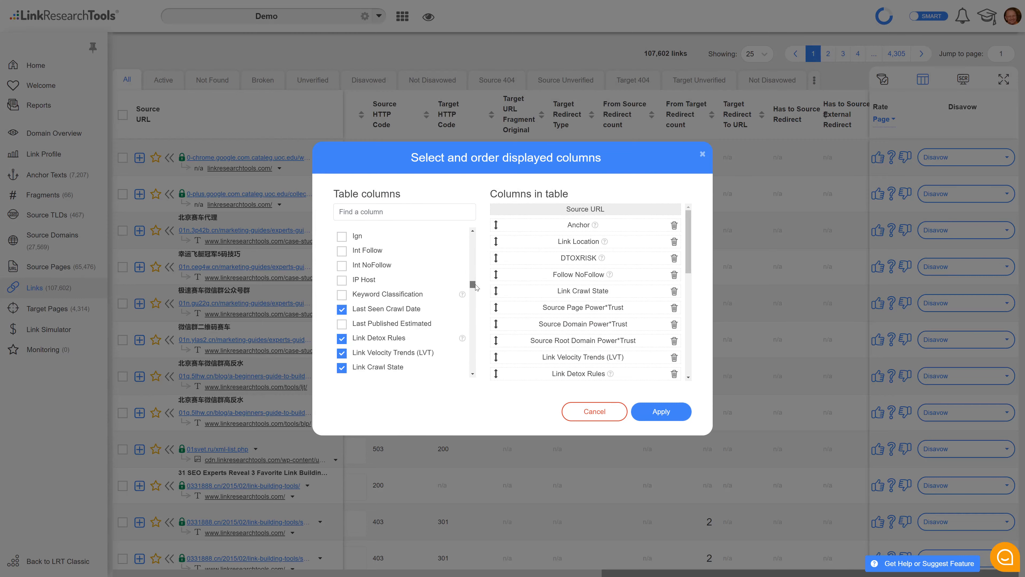
{"action": "scroll", "scroll_direction": "down", "scroll_amount": 3}
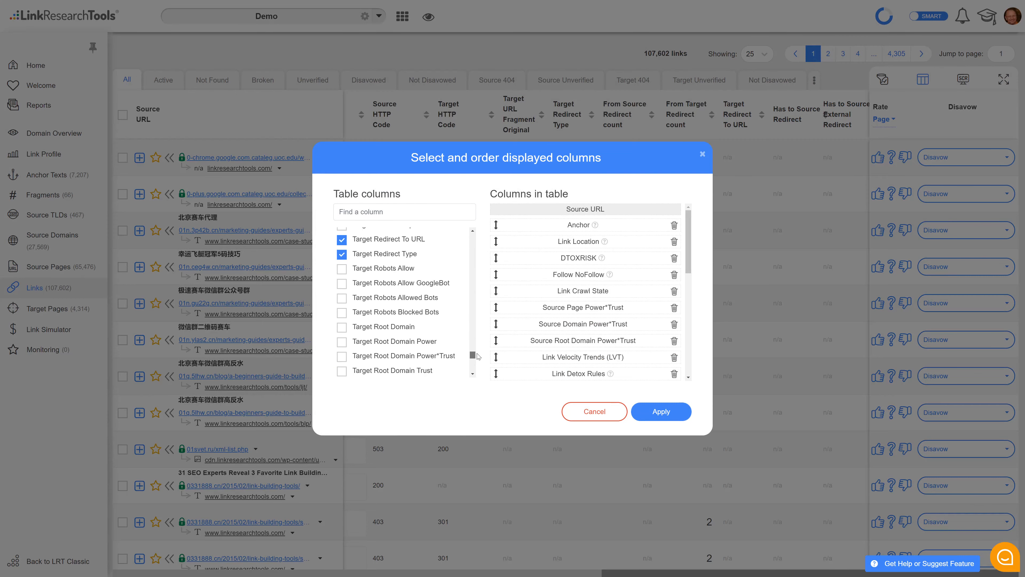
{"action": "scroll", "scroll_direction": "down", "scroll_amount": 3}
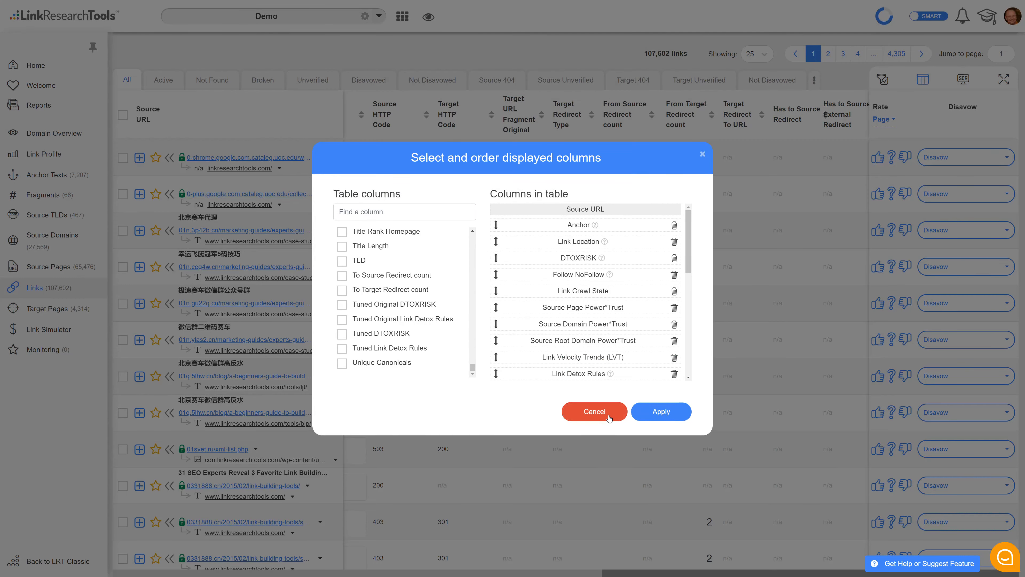
{"action": "left_click", "coordinate": [593, 411]}
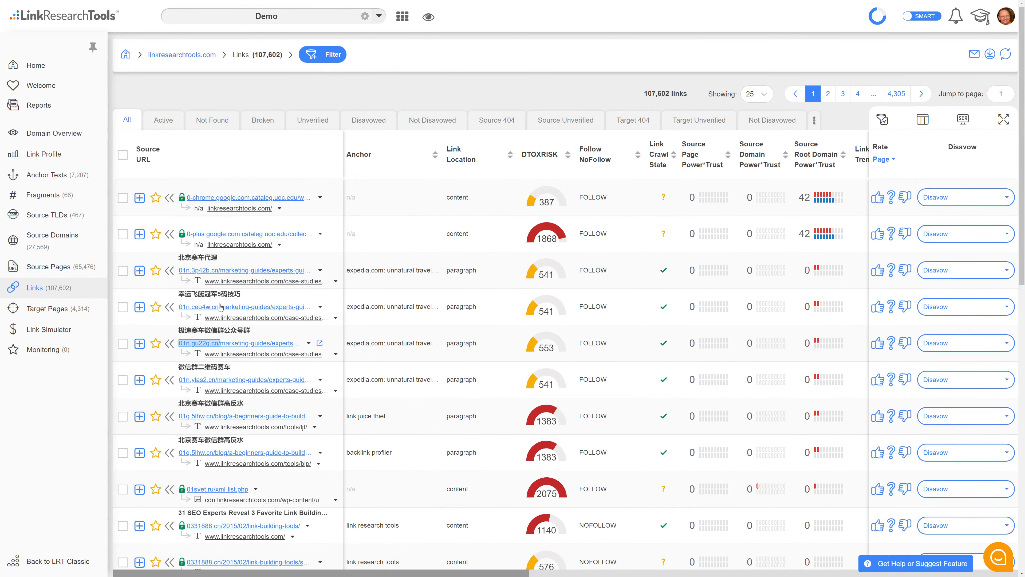
{"action": "left_click", "coordinate": [139, 270]}
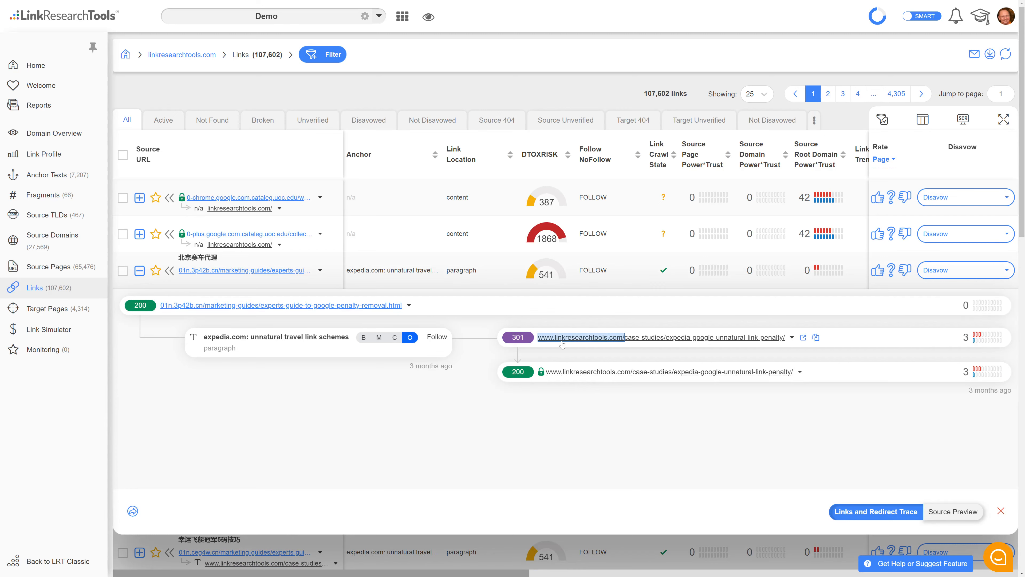
{"action": "mouse_move", "coordinate": [701, 353]}
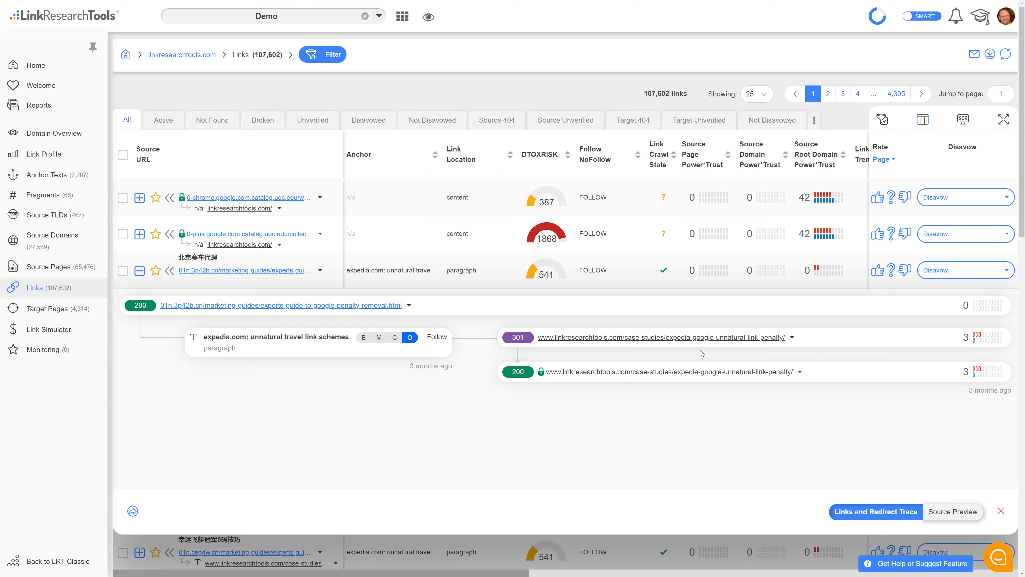
{"action": "mouse_move", "coordinate": [571, 349]}
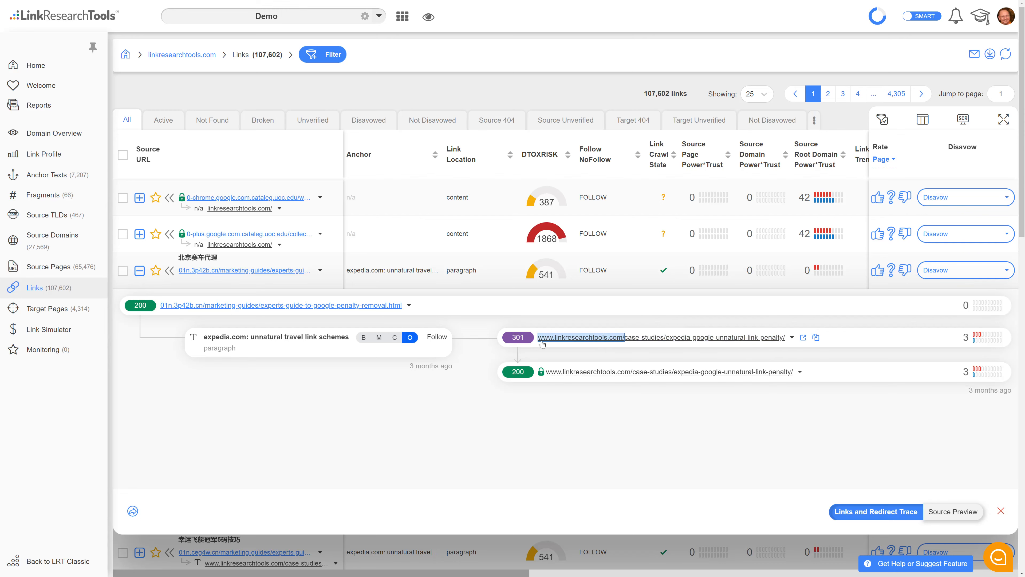
{"action": "mouse_move", "coordinate": [743, 344]}
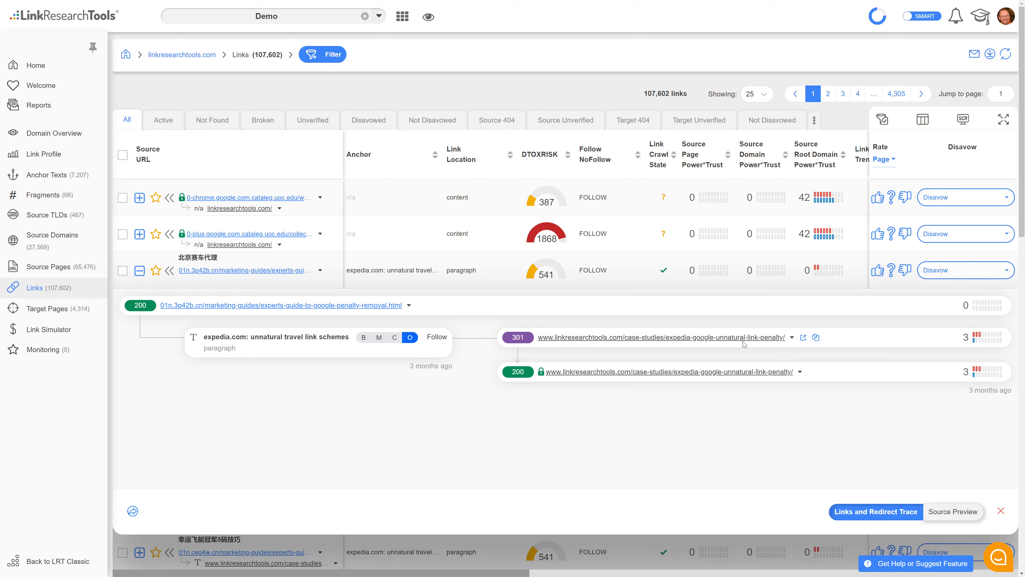
{"action": "mouse_move", "coordinate": [517, 337]}
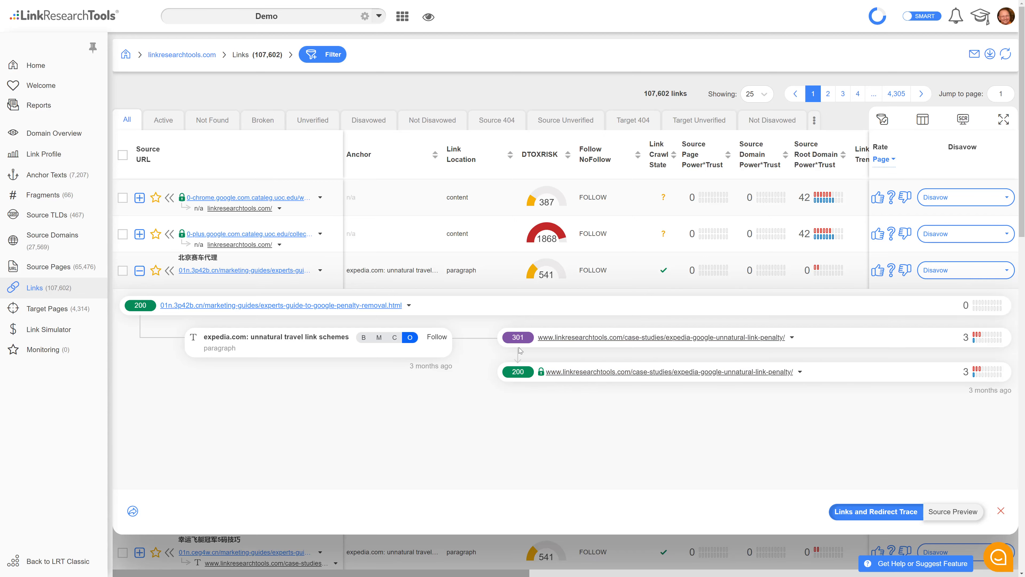
{"action": "left_click", "coordinate": [999, 511]}
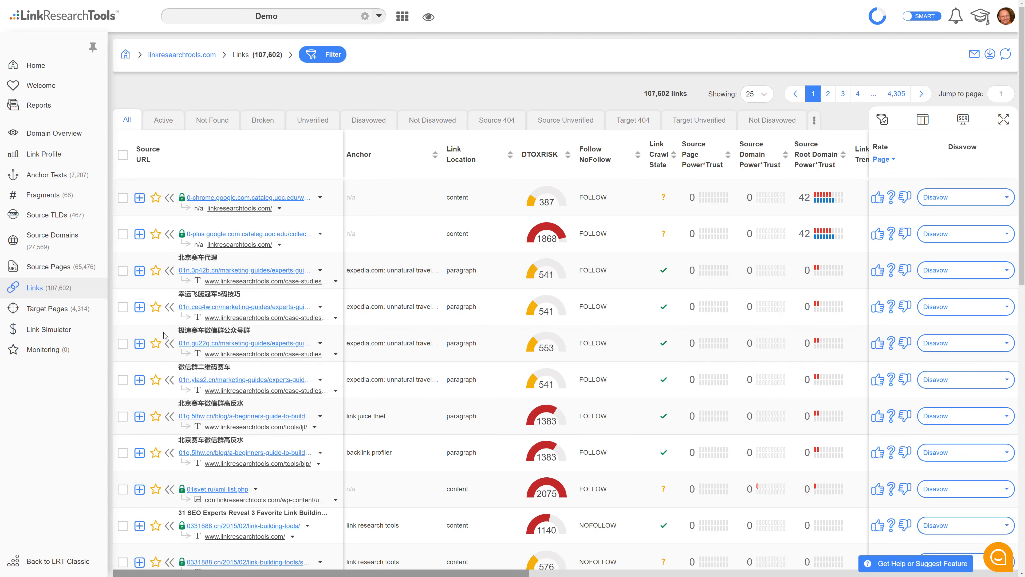
{"action": "left_click", "coordinate": [139, 245]}
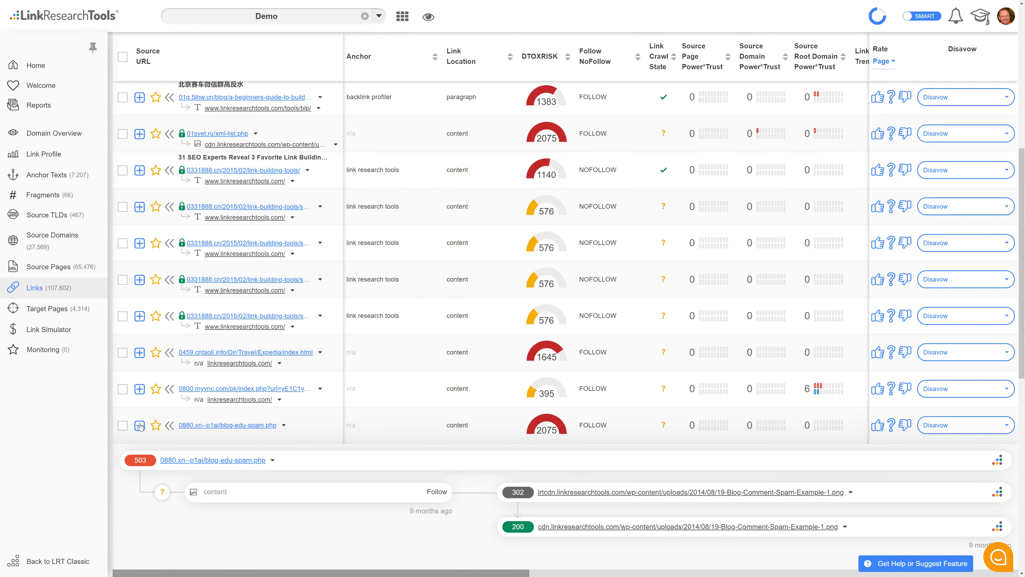
{"action": "scroll", "scroll_direction": "down", "scroll_amount": 3}
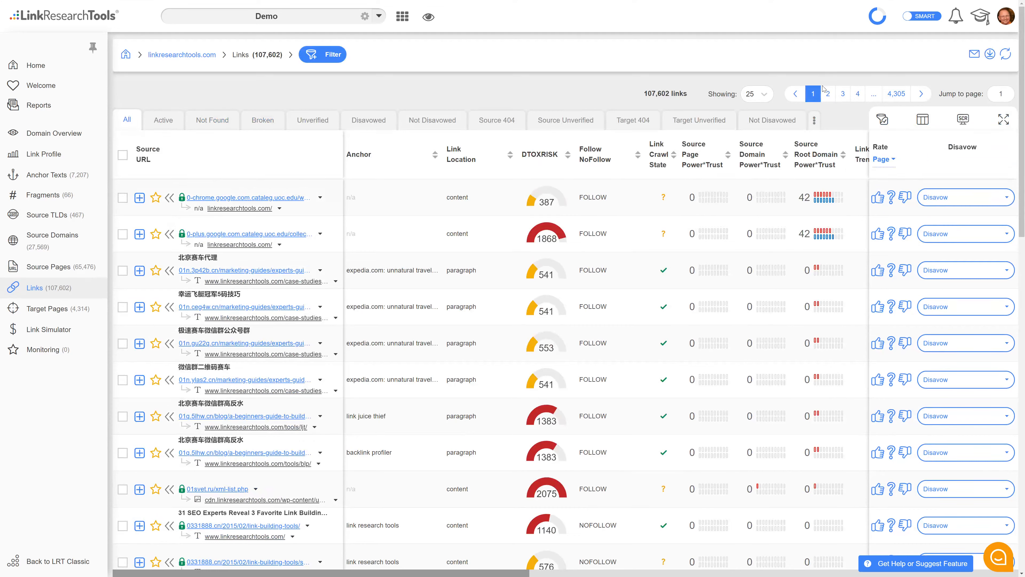
Apply the embedded 'More than 5 Target Hops' filter, narrowing the Links table to 99 links
{"action": "left_click", "coordinate": [814, 120]}
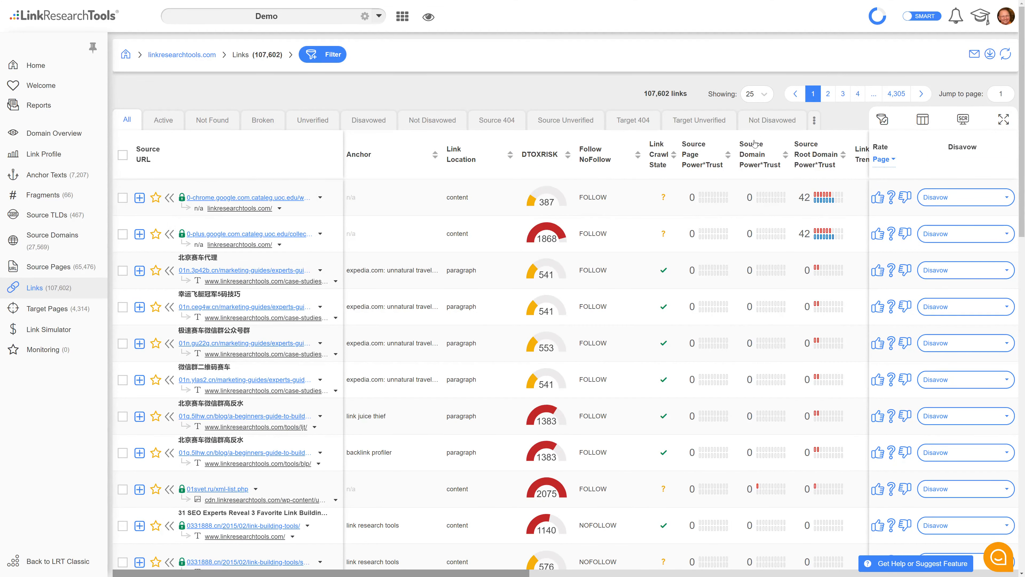
{"action": "left_click", "coordinate": [322, 54]}
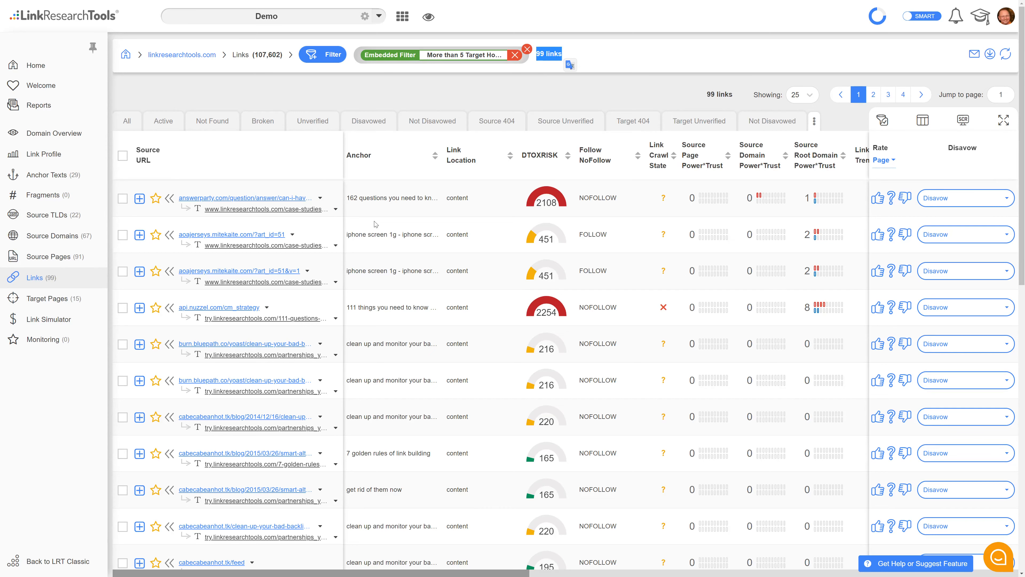
Expand the first filtered link's redirect trace and follow the chain down to its 200 page
{"action": "left_click", "coordinate": [139, 197]}
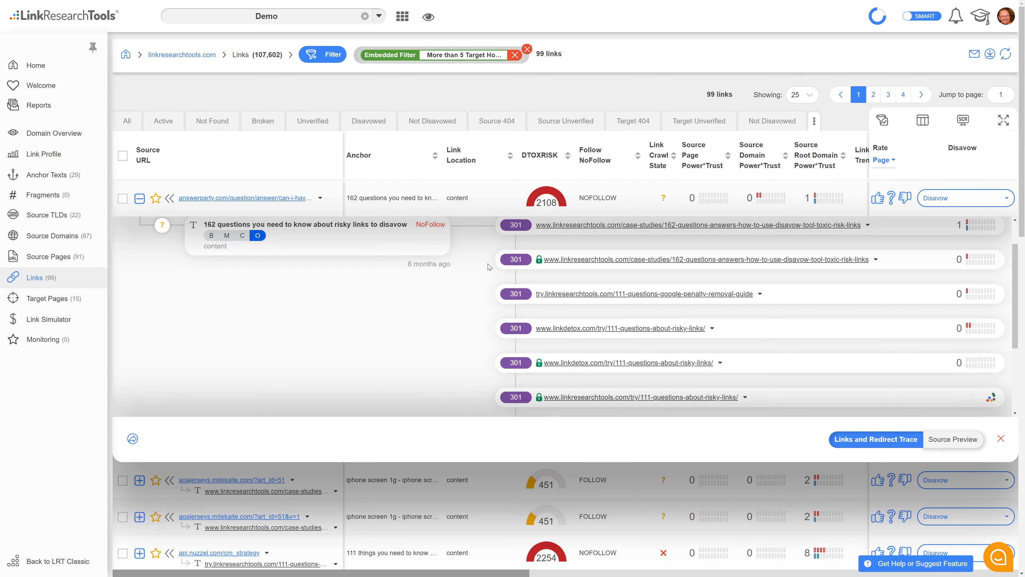
{"action": "left_click", "coordinate": [139, 198]}
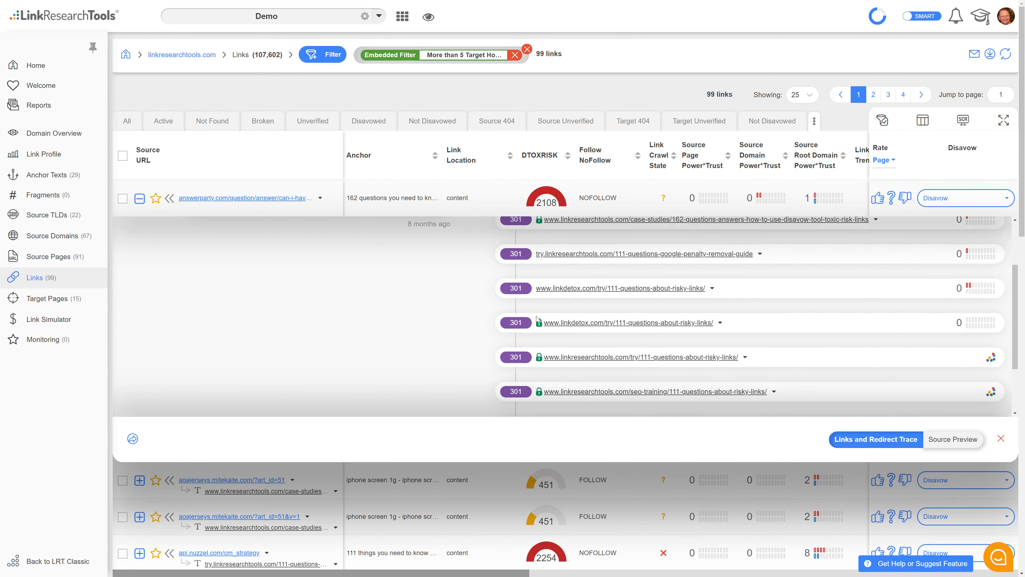
{"action": "scroll", "scroll_direction": "down", "scroll_amount": 3}
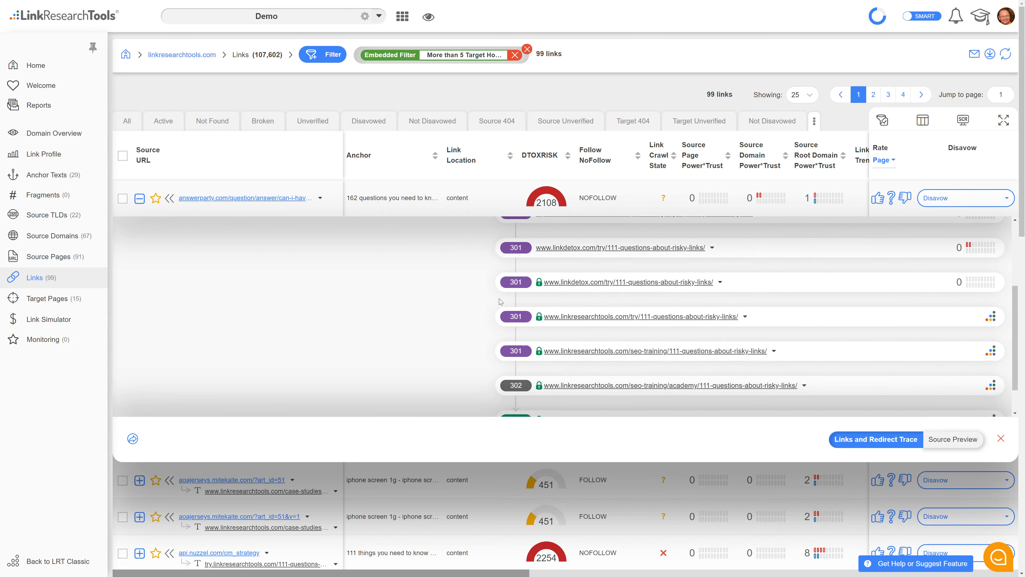
{"action": "scroll", "scroll_direction": "down", "scroll_amount": 3}
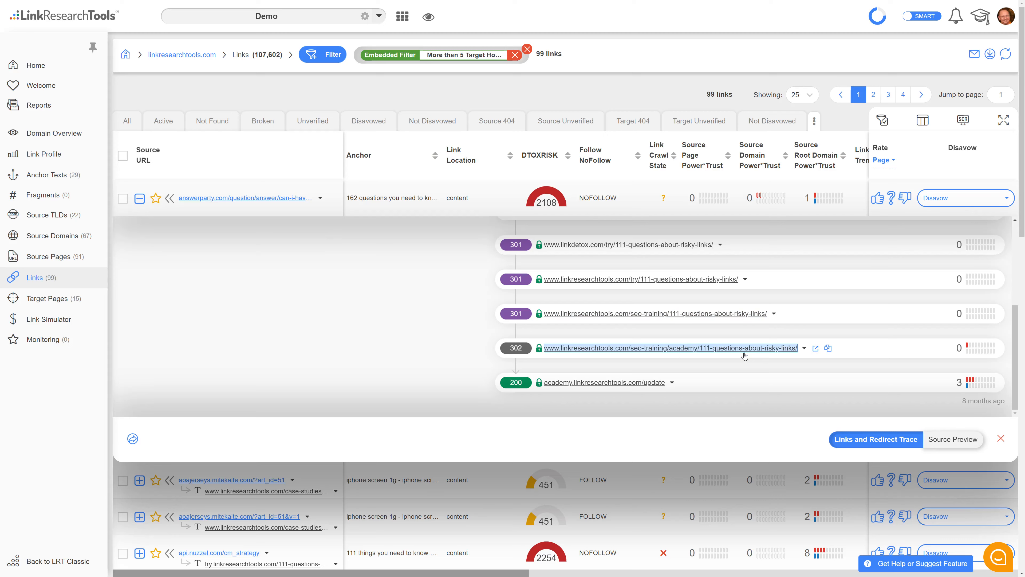
{"action": "mouse_move", "coordinate": [692, 405]}
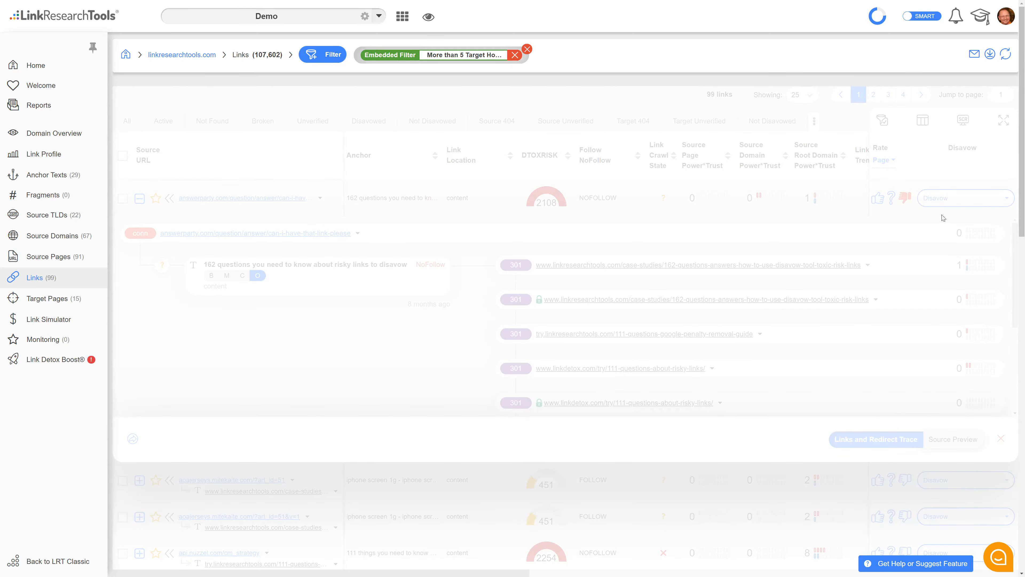
Trace the second link's redirect chain to its 200 page, then return to the Domain Overview (DTOXRISK 1827)
{"action": "left_click", "coordinate": [1000, 438]}
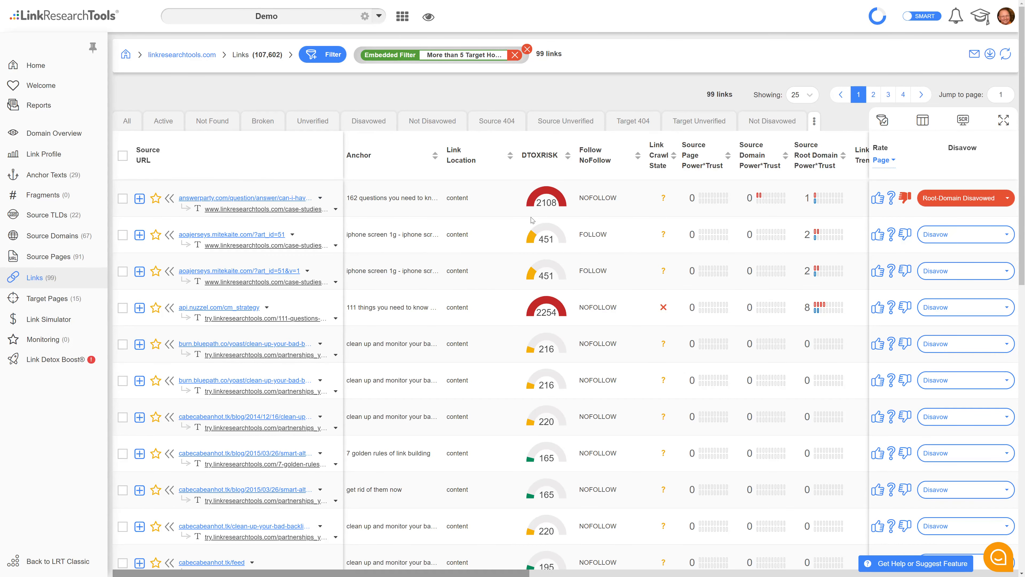
{"action": "mouse_move", "coordinate": [153, 240]}
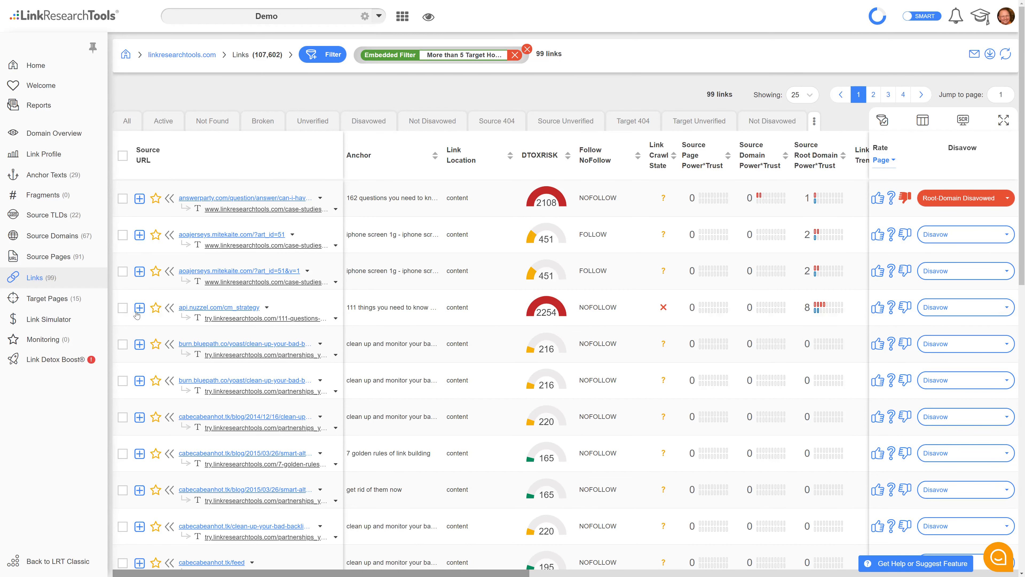
{"action": "left_click", "coordinate": [139, 308]}
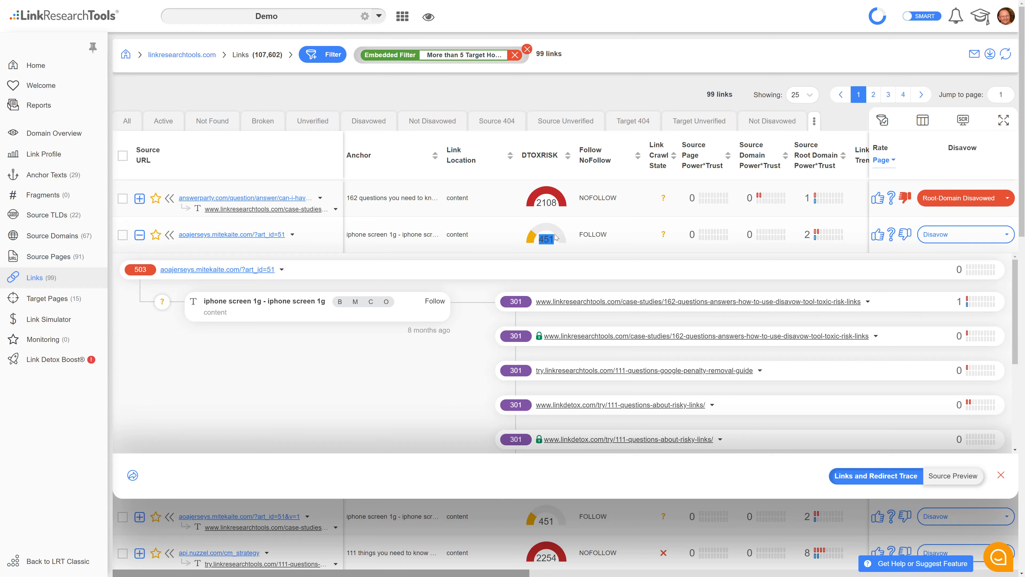
{"action": "scroll", "scroll_direction": "down", "scroll_amount": 3}
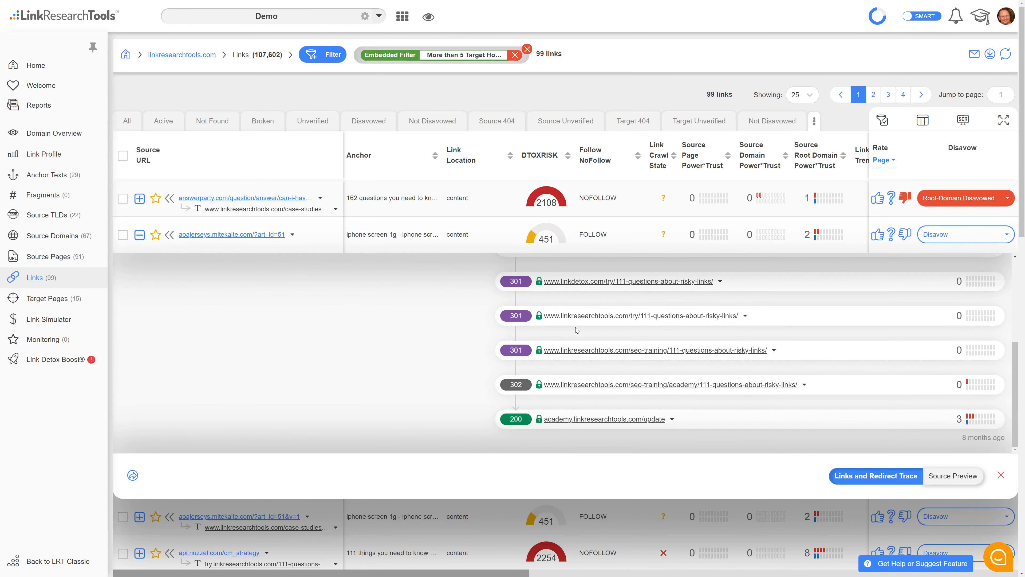
{"action": "mouse_move", "coordinate": [577, 333]}
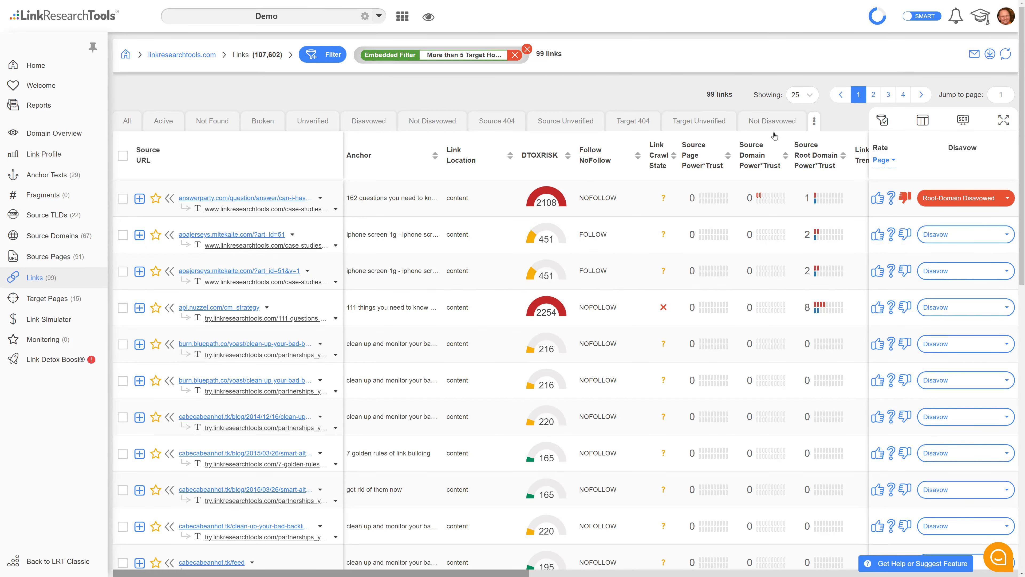
{"action": "mouse_move", "coordinate": [483, 115]}
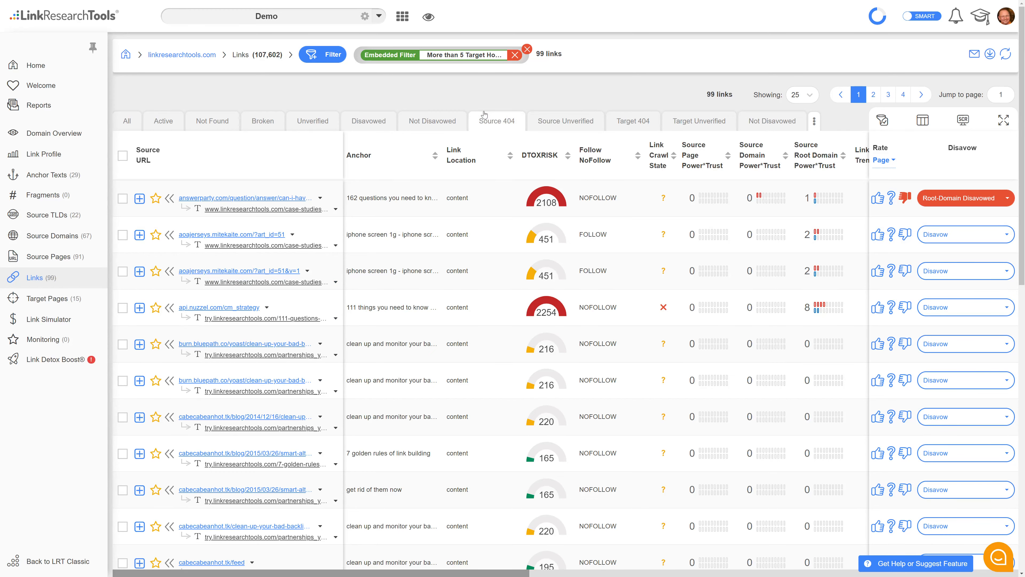
{"action": "left_click", "coordinate": [54, 133]}
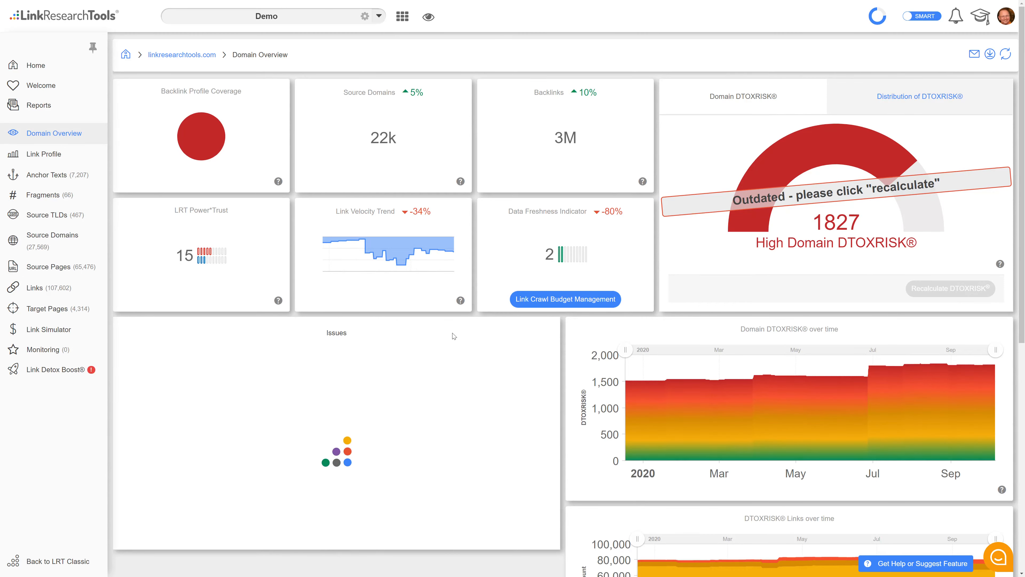
{"action": "scroll", "scroll_direction": "down", "scroll_amount": 3}
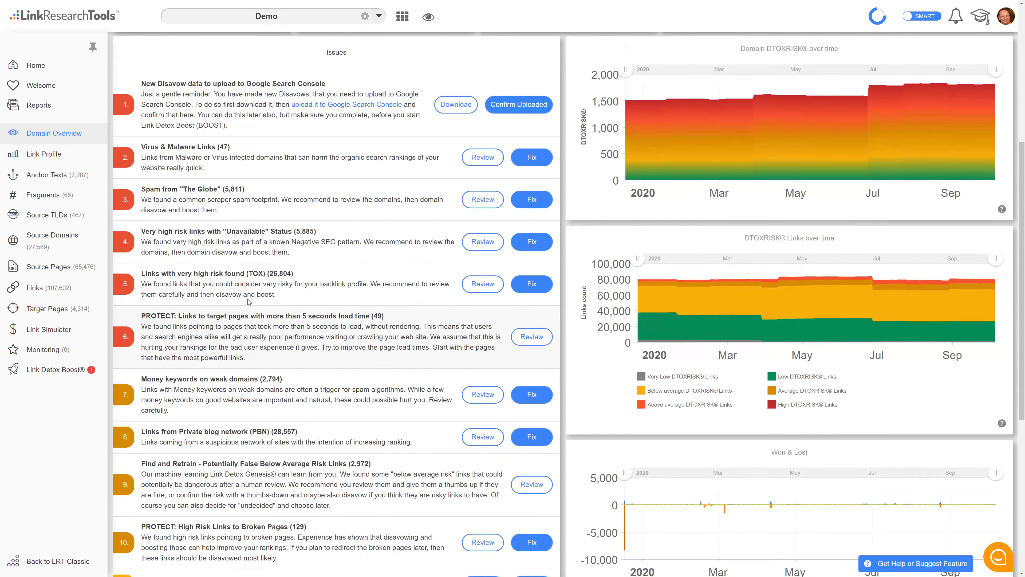
{"action": "scroll", "scroll_direction": "down", "scroll_amount": 3}
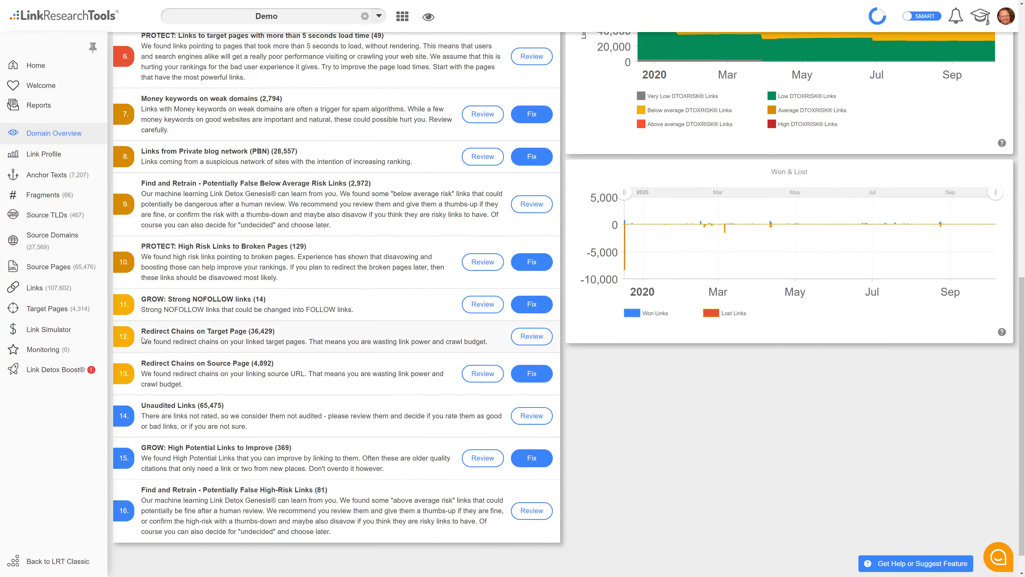
{"action": "double_click", "coordinate": [260, 331]}
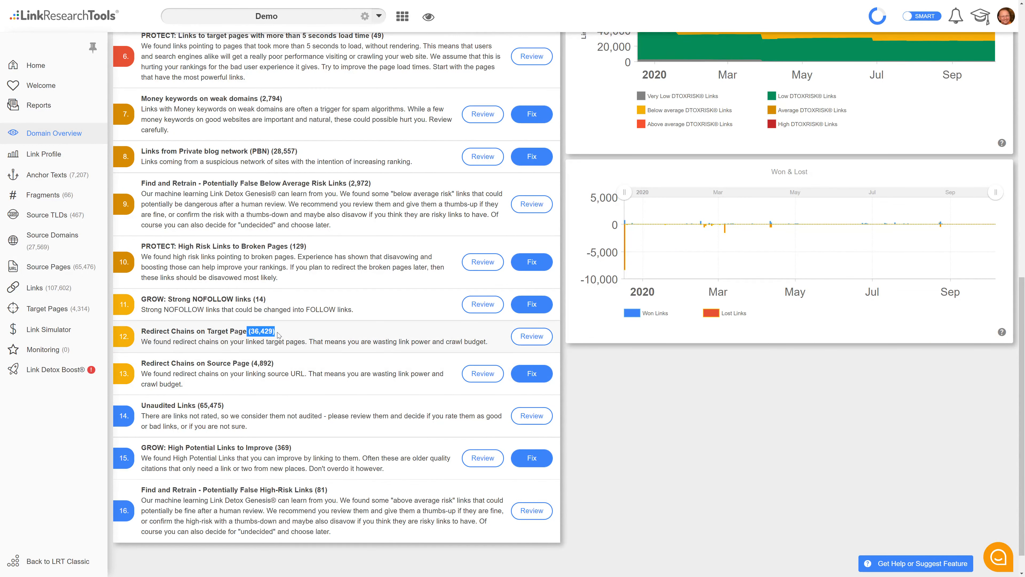
{"action": "mouse_move", "coordinate": [324, 360]}
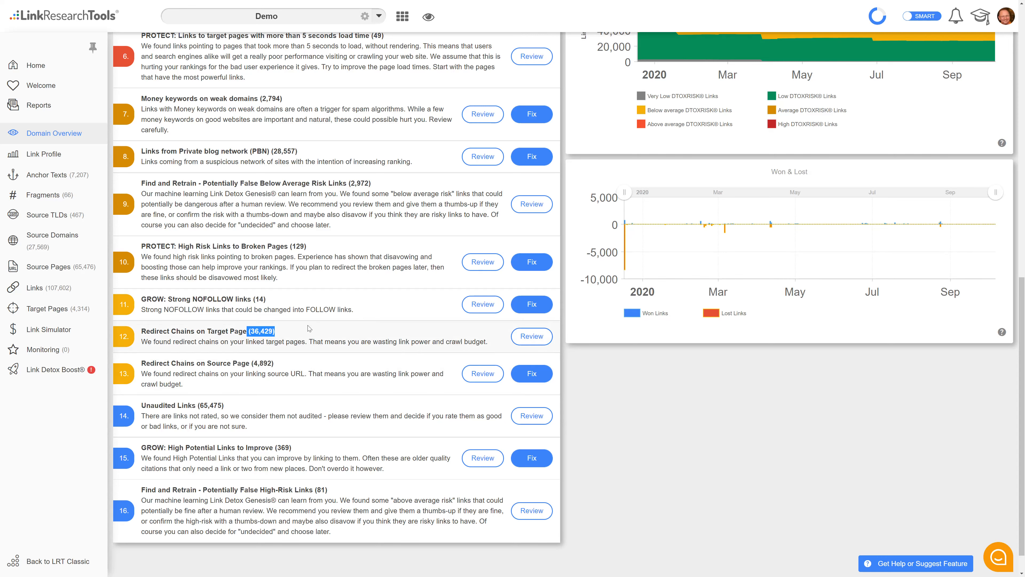
{"action": "mouse_move", "coordinate": [294, 343]}
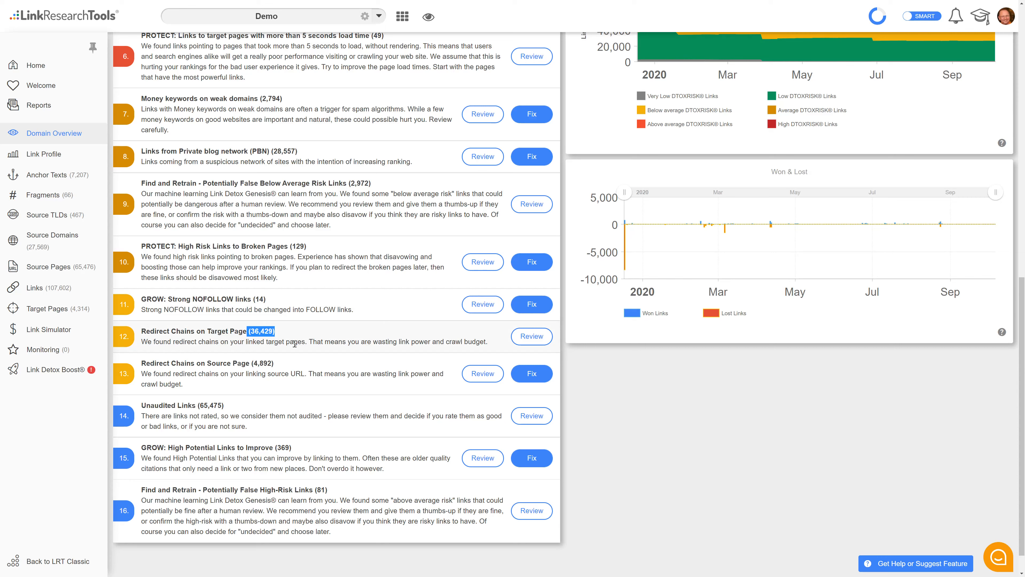
{"action": "mouse_move", "coordinate": [279, 385]}
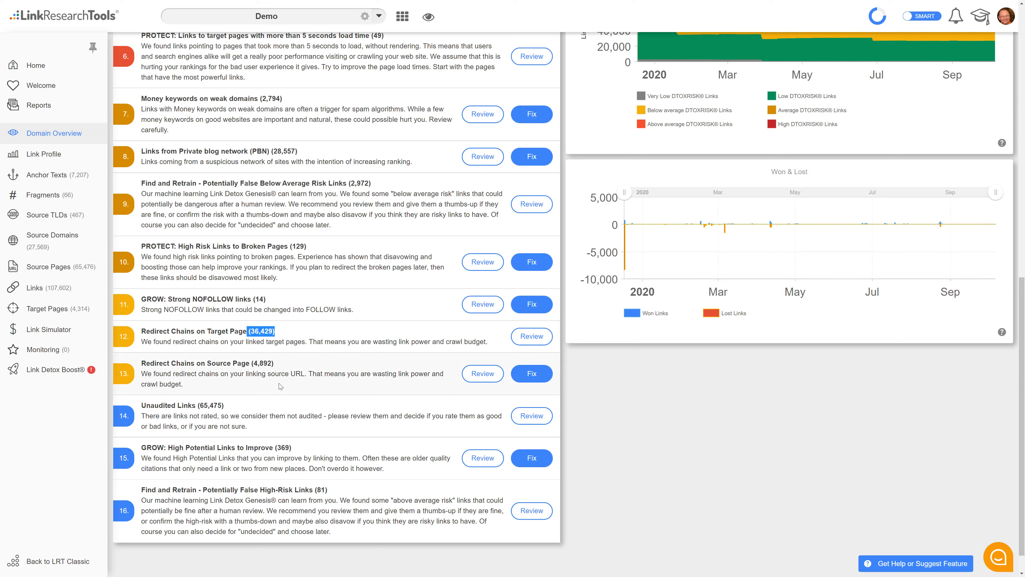
{"action": "mouse_move", "coordinate": [326, 326]}
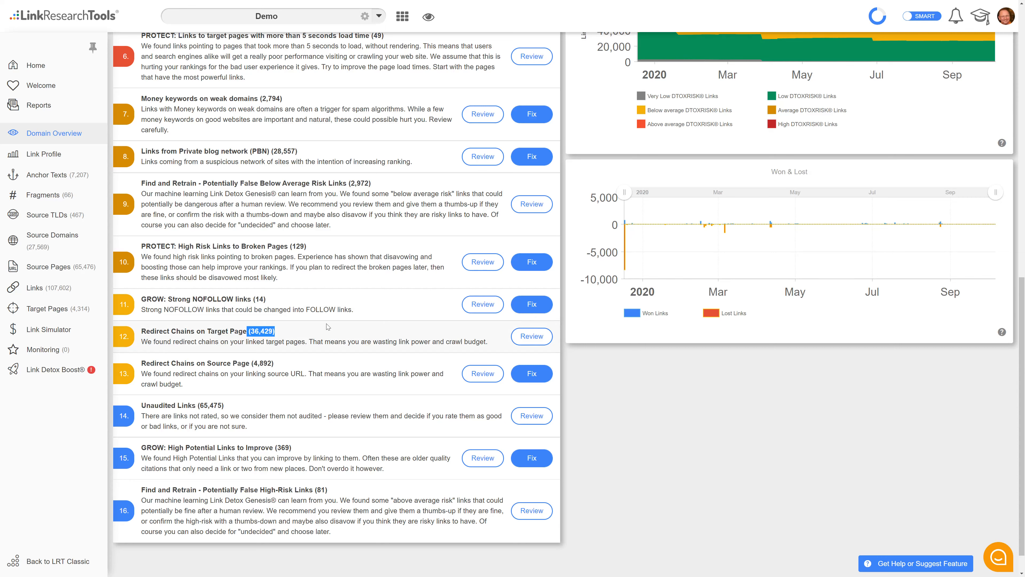
{"action": "scroll", "scroll_direction": "up", "scroll_amount": 3}
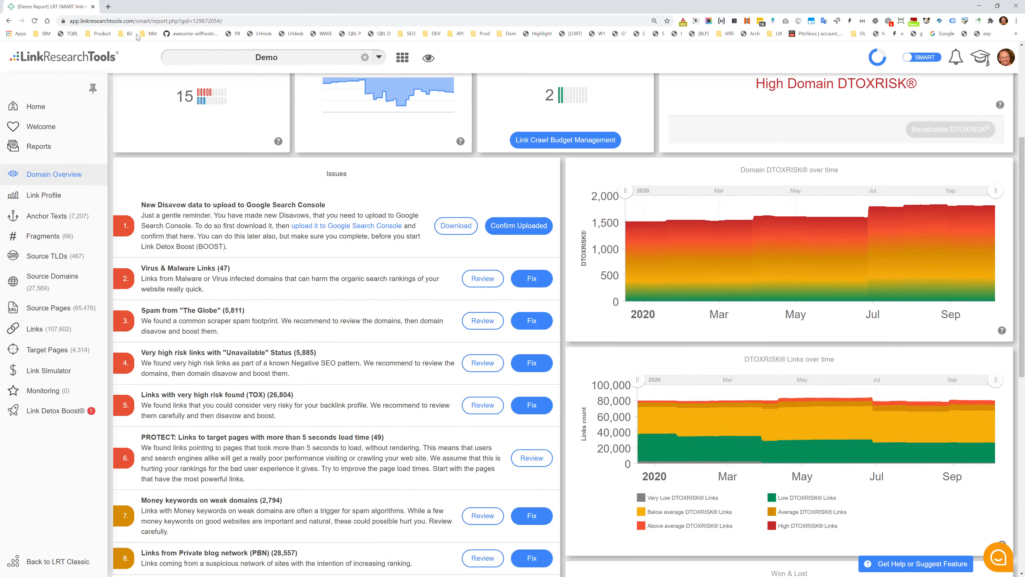
Show the full Links report of 107,602 links and browse down the table
{"action": "left_click", "coordinate": [35, 328]}
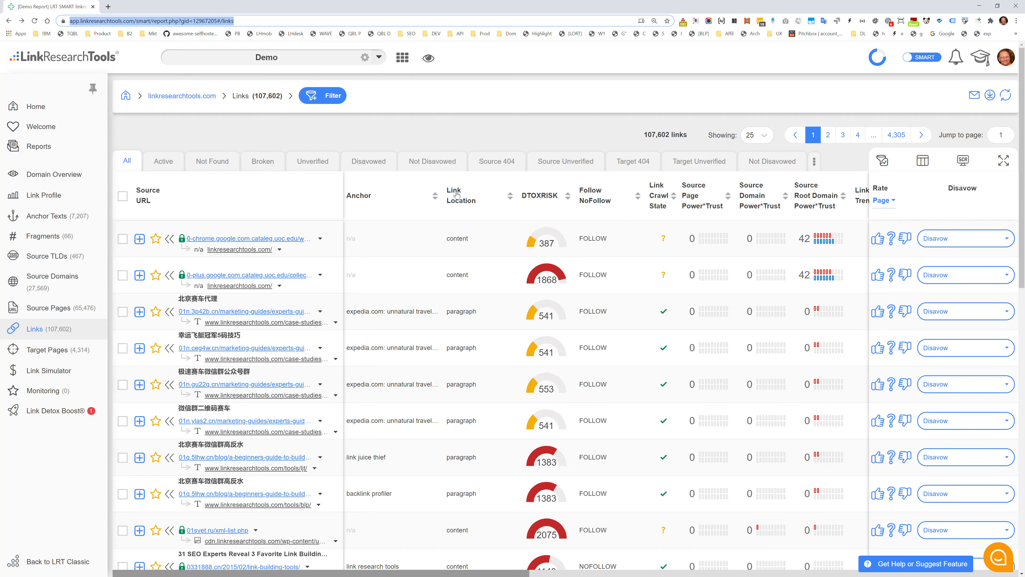
{"action": "left_click", "coordinate": [139, 384]}
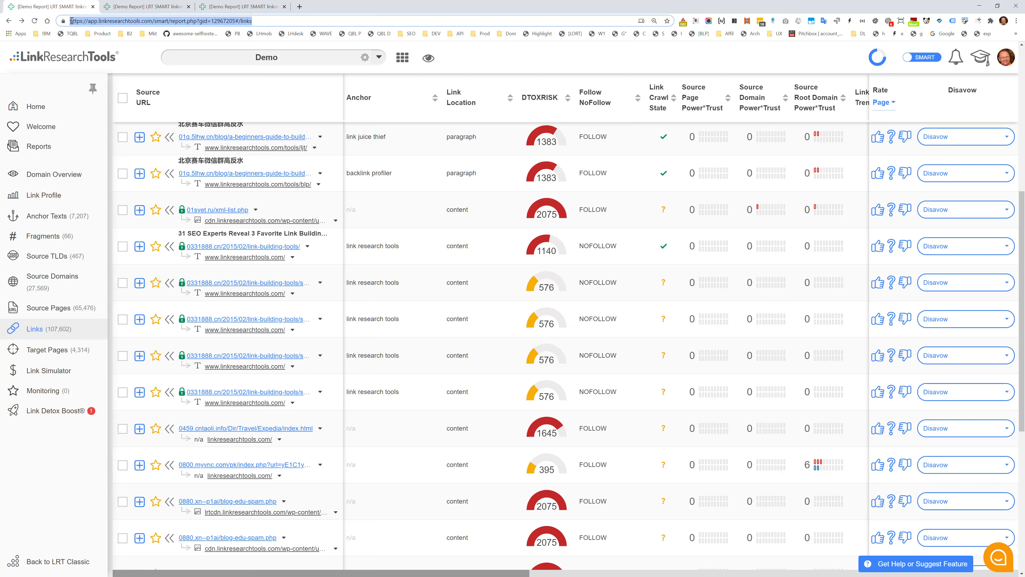
{"action": "mouse_move", "coordinate": [382, 380]}
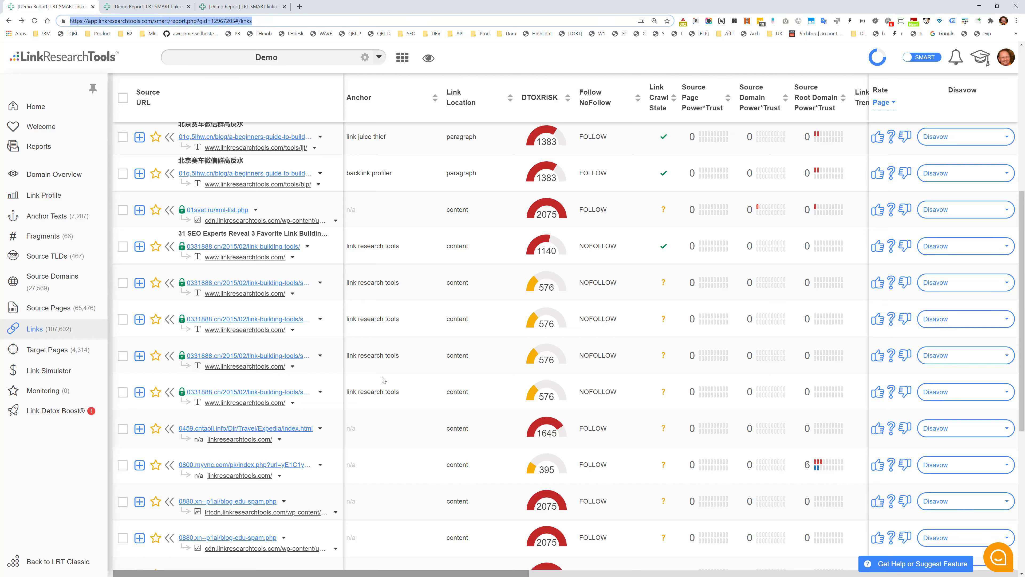
{"action": "scroll", "scroll_direction": "down", "scroll_amount": 3}
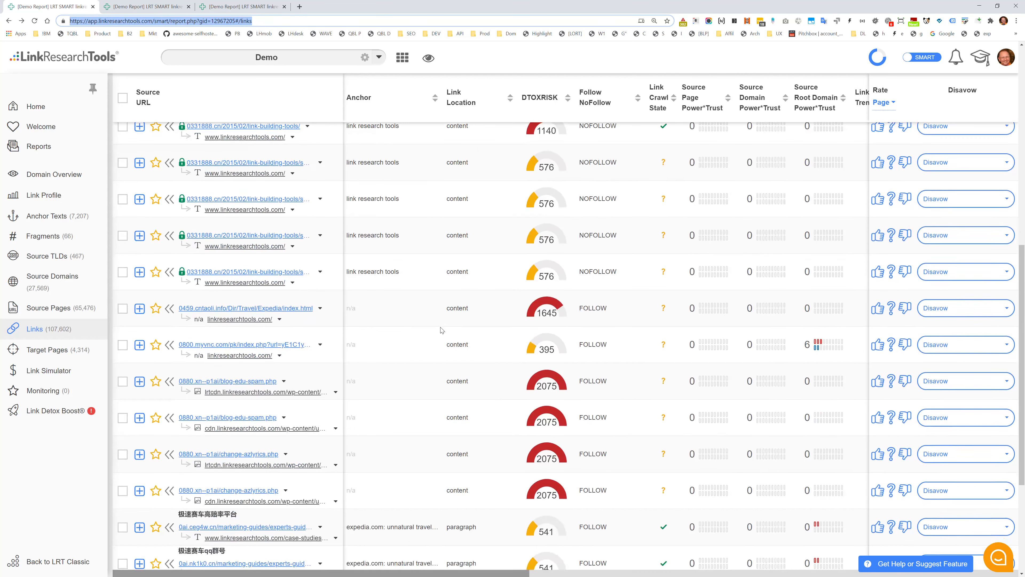
{"action": "scroll", "scroll_direction": "down", "scroll_amount": 3}
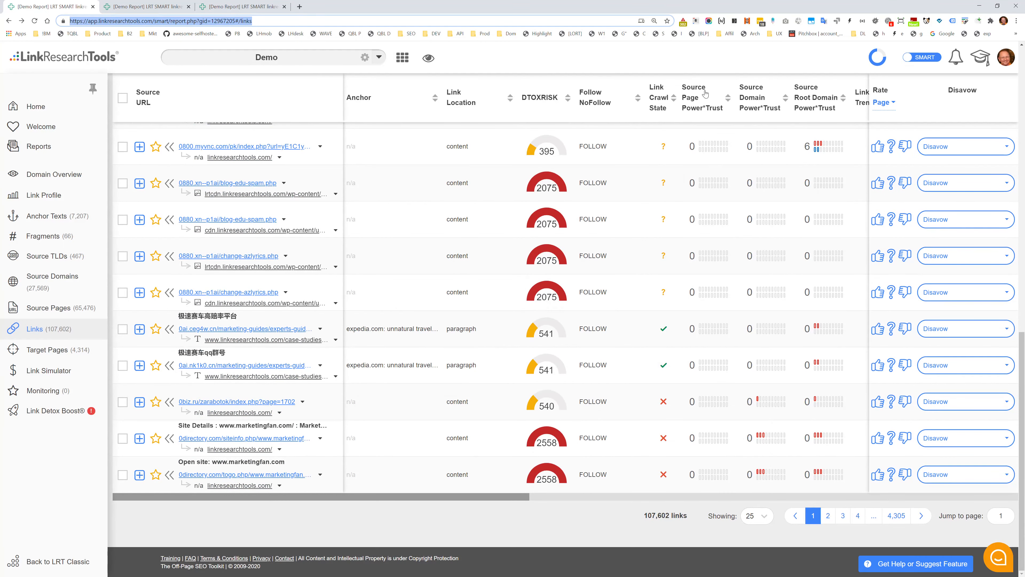
Sort the links by source Power*Trust, then by link location to surface sidebar links
{"action": "left_click", "coordinate": [693, 97]}
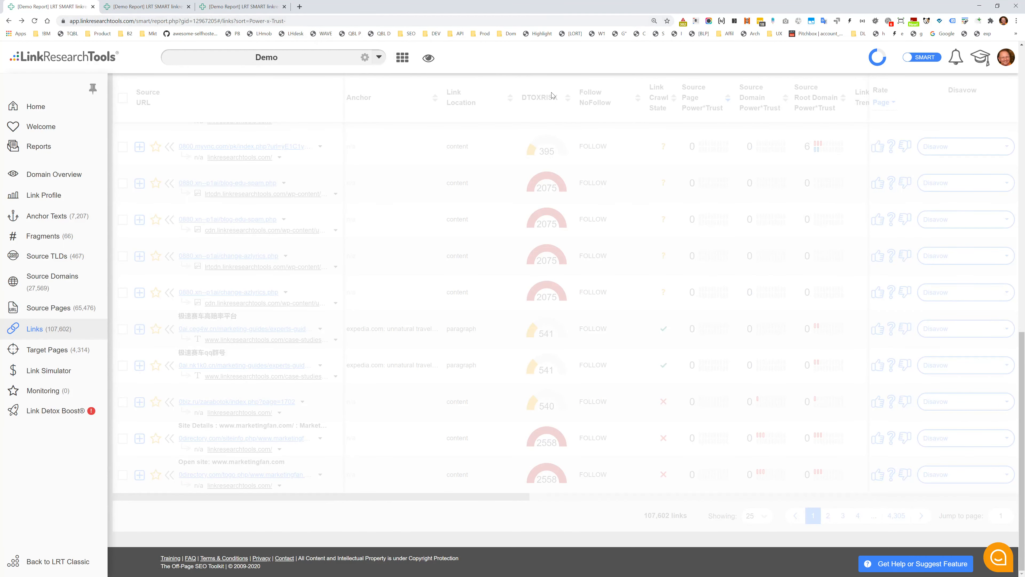
{"action": "left_click", "coordinate": [460, 97]}
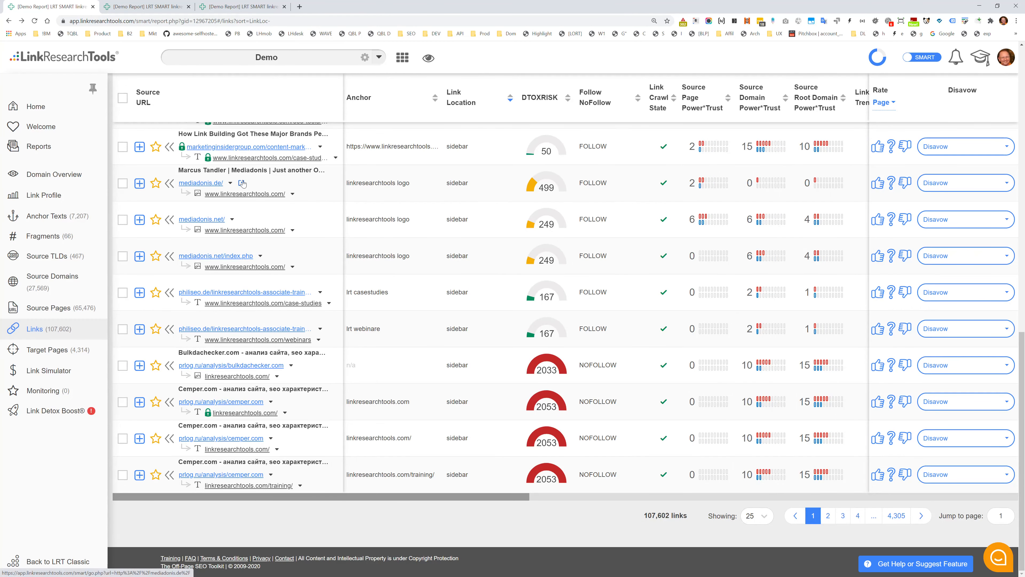
{"action": "mouse_move", "coordinate": [247, 303]}
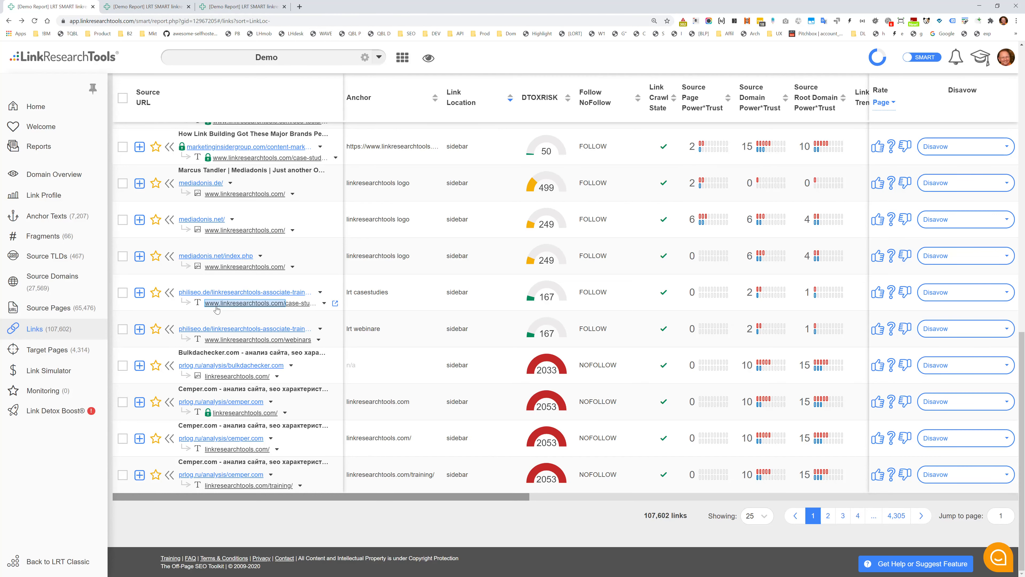
{"action": "mouse_move", "coordinate": [240, 181]}
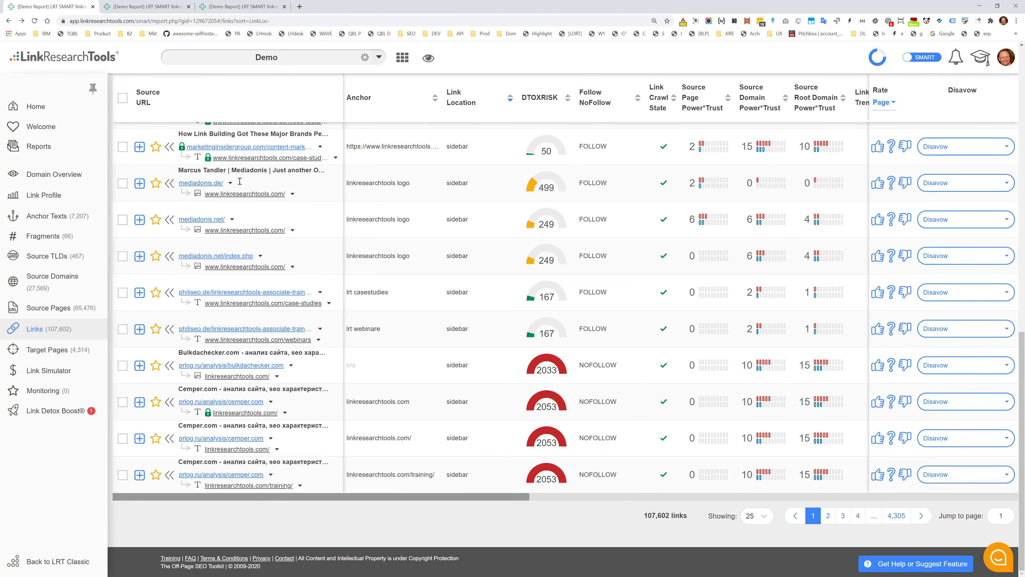
{"action": "scroll", "scroll_direction": "up", "scroll_amount": 3}
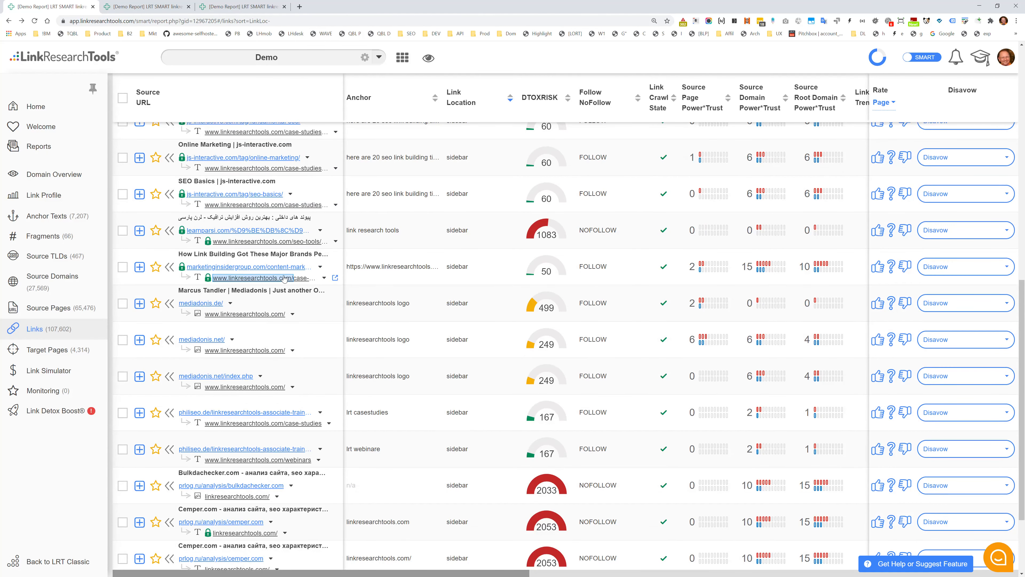
Filter links to the marketinginsidergroup.com content-marketing source URL and show its filter rule
{"action": "left_click", "coordinate": [139, 266]}
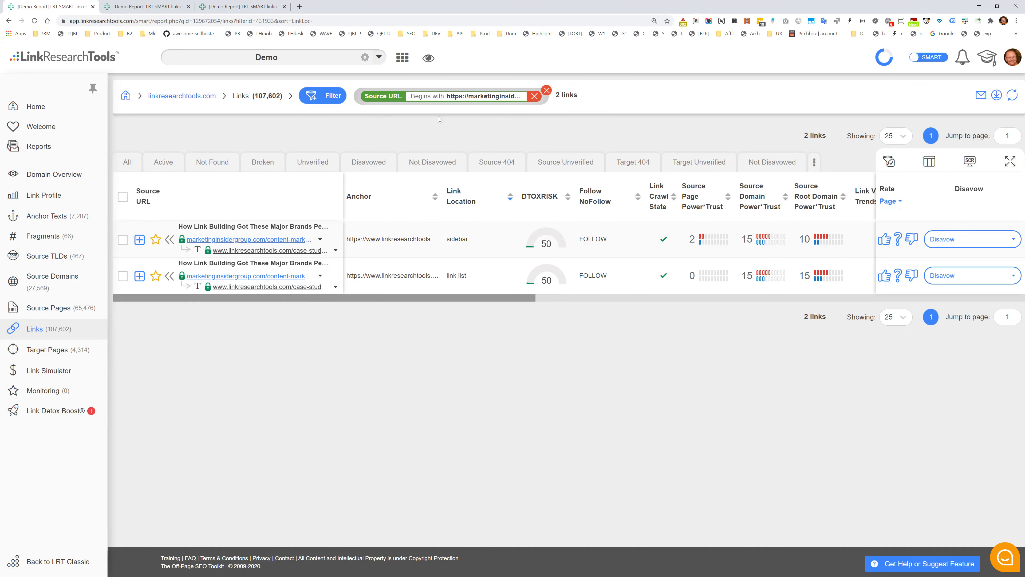
{"action": "left_click", "coordinate": [329, 96]}
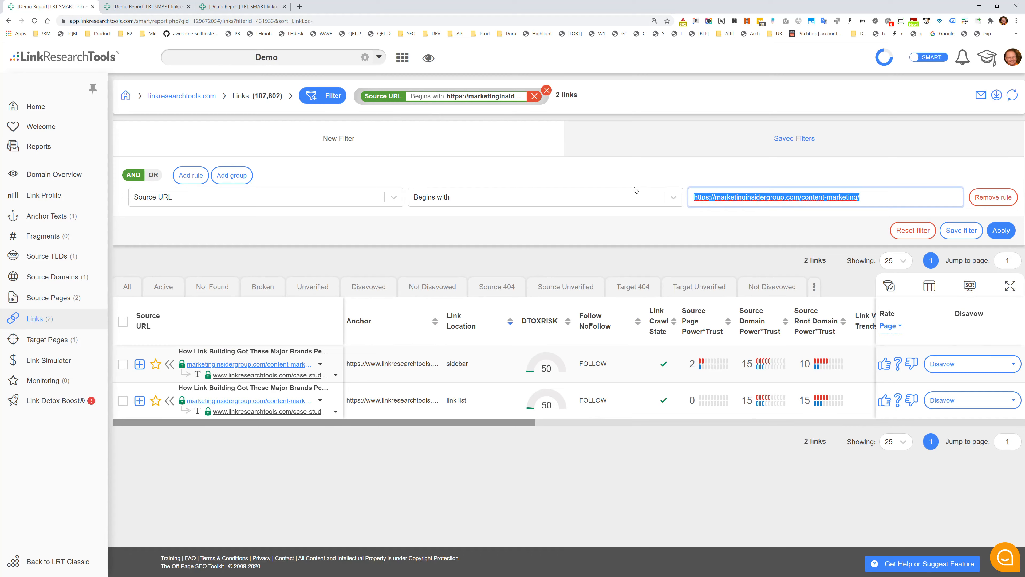
{"action": "mouse_move", "coordinate": [251, 451]}
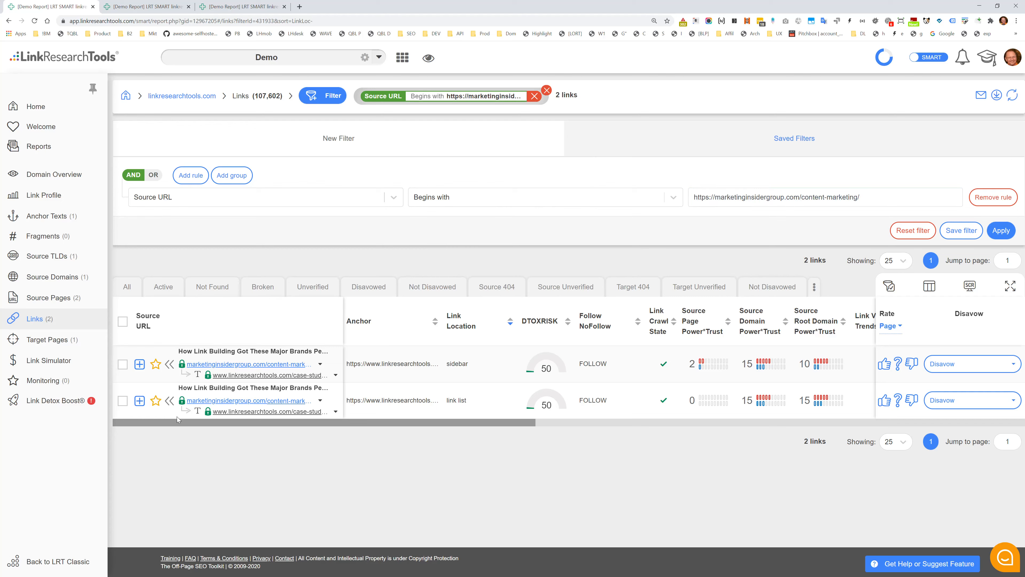
{"action": "mouse_move", "coordinate": [174, 367]}
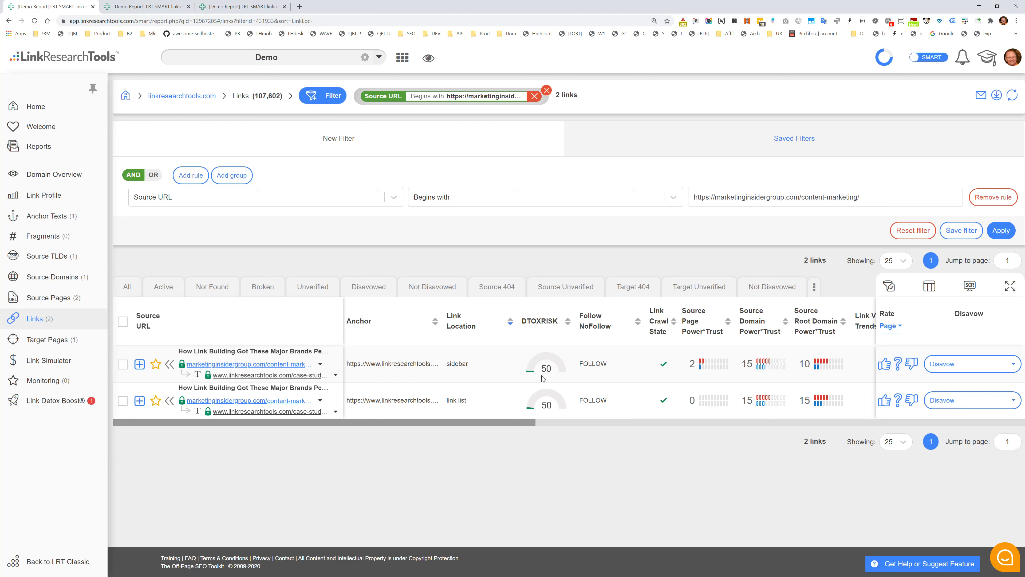
{"action": "mouse_move", "coordinate": [550, 370]}
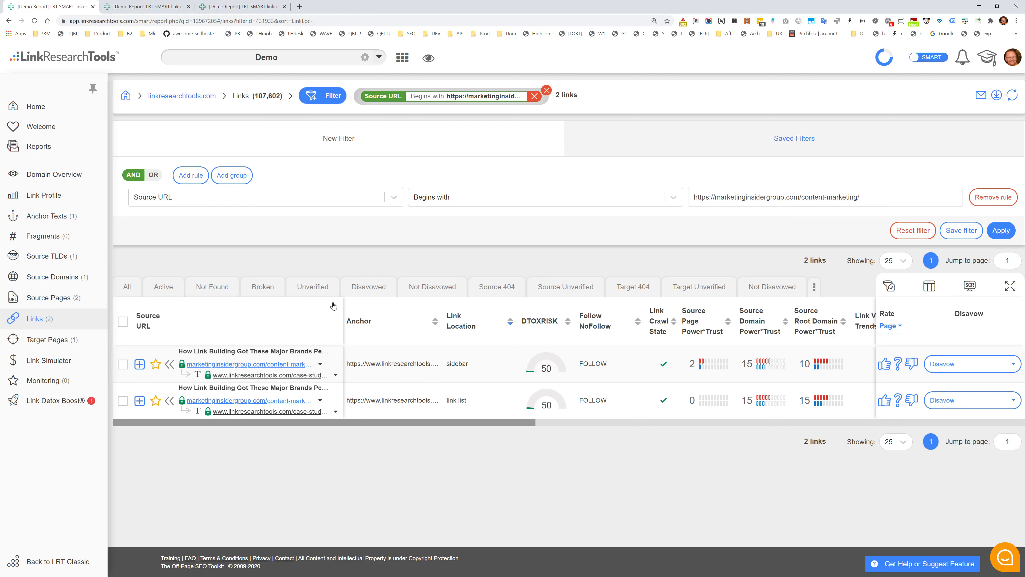
{"action": "mouse_move", "coordinate": [242, 363]}
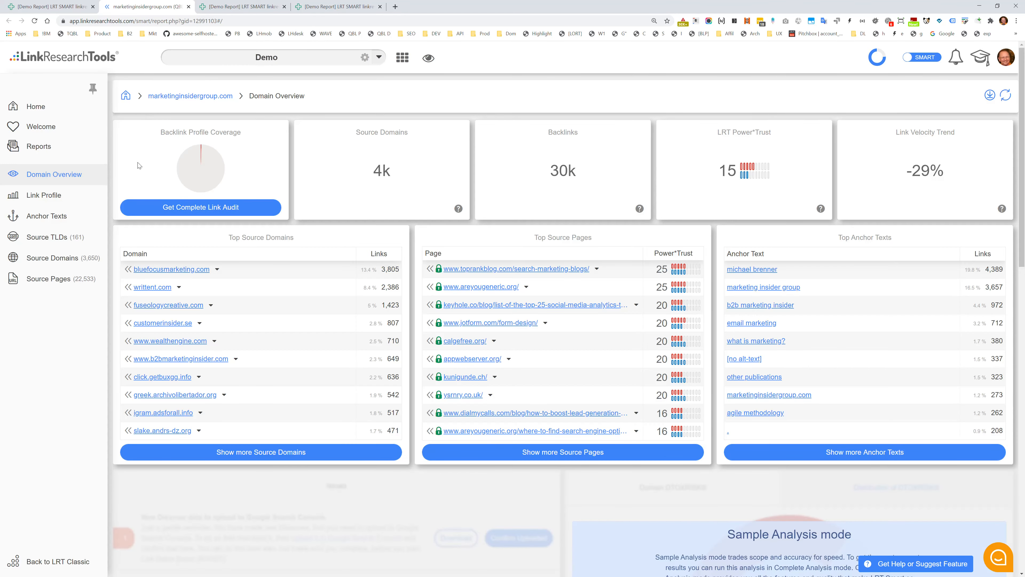
{"action": "mouse_move", "coordinate": [174, 131]}
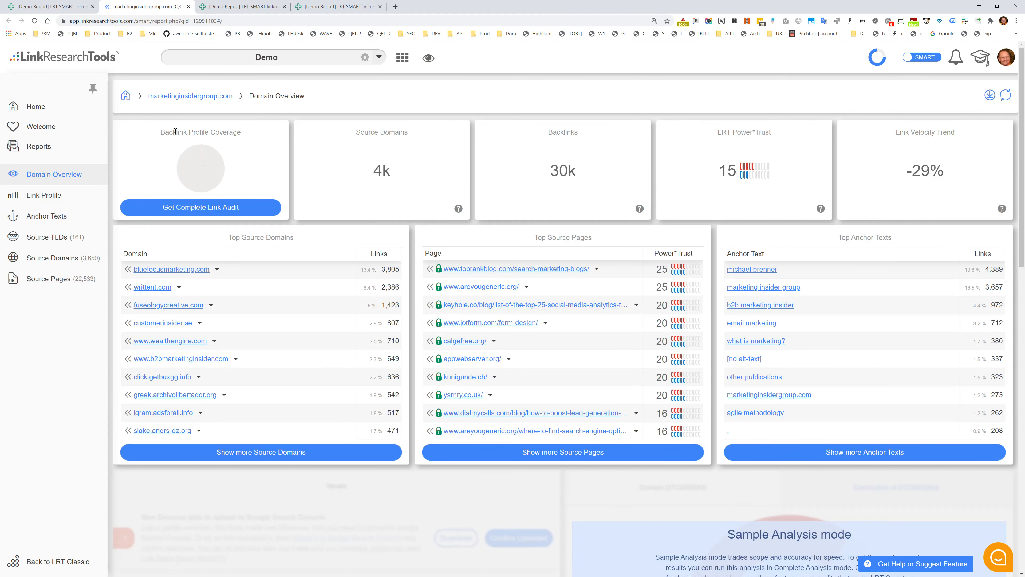
{"action": "mouse_move", "coordinate": [218, 179]}
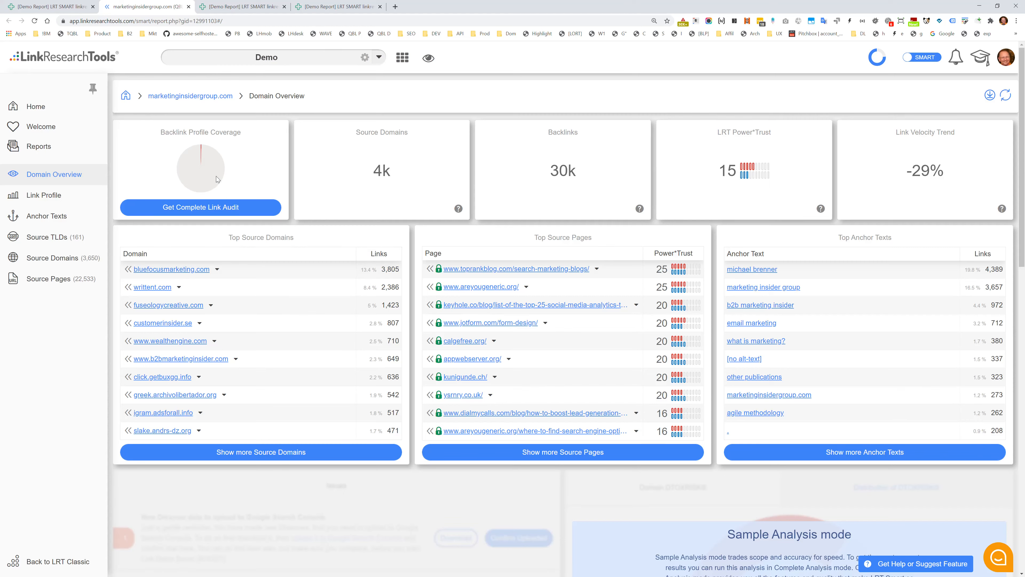
{"action": "mouse_move", "coordinate": [215, 178]}
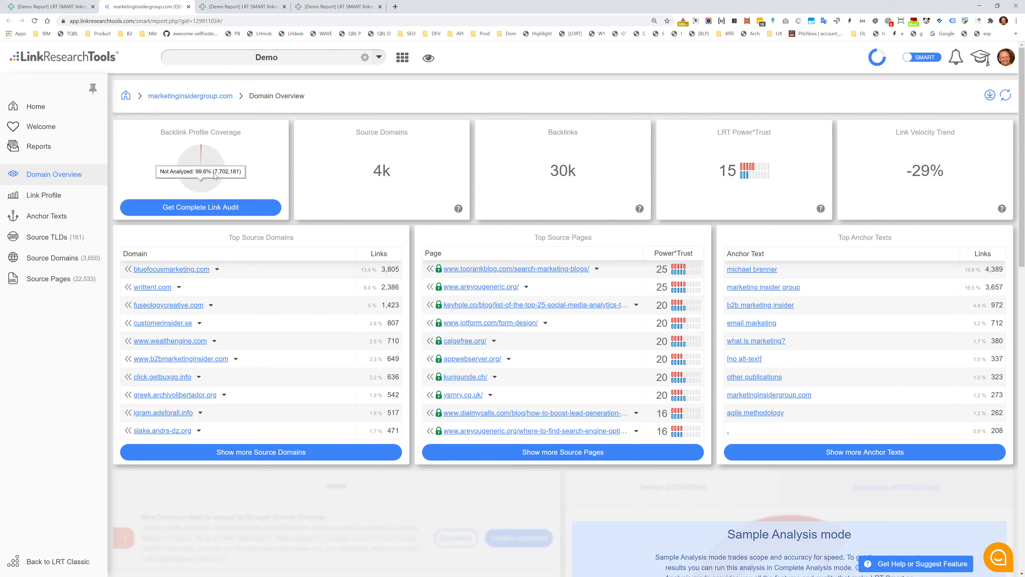
{"action": "mouse_move", "coordinate": [563, 177]}
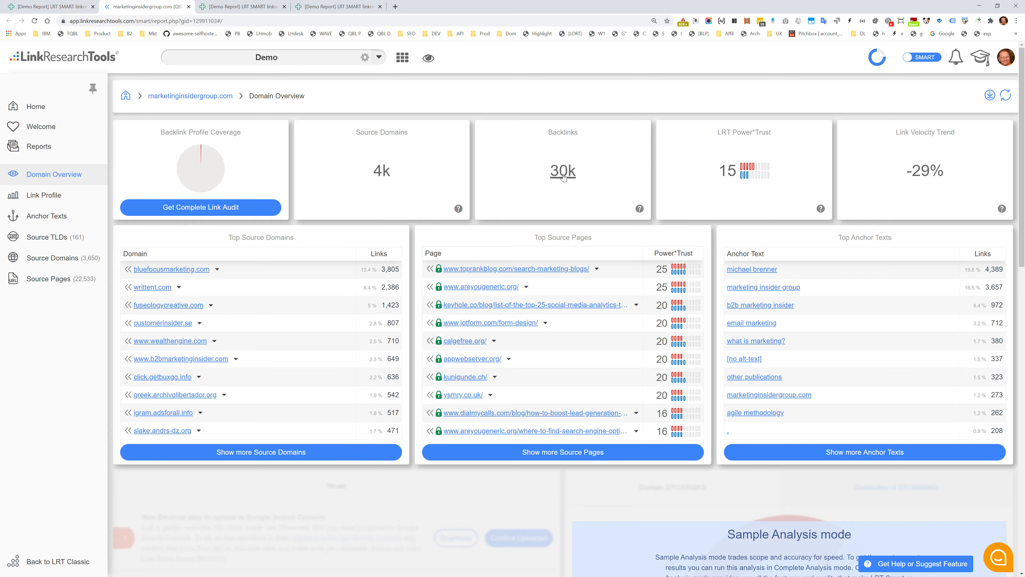
{"action": "mouse_move", "coordinate": [941, 174]}
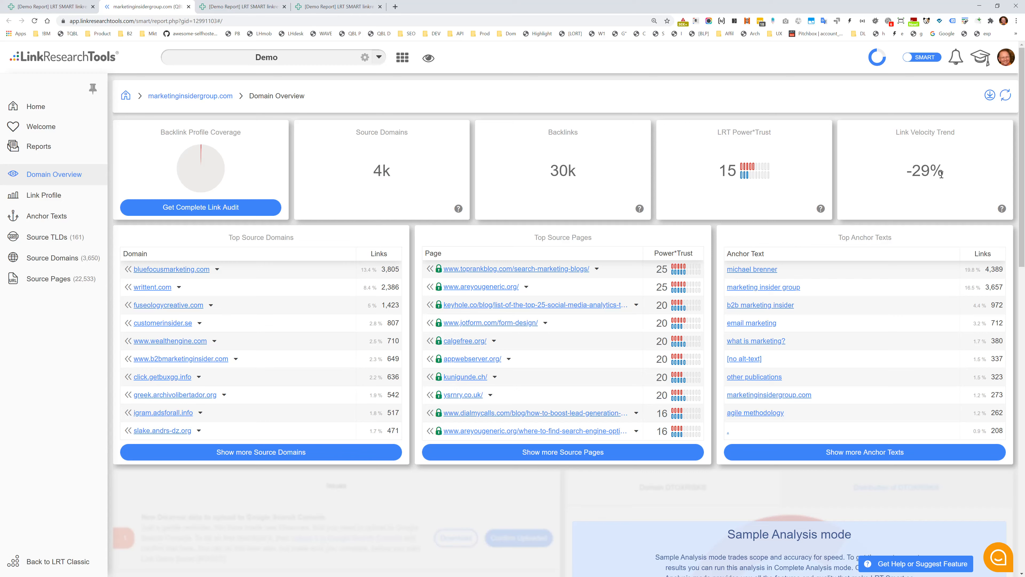
{"action": "mouse_move", "coordinate": [482, 262]}
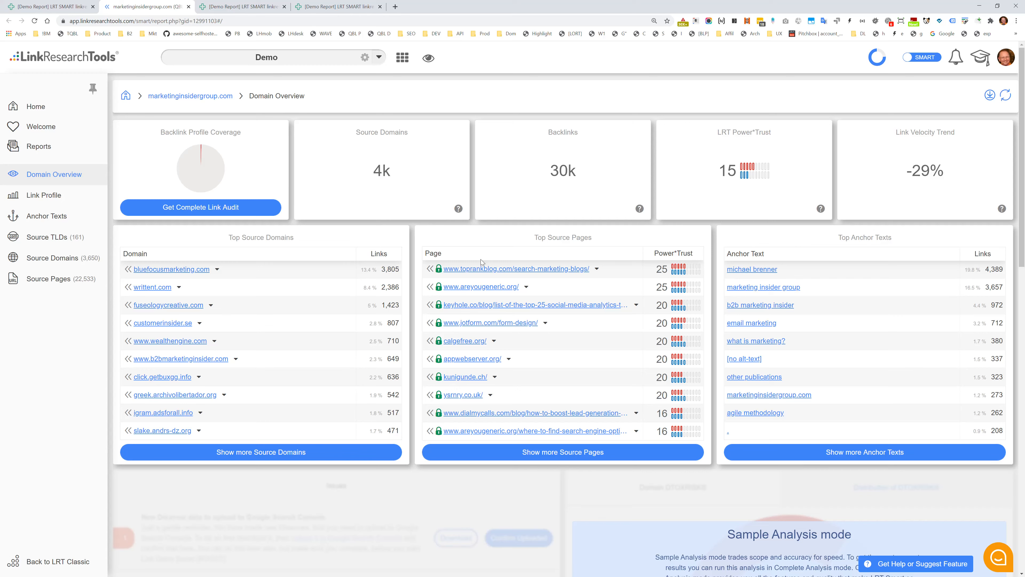
{"action": "mouse_move", "coordinate": [184, 262]}
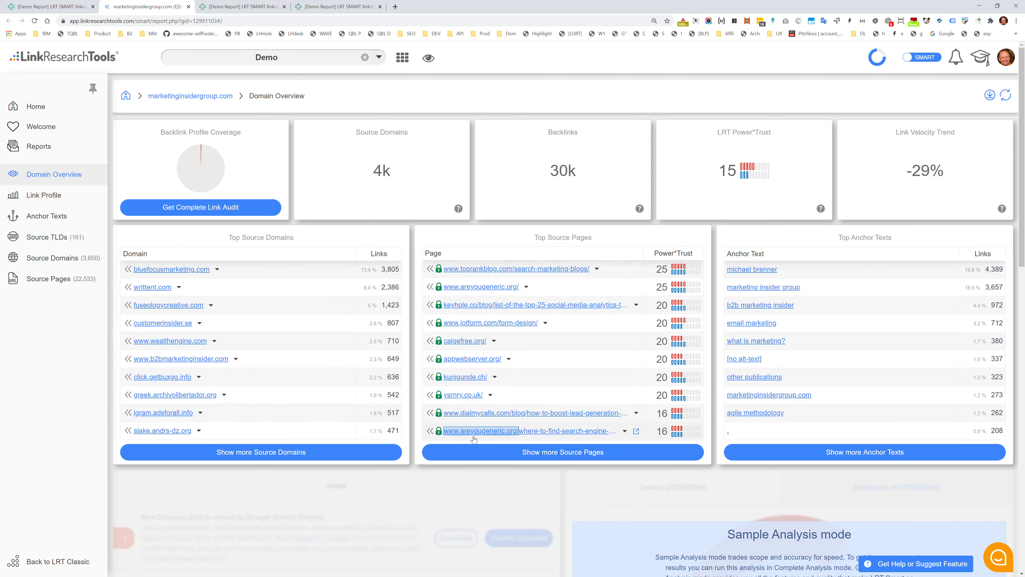
{"action": "mouse_move", "coordinate": [732, 421]}
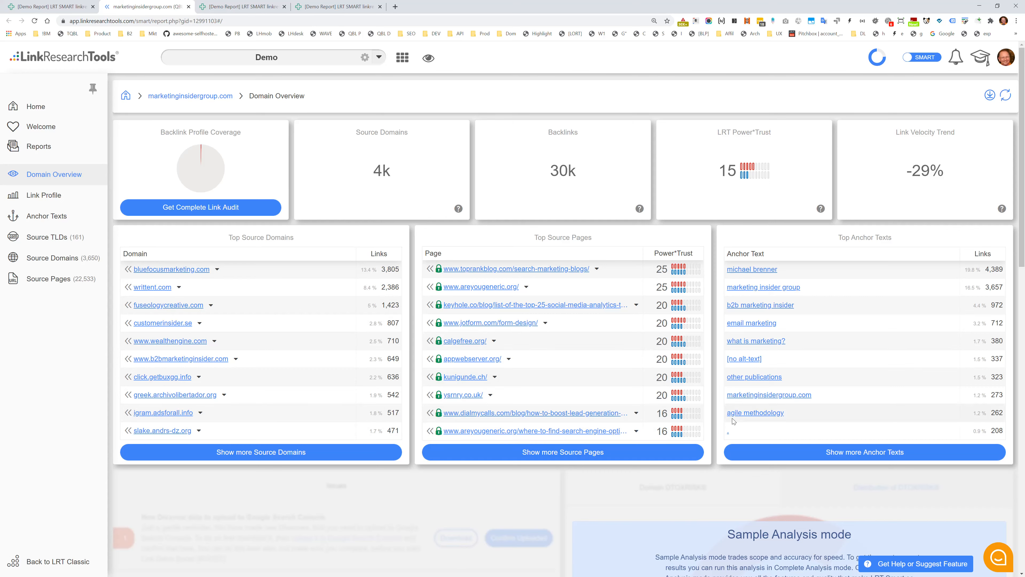
{"action": "mouse_move", "coordinate": [774, 413]}
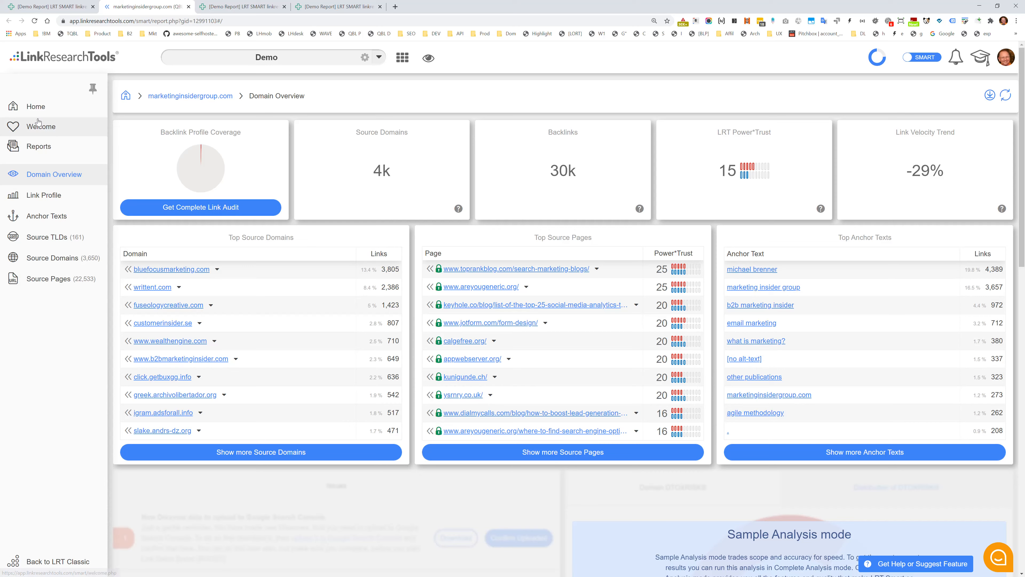
{"action": "mouse_move", "coordinate": [825, 423]}
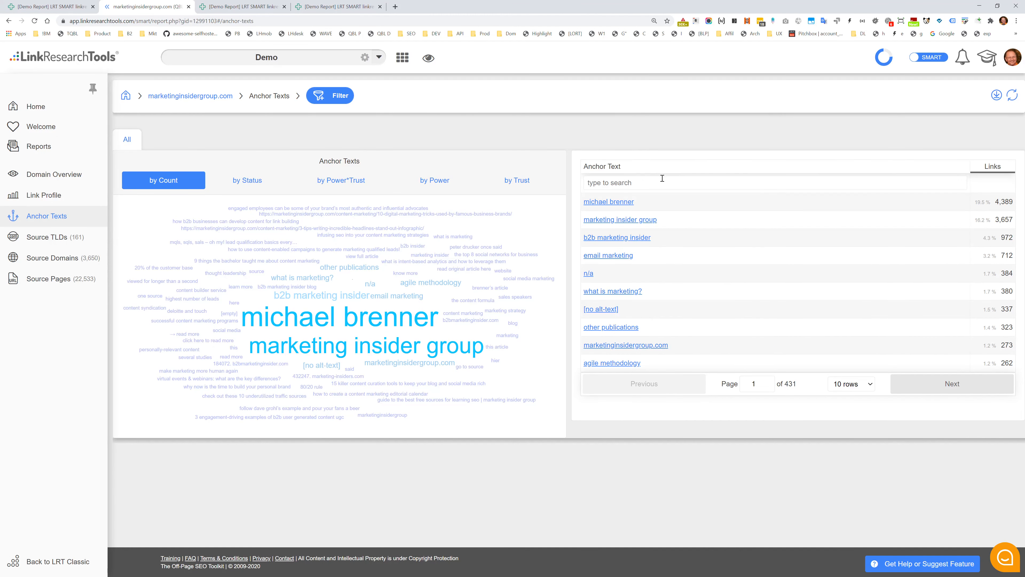
Review Source TLDs (.com leading) and Source Pages, then return to the Anchor Texts report
{"action": "left_click", "coordinate": [46, 237]}
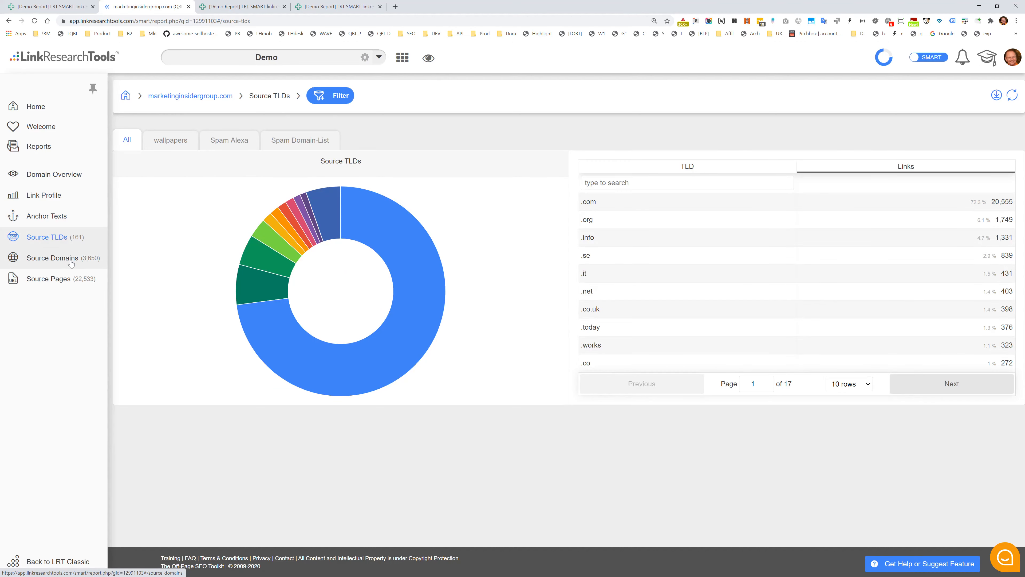
{"action": "left_click", "coordinate": [47, 279]}
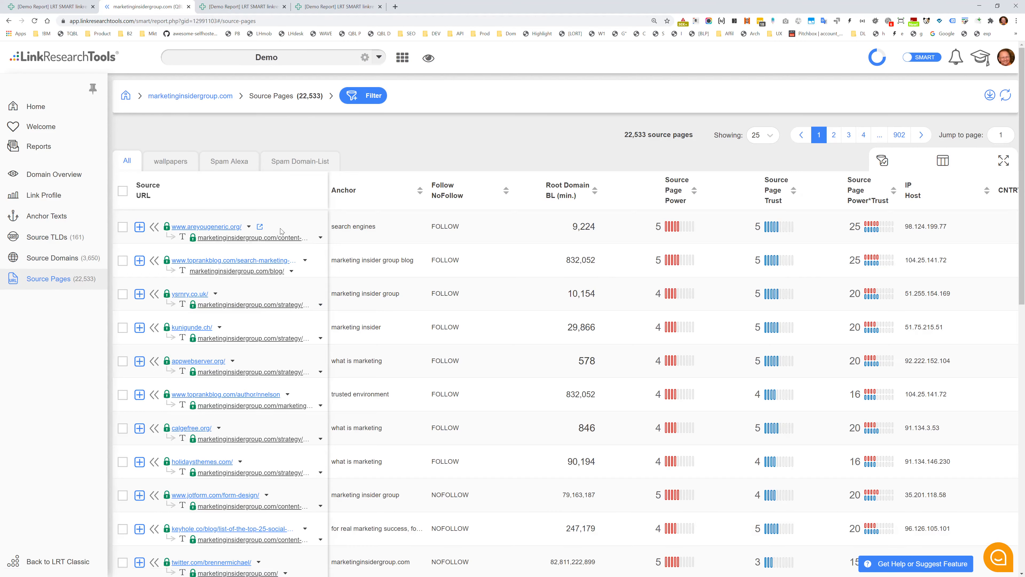
{"action": "left_click", "coordinate": [46, 237]}
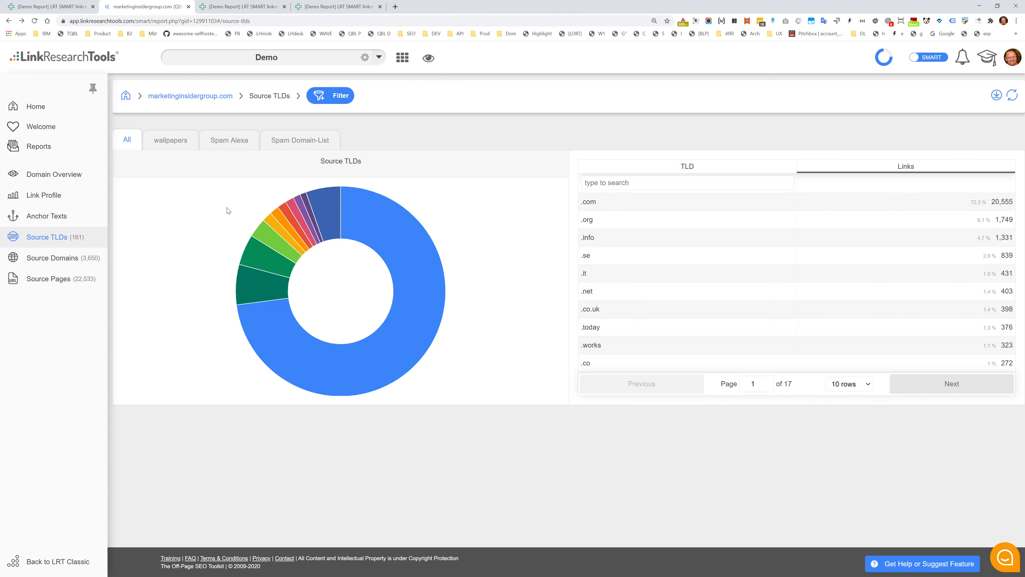
{"action": "left_click", "coordinate": [46, 215]}
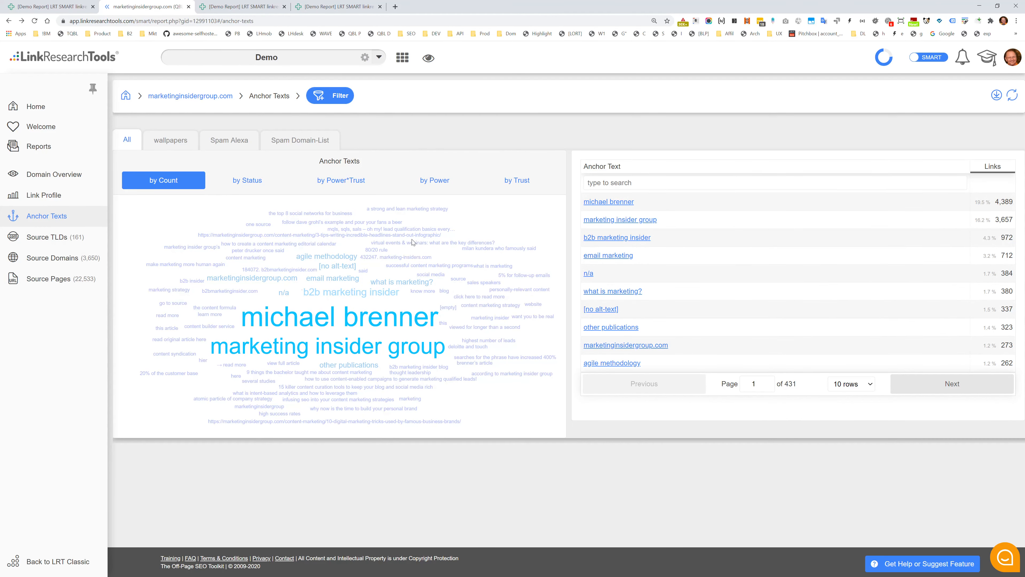
Review the Domain Overview: 4k source domains, 30k backlinks, Power*Trust 15, -29% link velocity
{"action": "left_click", "coordinate": [53, 174]}
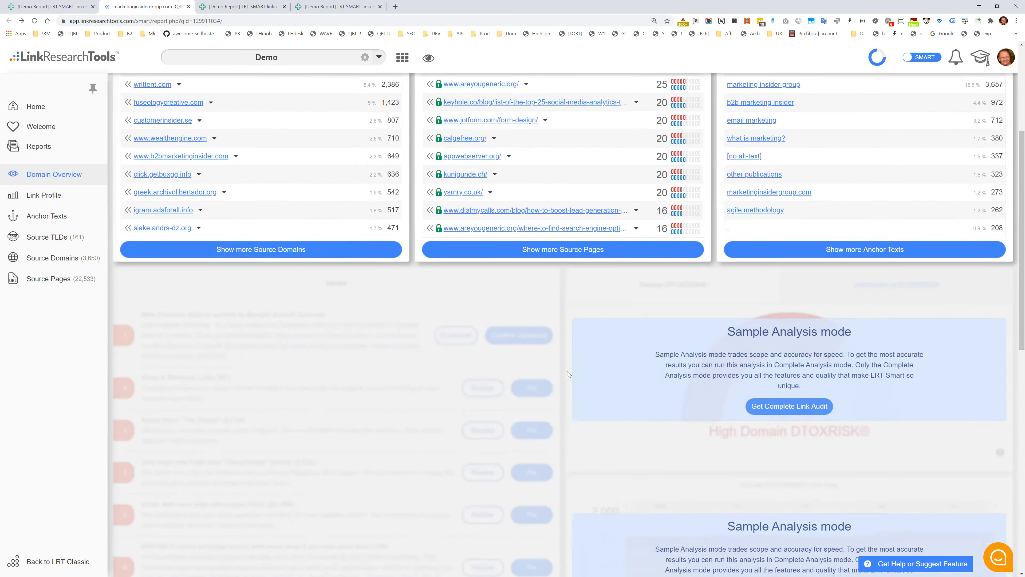
{"action": "scroll", "scroll_direction": "down", "scroll_amount": 3}
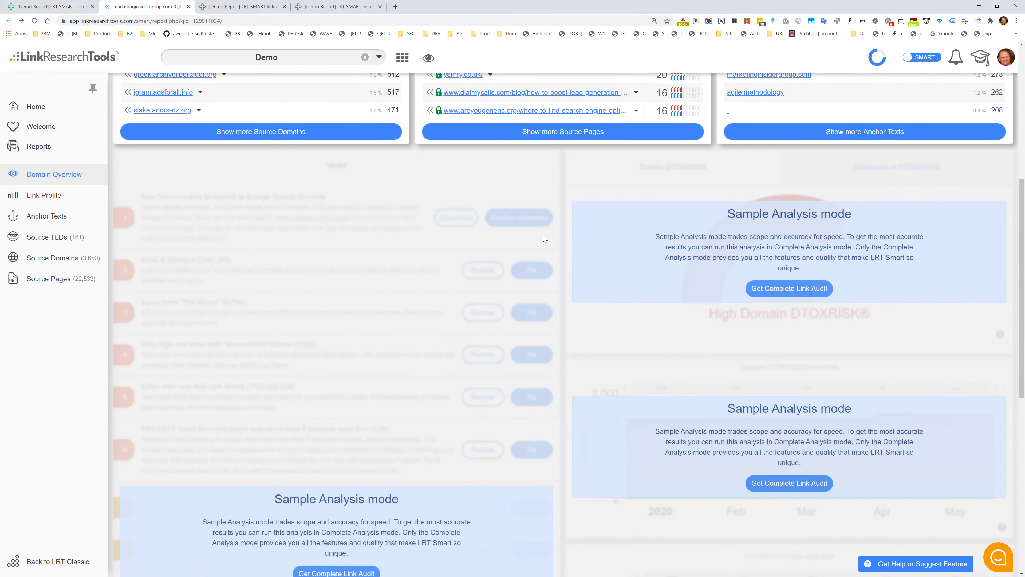
{"action": "scroll", "scroll_direction": "down", "scroll_amount": 3}
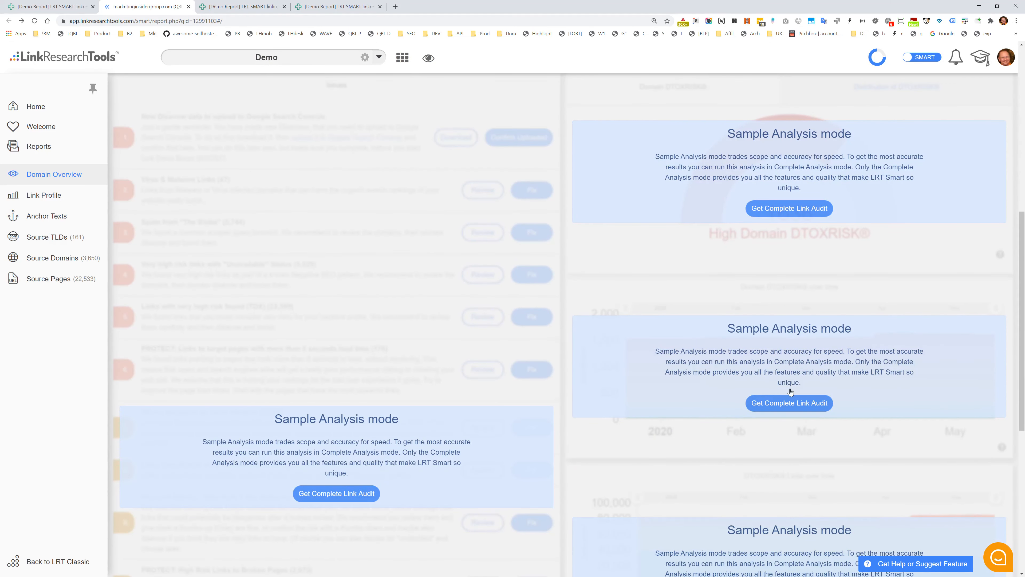
{"action": "mouse_move", "coordinate": [461, 341]}
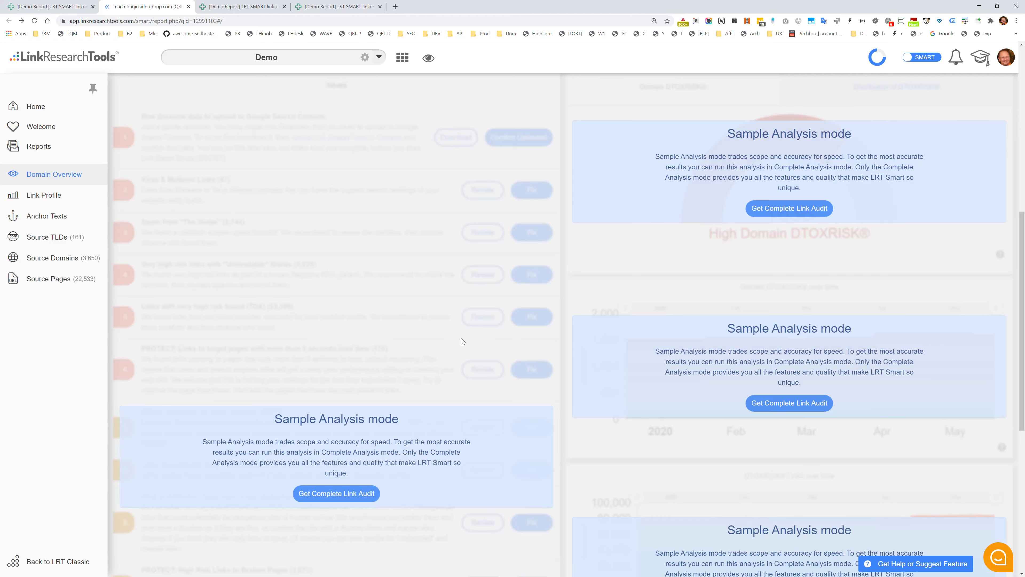
{"action": "mouse_move", "coordinate": [338, 335]}
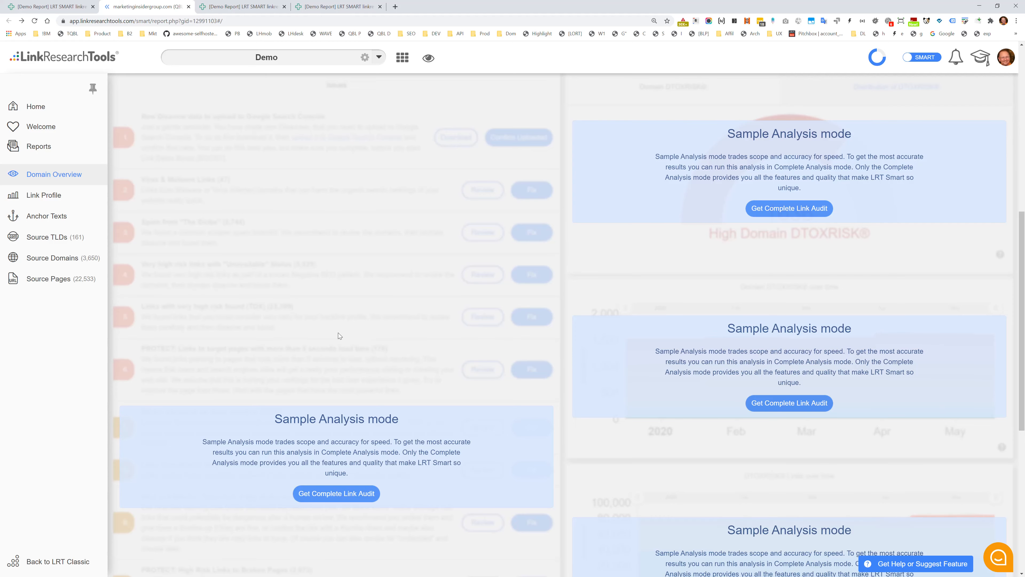
{"action": "scroll", "scroll_direction": "down", "scroll_amount": 3}
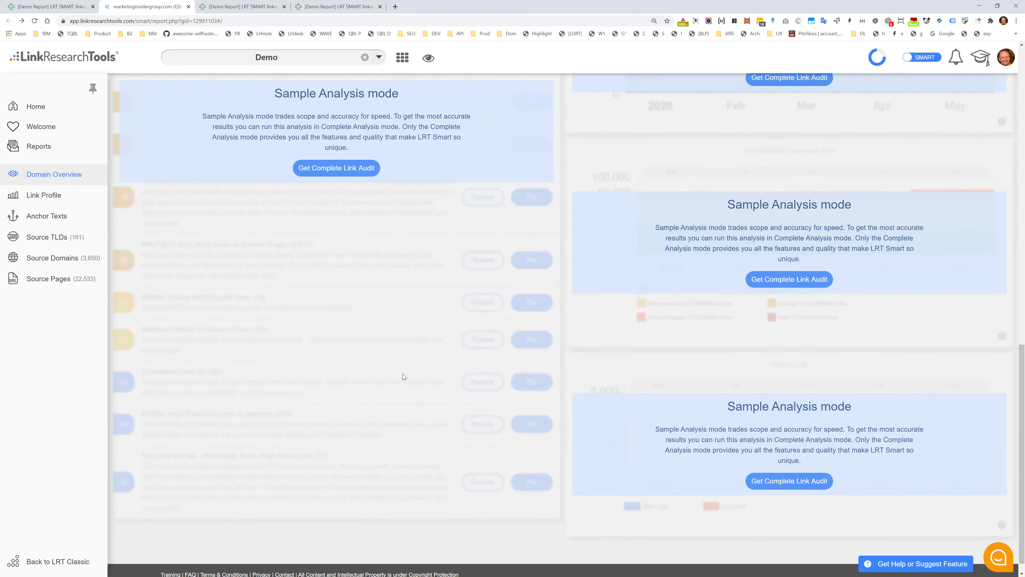
{"action": "scroll", "scroll_direction": "up", "scroll_amount": 3}
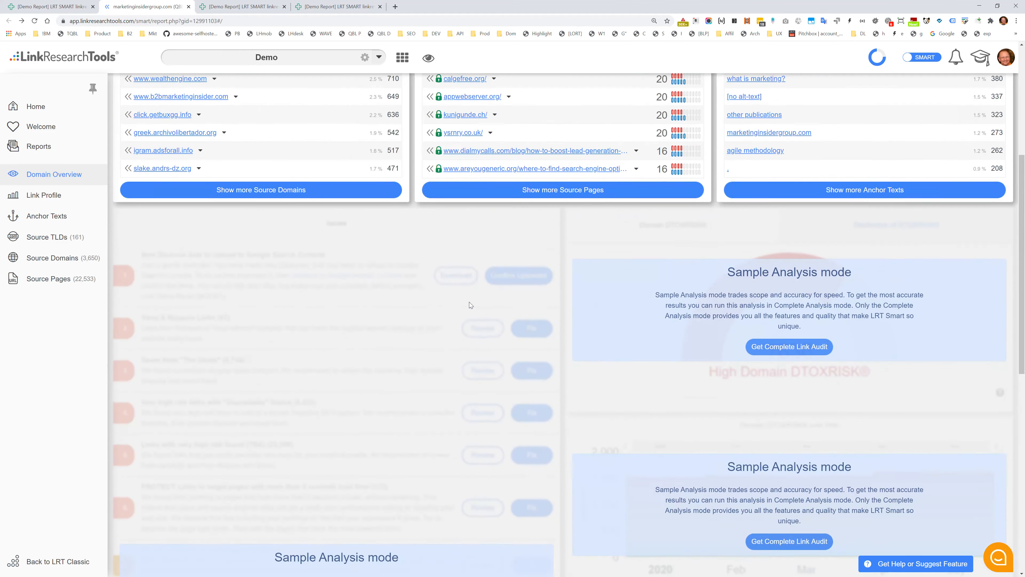
{"action": "scroll", "scroll_direction": "up", "scroll_amount": 3}
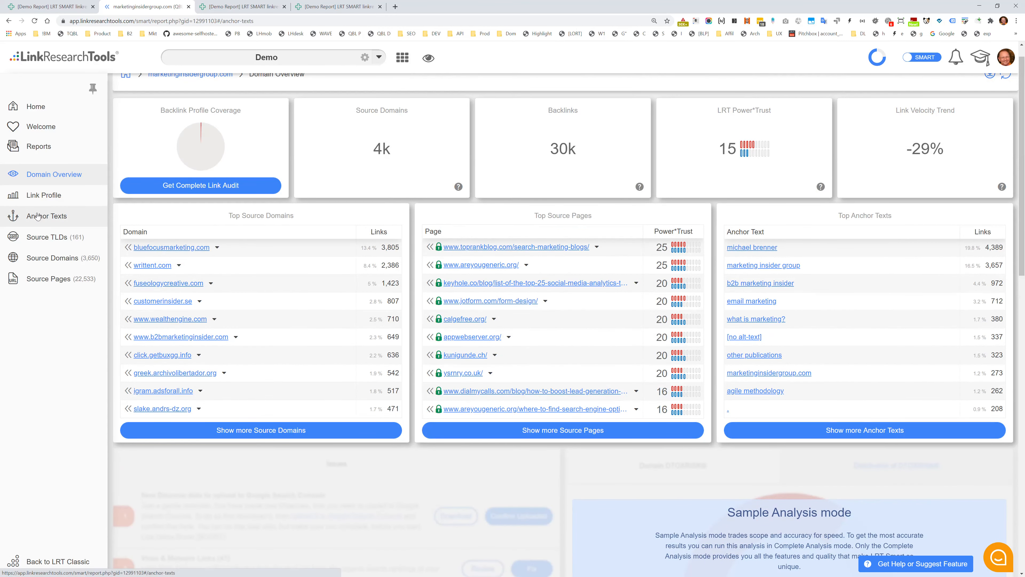
Rank anchor texts by Trust, limit to Spam Alexa then Spam Domain-List, and return to Links
{"action": "left_click", "coordinate": [45, 216]}
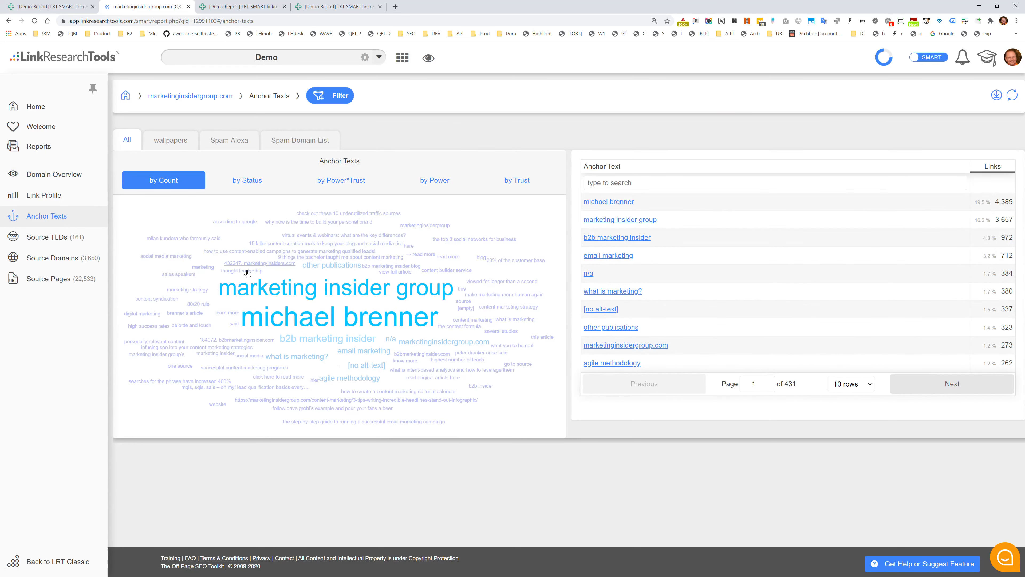
{"action": "left_click", "coordinate": [516, 180]}
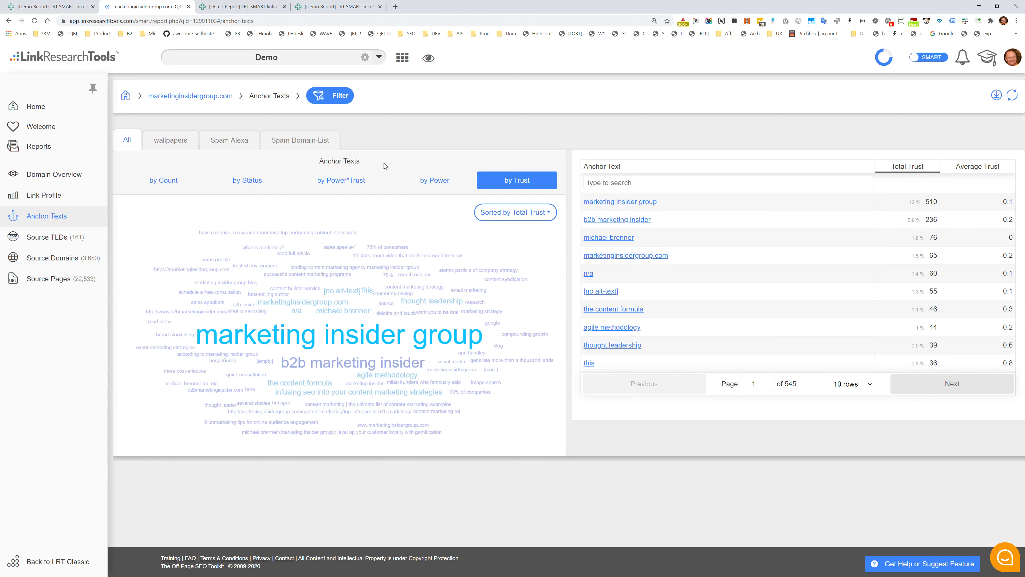
{"action": "left_click", "coordinate": [229, 139]}
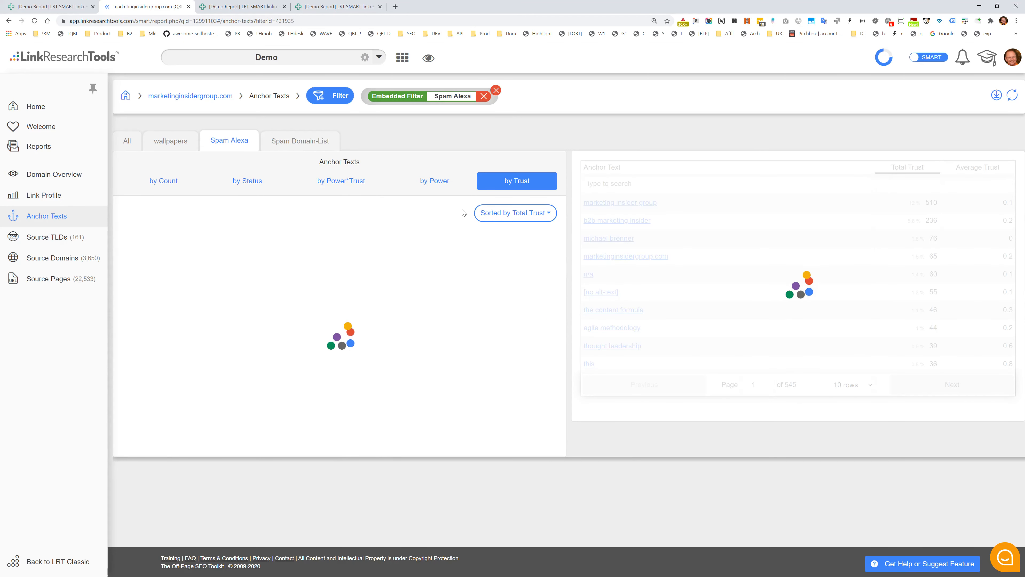
{"action": "left_click", "coordinate": [300, 140]}
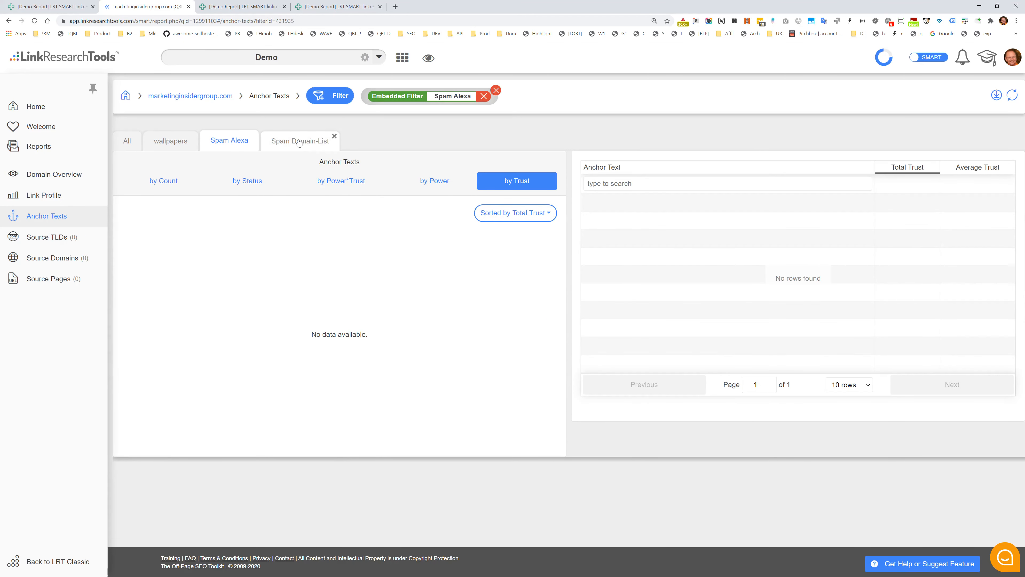
{"action": "left_click", "coordinate": [300, 140]}
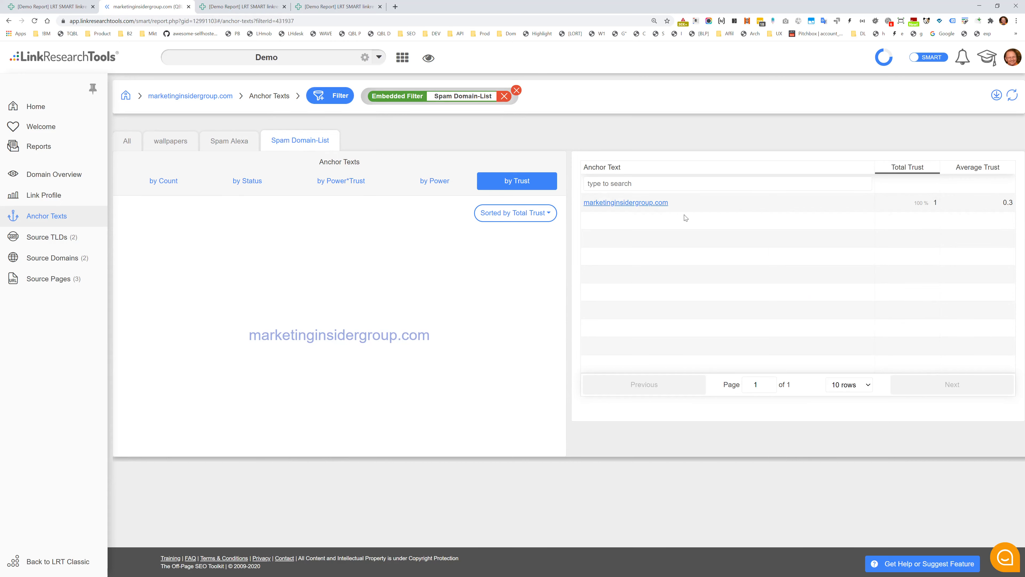
{"action": "left_click", "coordinate": [516, 91]}
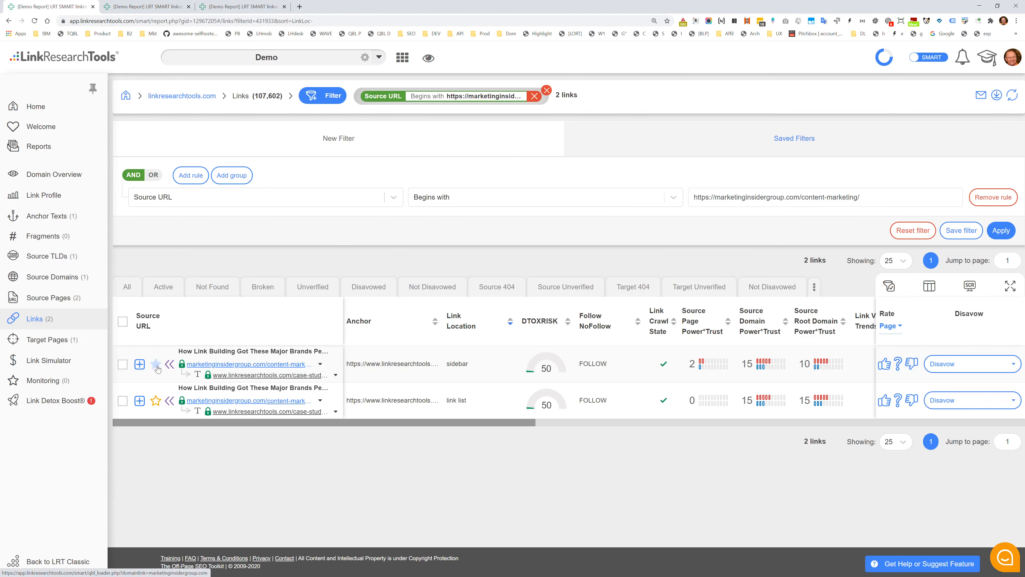
Expand the first sidebar link and mark its Expedia case study anchor text as Brand
{"action": "left_click", "coordinate": [138, 364]}
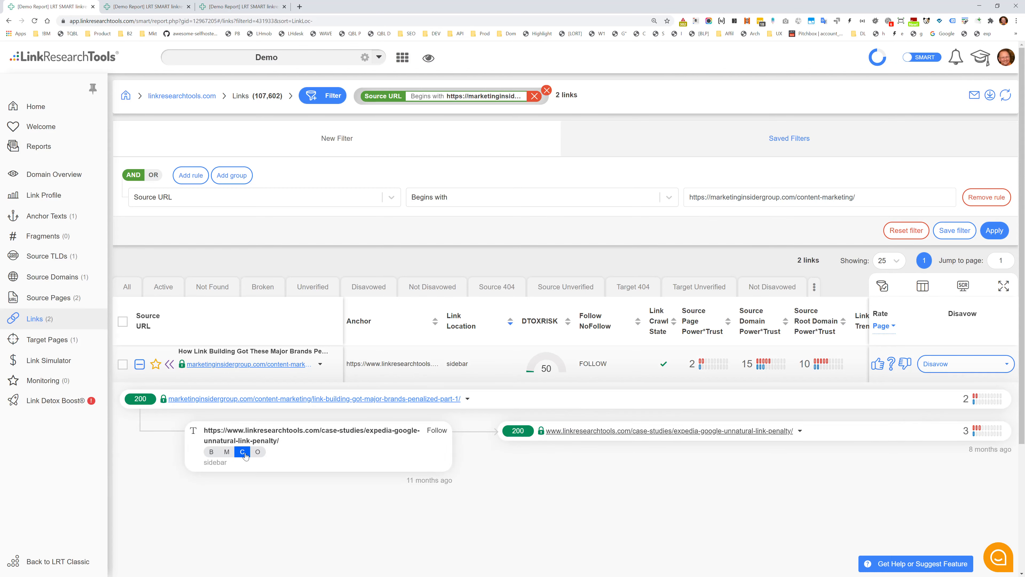
{"action": "double_click", "coordinate": [216, 430]}
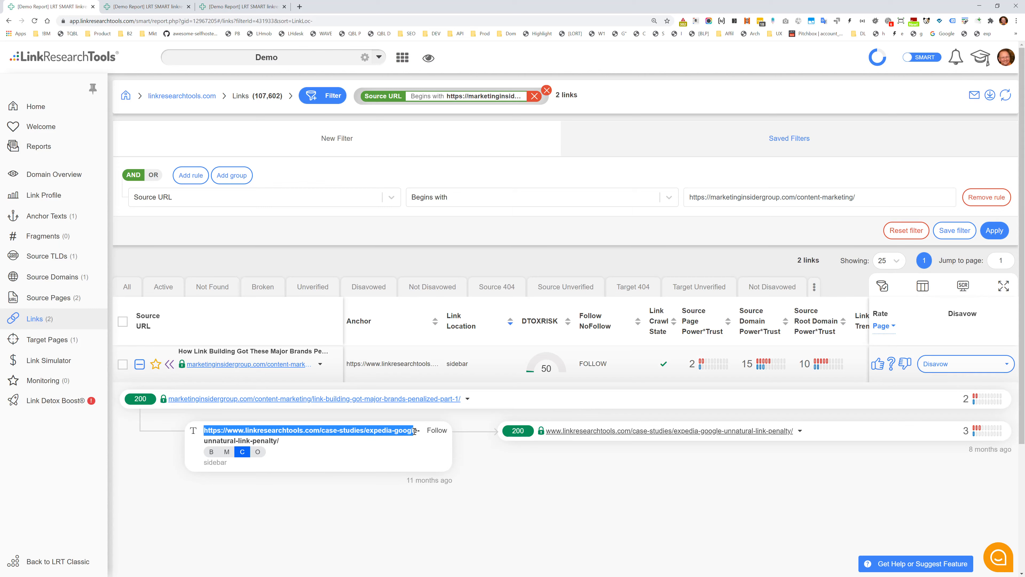
{"action": "left_click", "coordinate": [347, 454]}
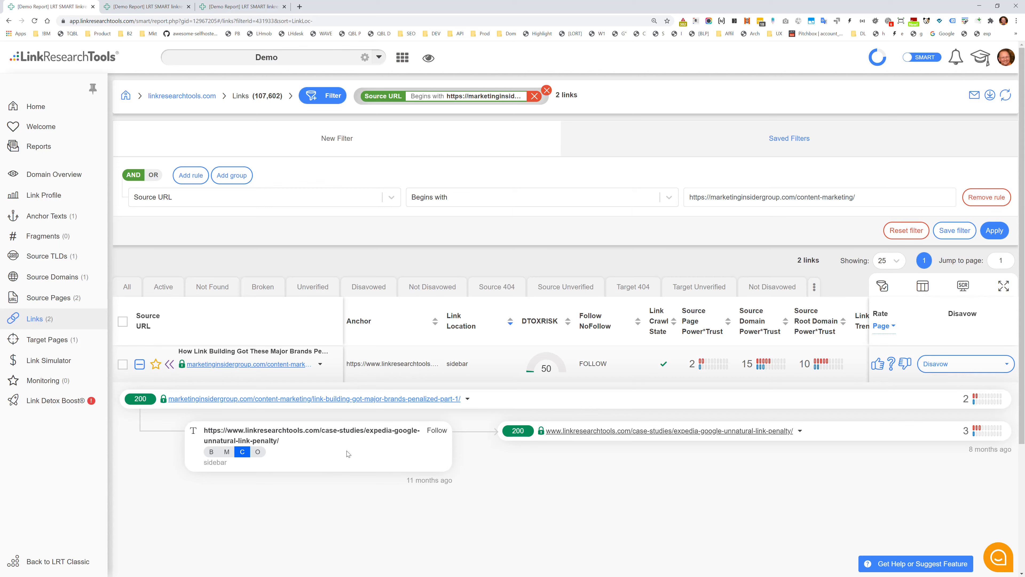
{"action": "left_click", "coordinate": [211, 452]}
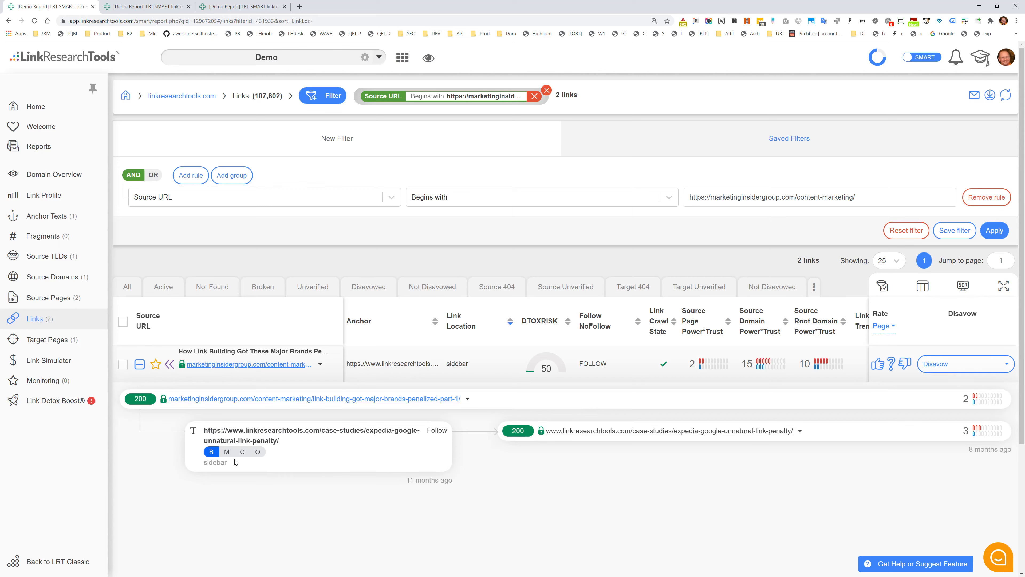
{"action": "mouse_move", "coordinate": [276, 213]}
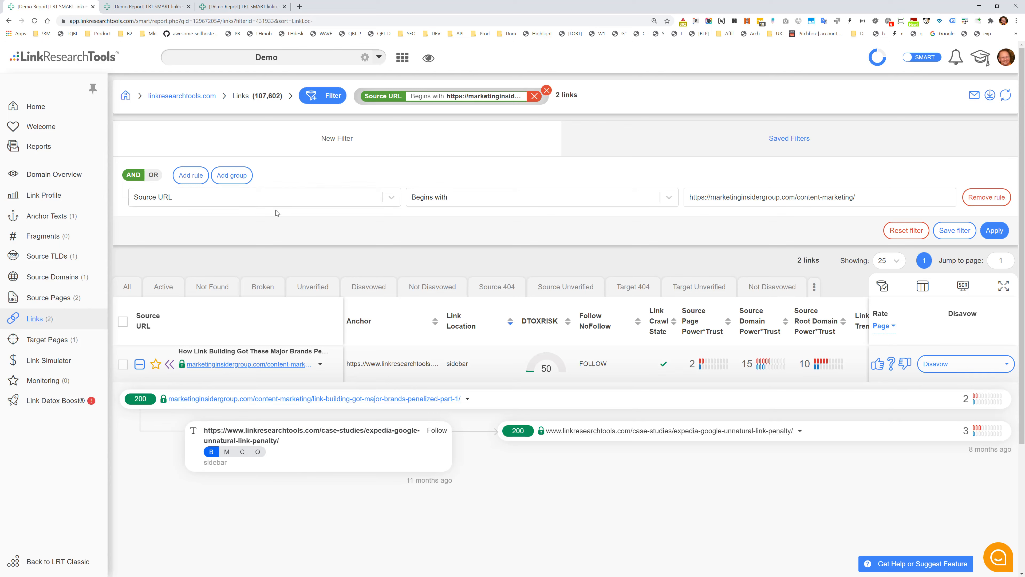
{"action": "double_click", "coordinate": [211, 429]}
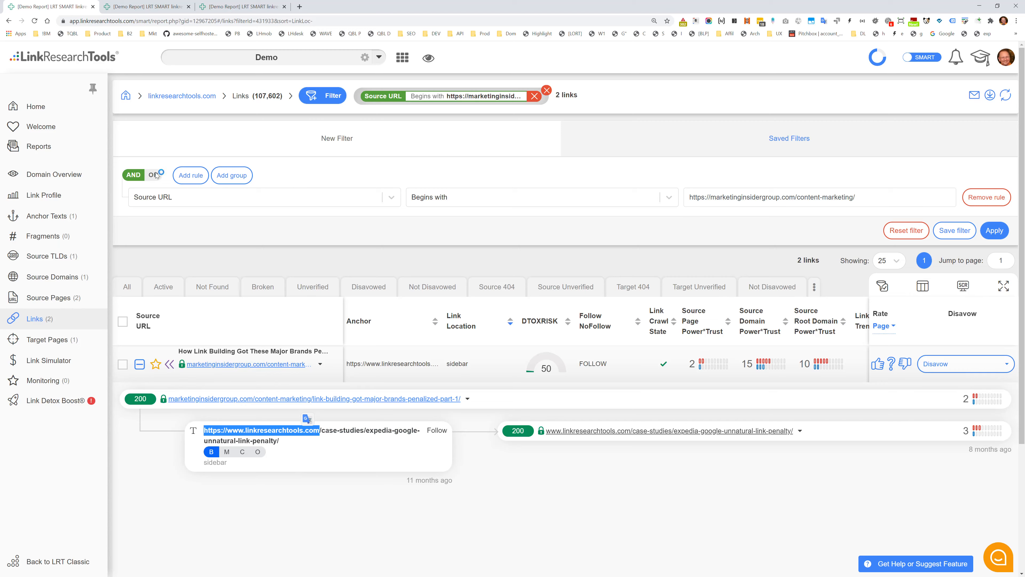
{"action": "left_click", "coordinate": [46, 216]}
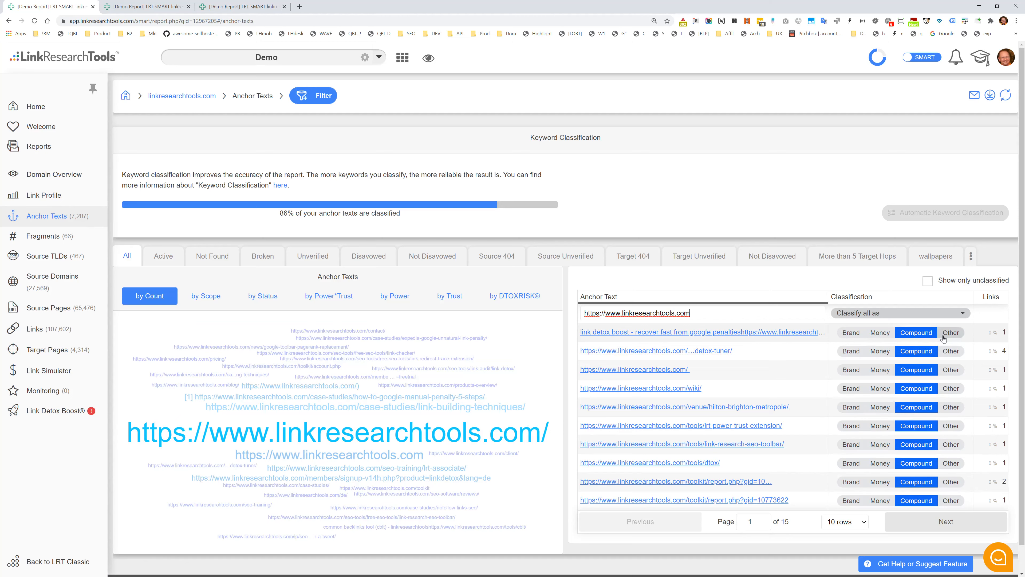
{"action": "mouse_move", "coordinate": [858, 525]}
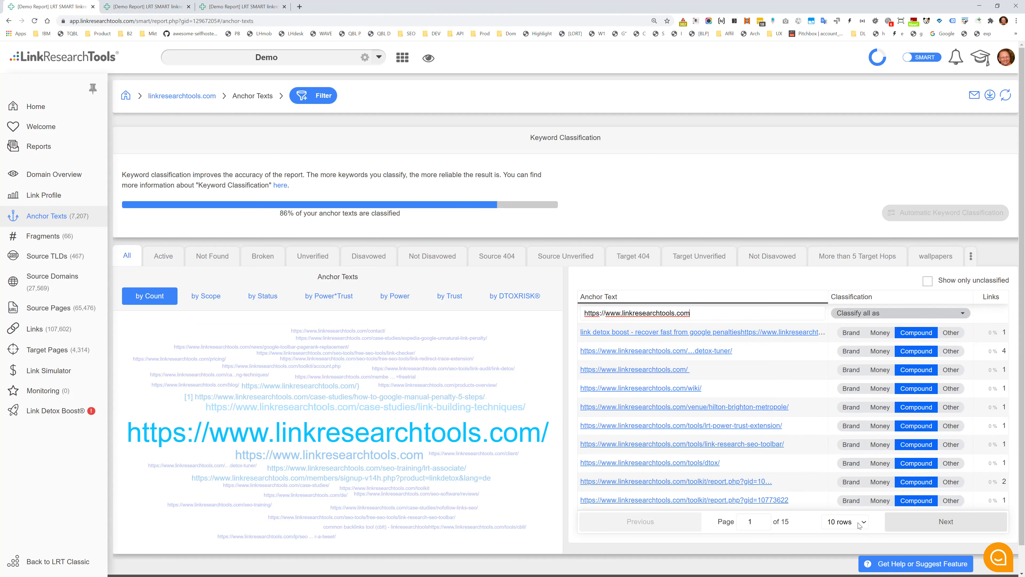
{"action": "scroll", "scroll_direction": "down", "scroll_amount": 3}
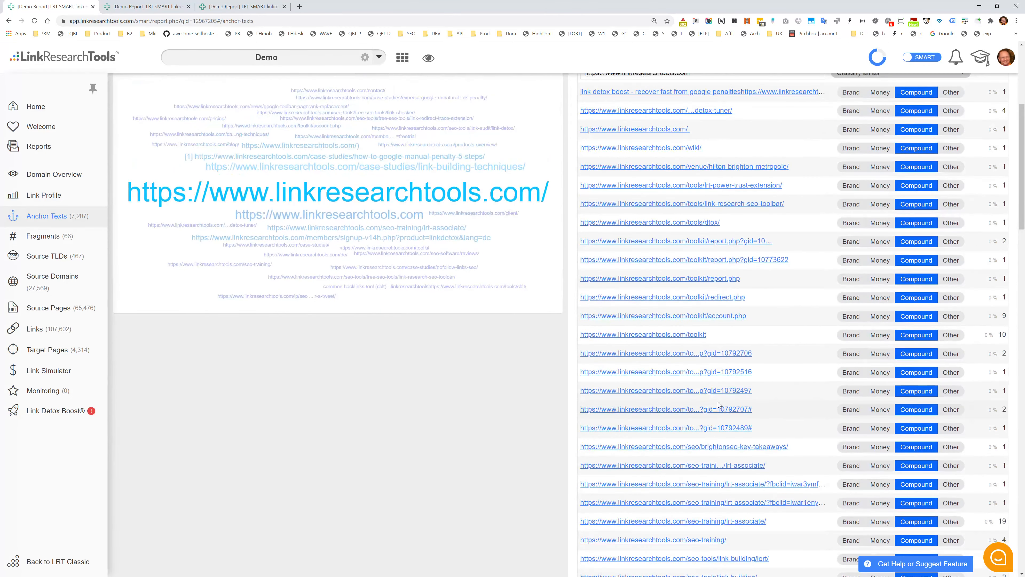
{"action": "scroll", "scroll_direction": "down", "scroll_amount": 3}
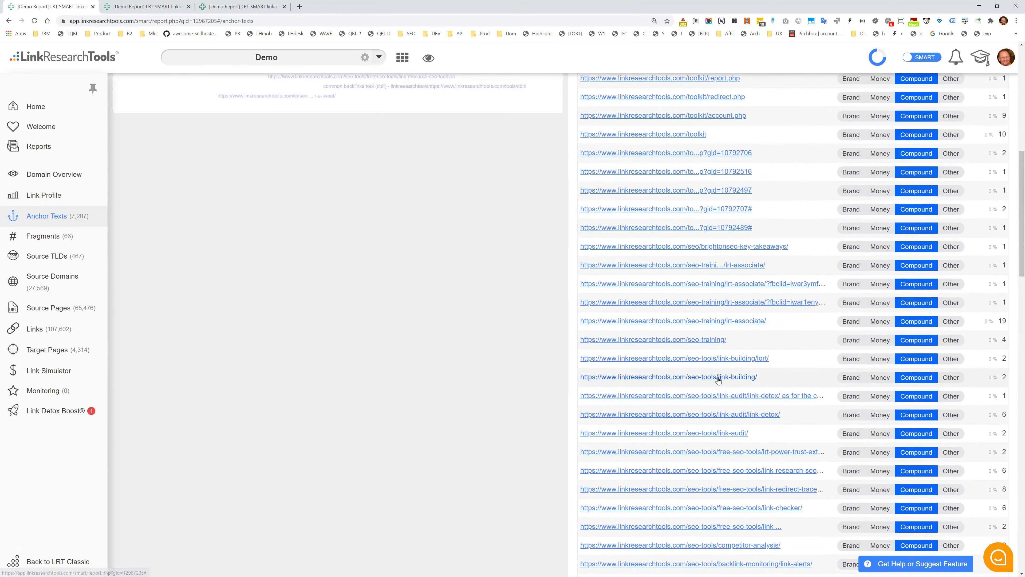
{"action": "left_click", "coordinate": [896, 312]}
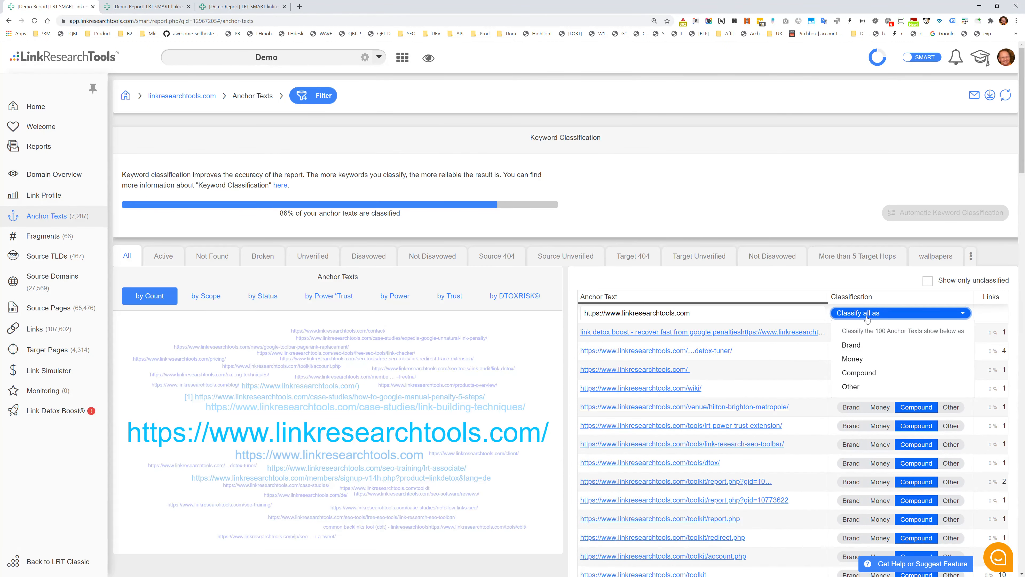
{"action": "left_click", "coordinate": [852, 344]}
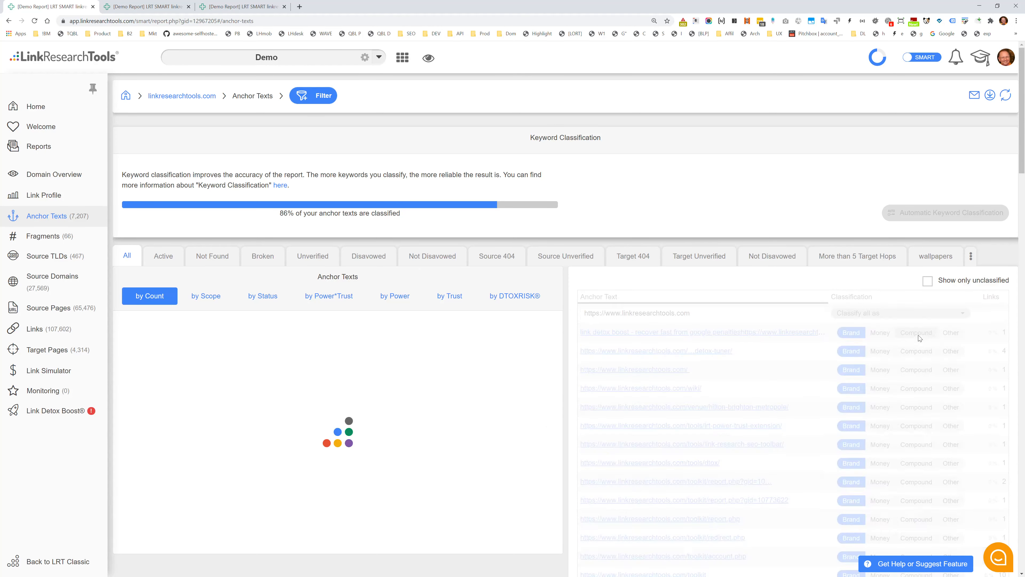
Page through to the second page of anchor texts and check the bulk classification choices there
{"action": "scroll", "scroll_direction": "down", "scroll_amount": 3}
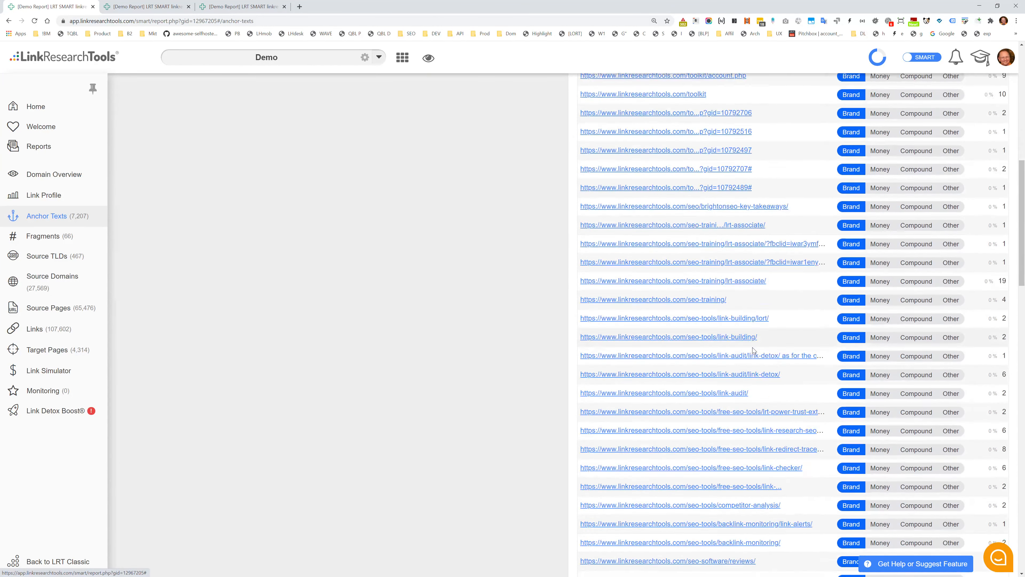
{"action": "scroll", "scroll_direction": "down", "scroll_amount": 3}
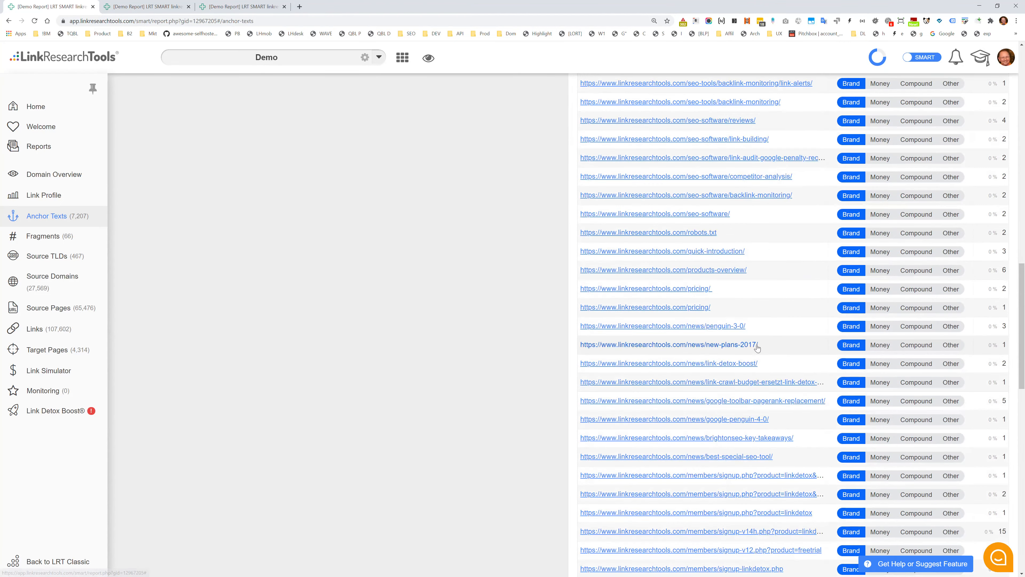
{"action": "scroll", "scroll_direction": "down", "scroll_amount": 3}
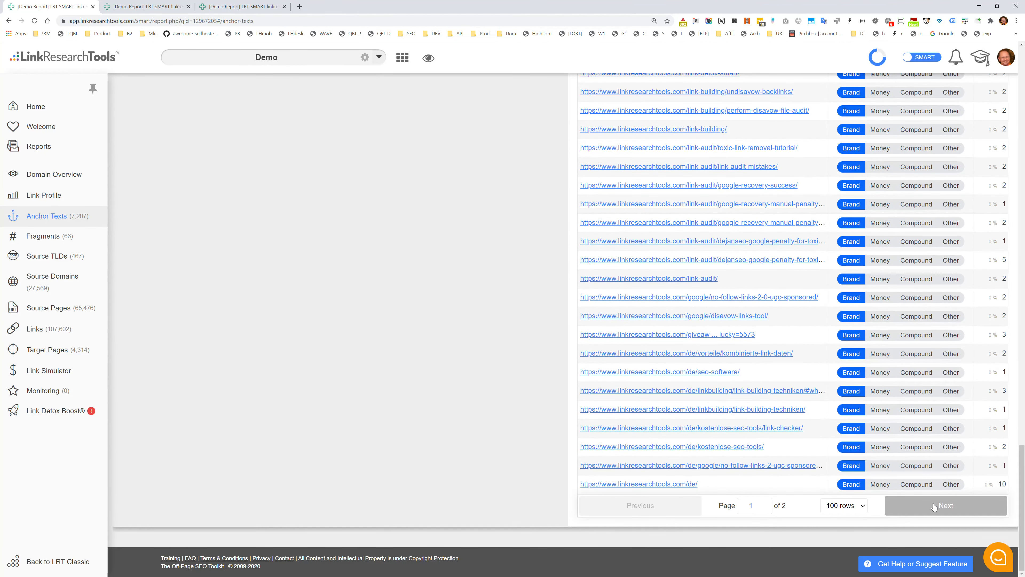
{"action": "left_click", "coordinate": [944, 505]}
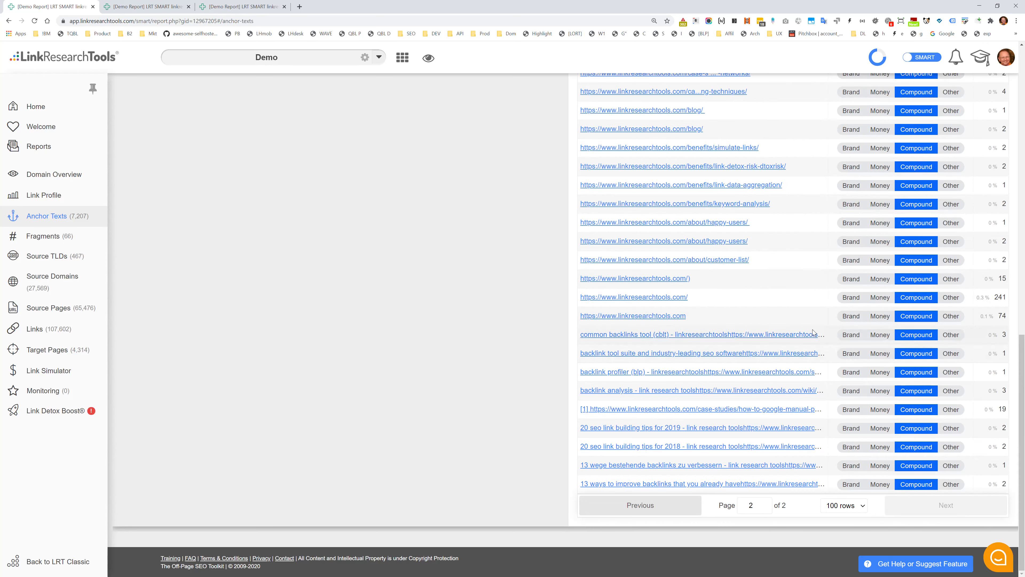
{"action": "scroll", "scroll_direction": "up", "scroll_amount": 3}
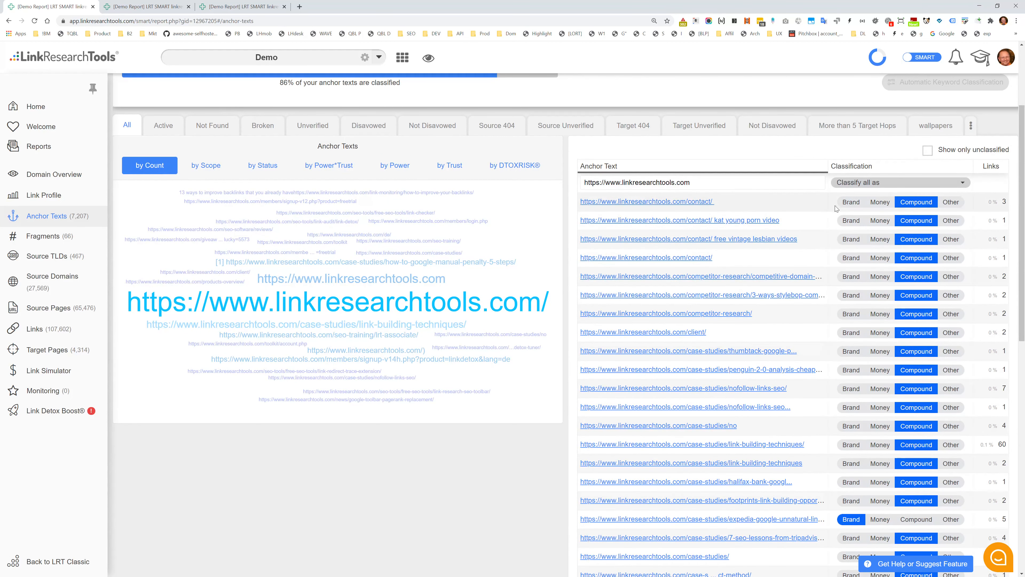
{"action": "left_click", "coordinate": [899, 181]}
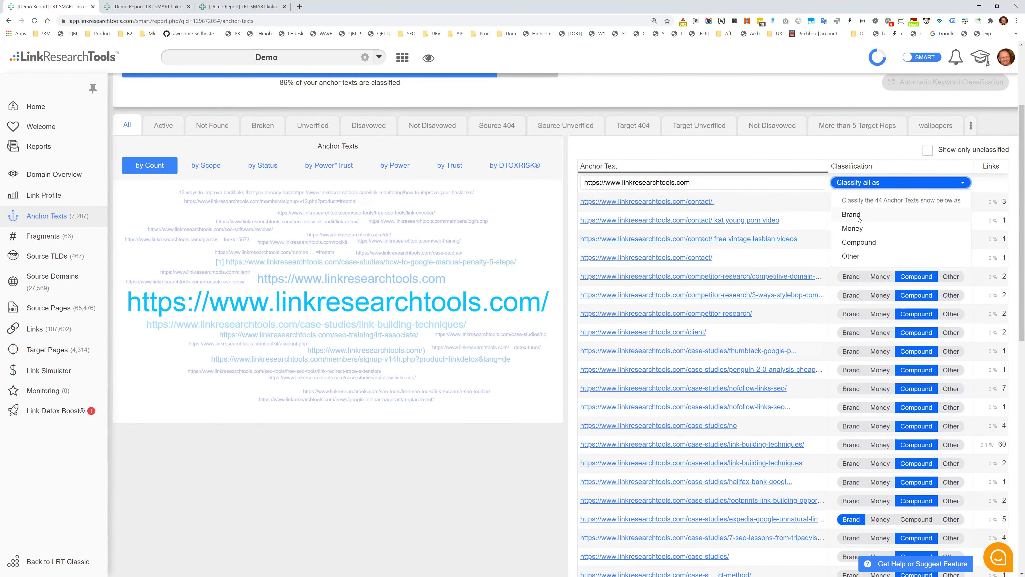
{"action": "scroll", "scroll_direction": "down", "scroll_amount": 3}
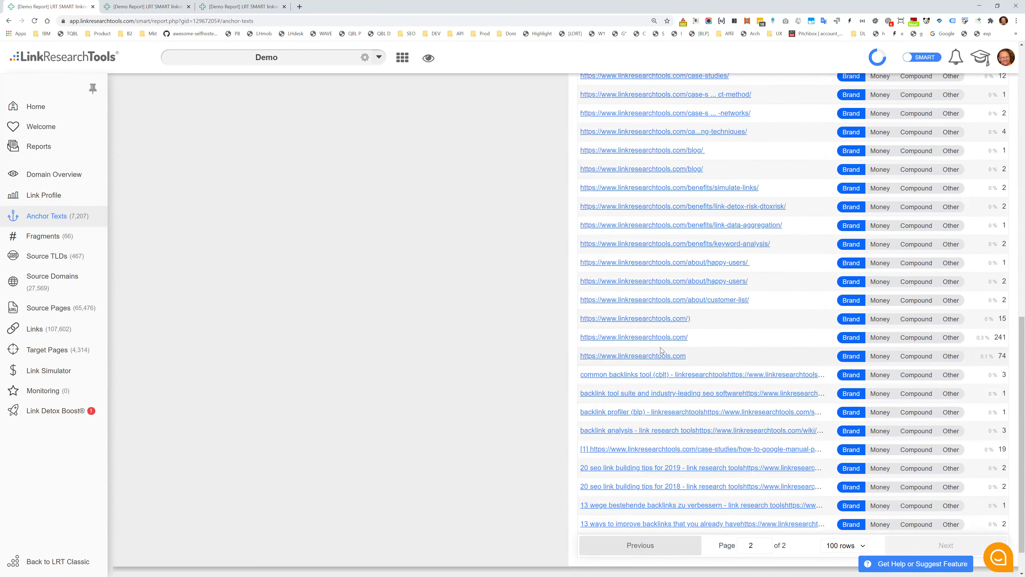
{"action": "scroll", "scroll_direction": "down", "scroll_amount": 3}
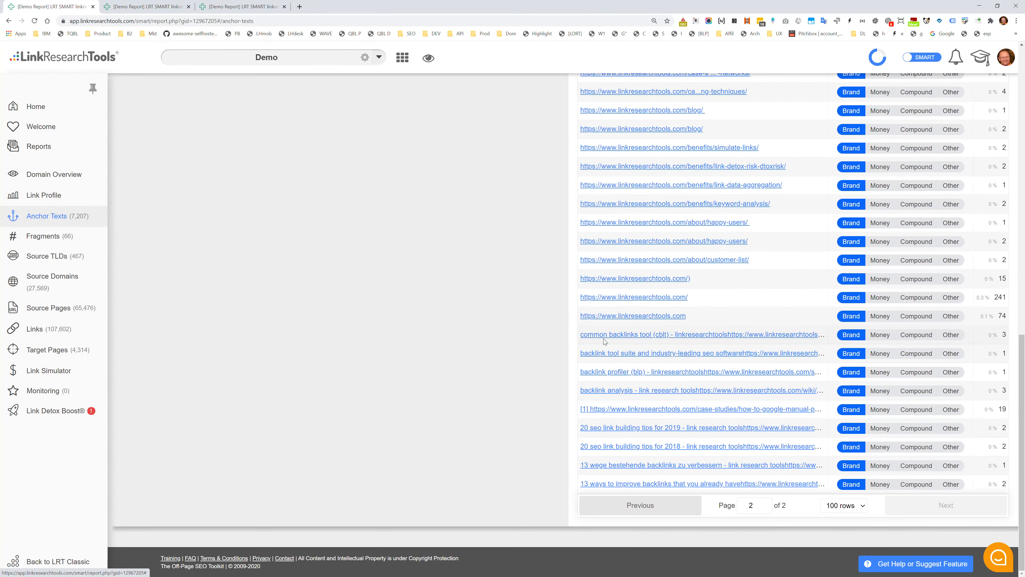
{"action": "mouse_move", "coordinate": [695, 357]}
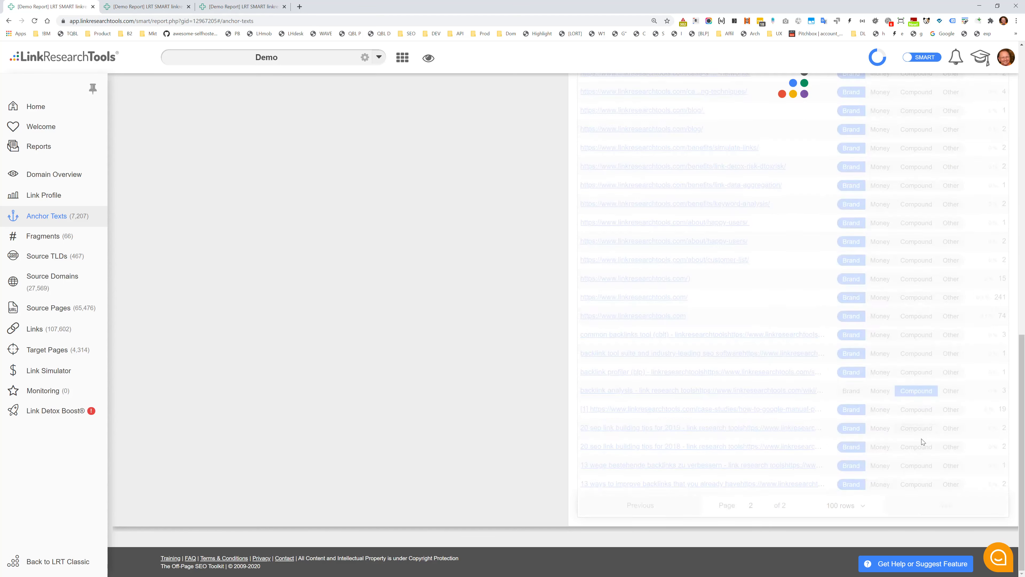
{"action": "scroll", "scroll_direction": "up", "scroll_amount": 3}
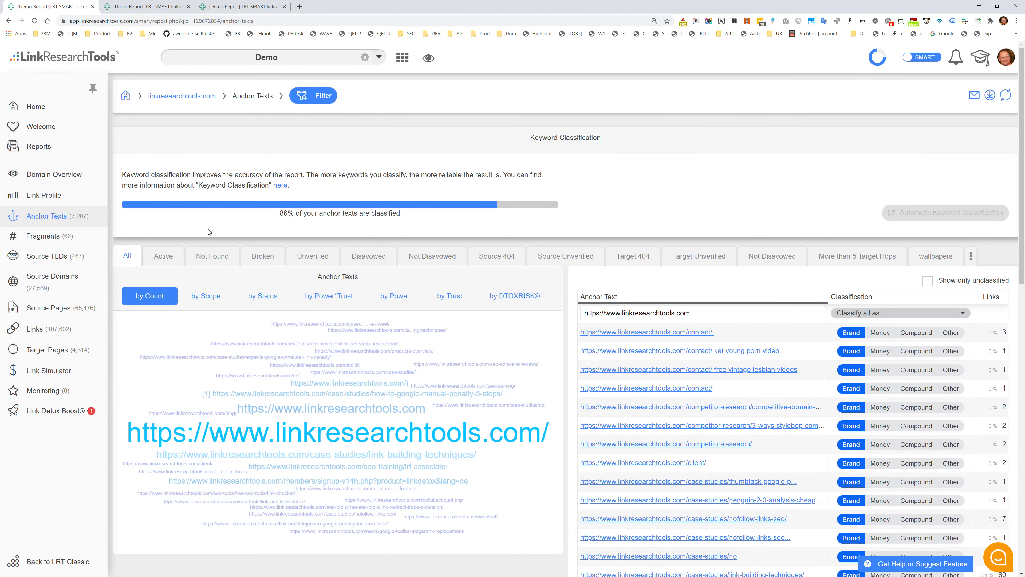
{"action": "mouse_move", "coordinate": [323, 182]}
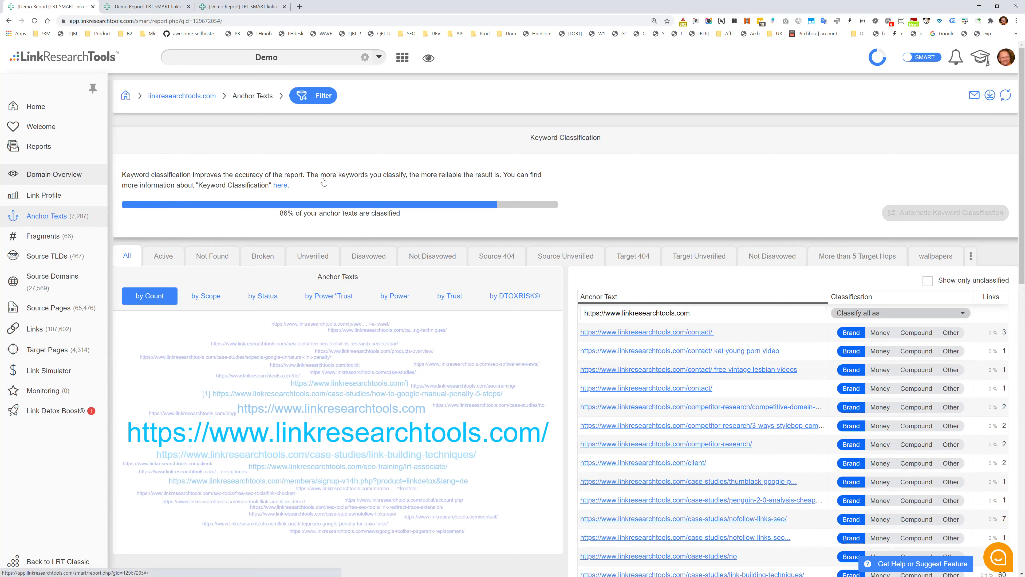
Review the Domain Overview DTOXRISK distribution and Issues list, then move on to Target Pages
{"action": "left_click", "coordinate": [53, 174]}
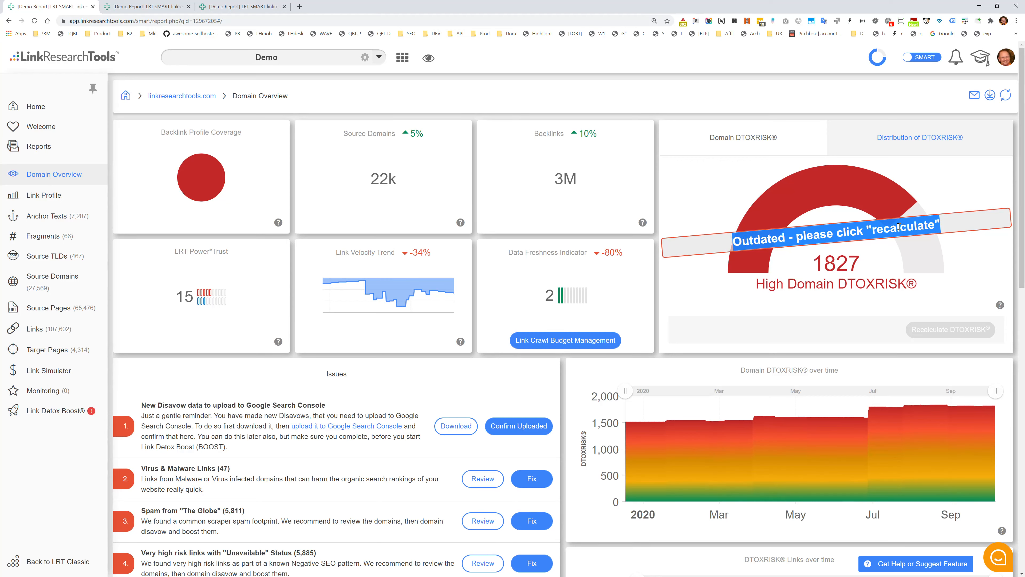
{"action": "mouse_move", "coordinate": [839, 265]}
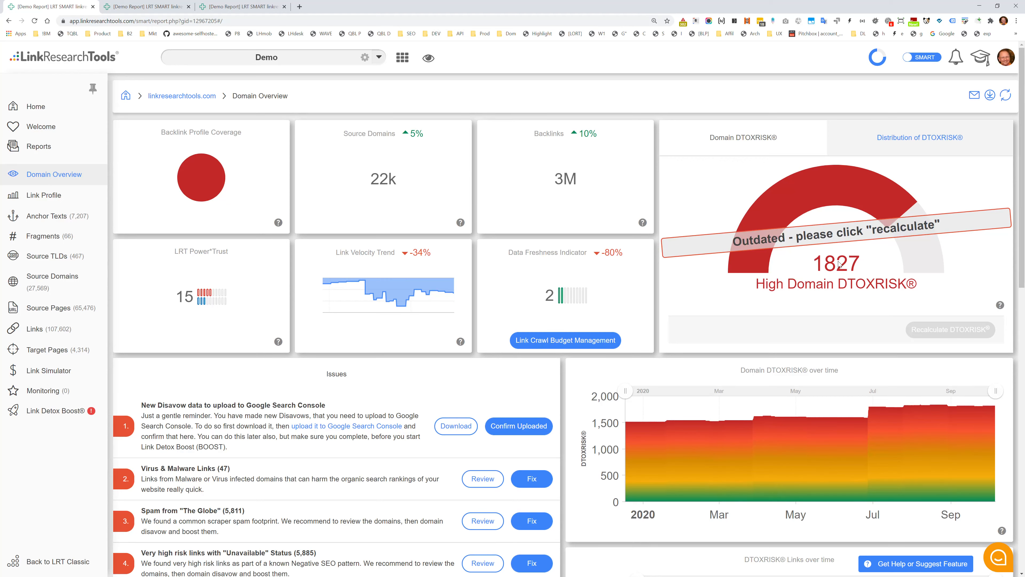
{"action": "mouse_move", "coordinate": [877, 170]}
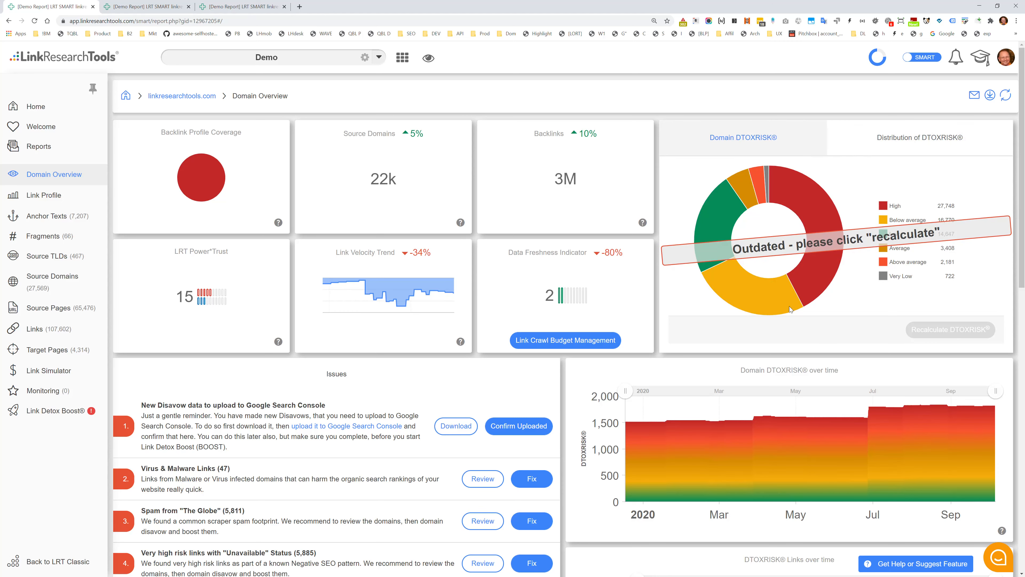
{"action": "mouse_move", "coordinate": [861, 285]}
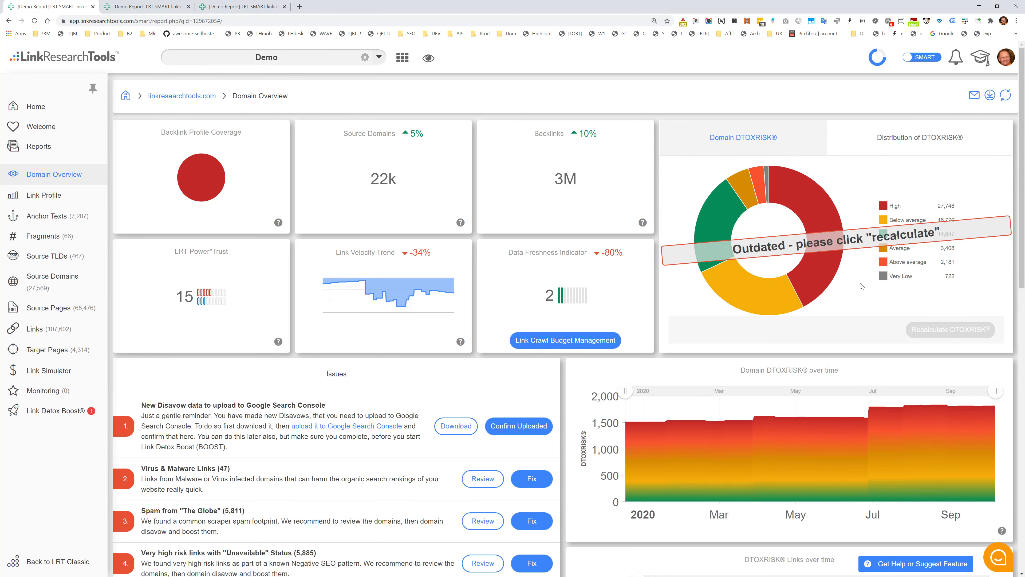
{"action": "scroll", "scroll_direction": "down", "scroll_amount": 3}
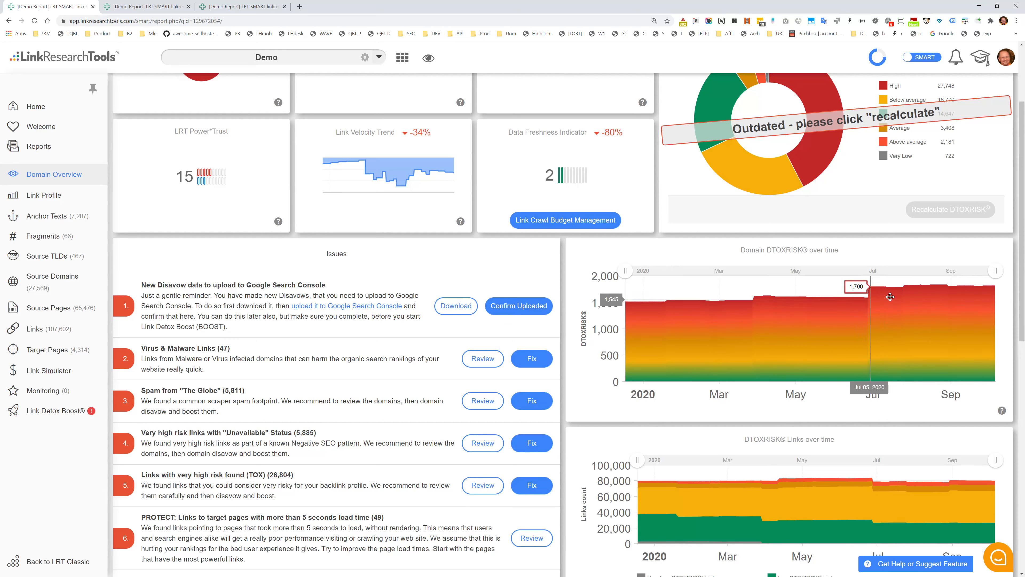
{"action": "mouse_move", "coordinate": [913, 323]}
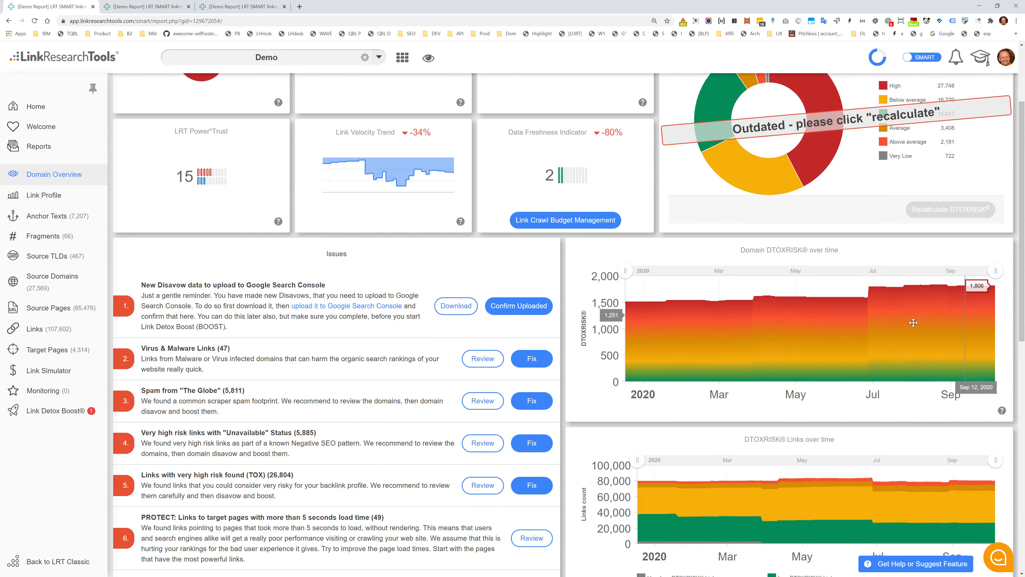
{"action": "scroll", "scroll_direction": "down", "scroll_amount": 3}
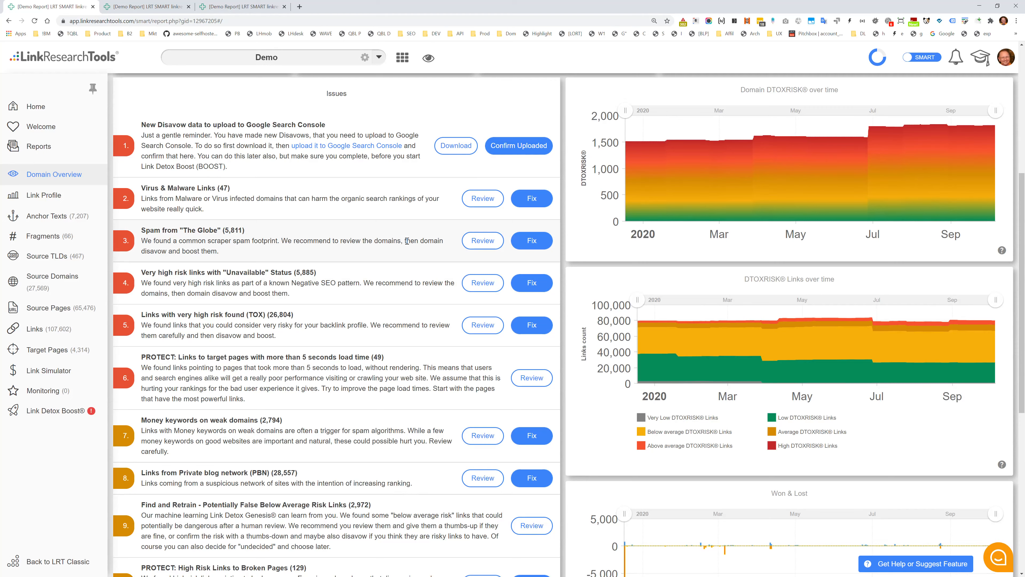
{"action": "scroll", "scroll_direction": "down", "scroll_amount": 3}
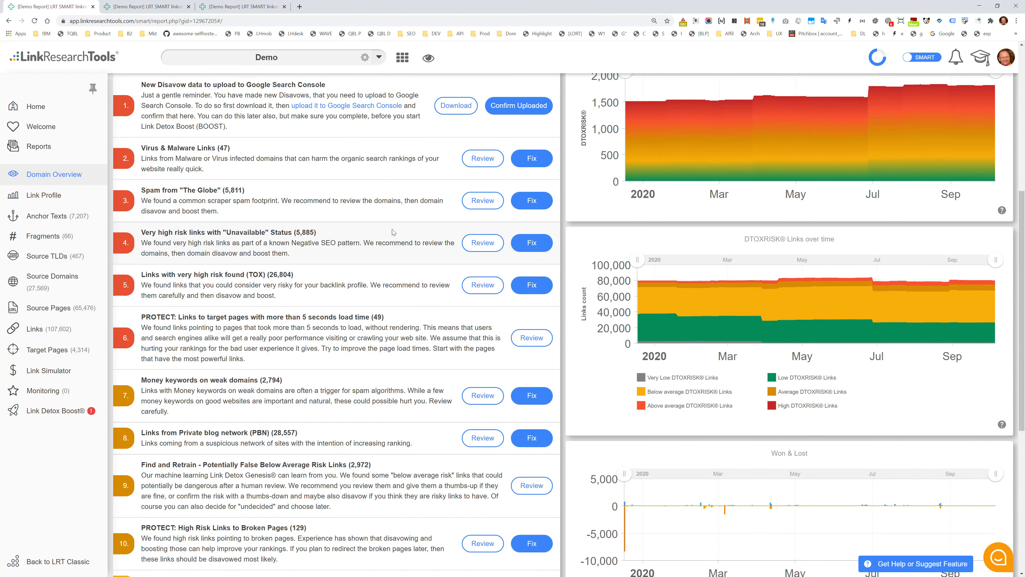
{"action": "mouse_move", "coordinate": [466, 234]}
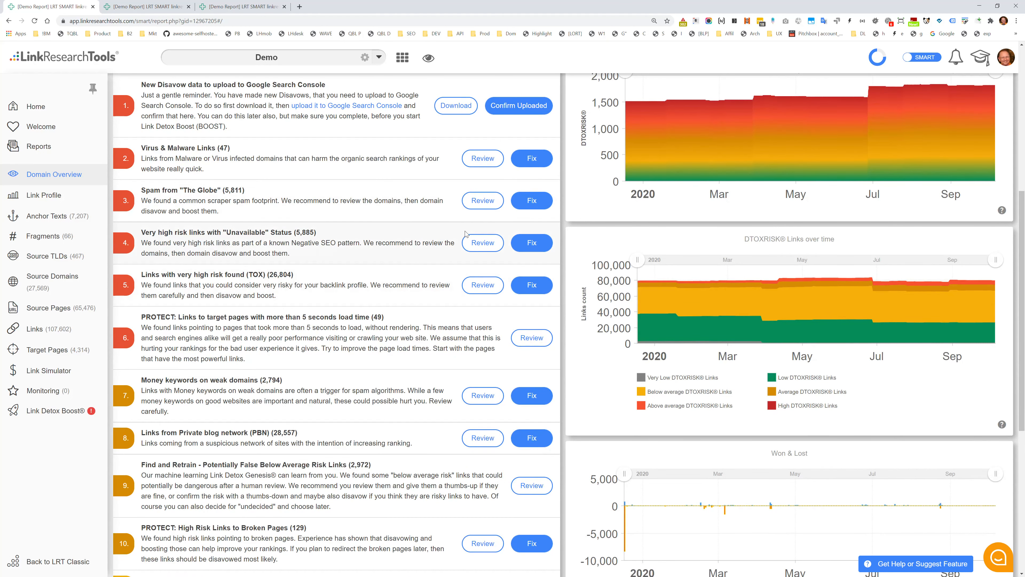
{"action": "left_click", "coordinate": [47, 349]}
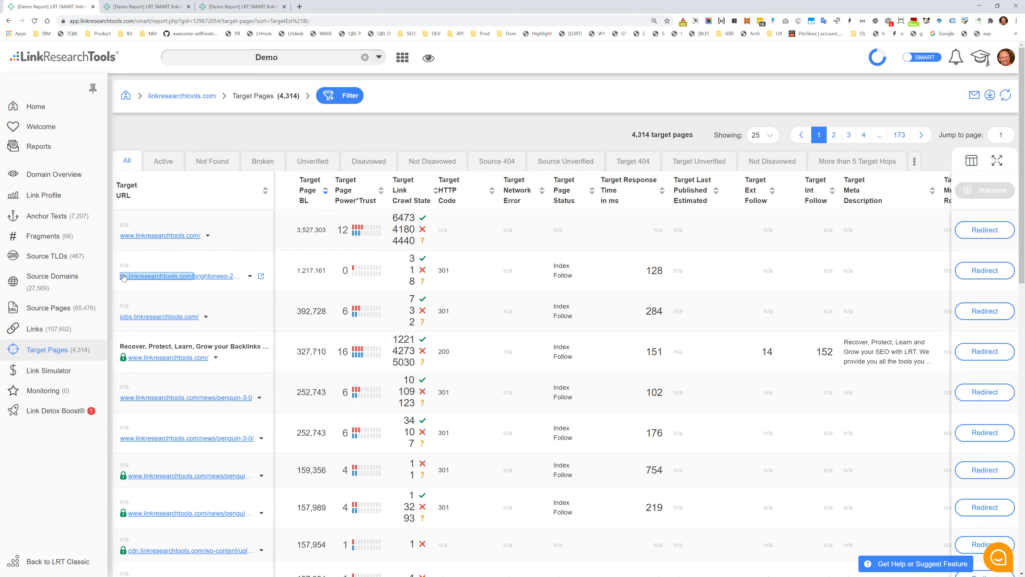
{"action": "mouse_move", "coordinate": [177, 276]}
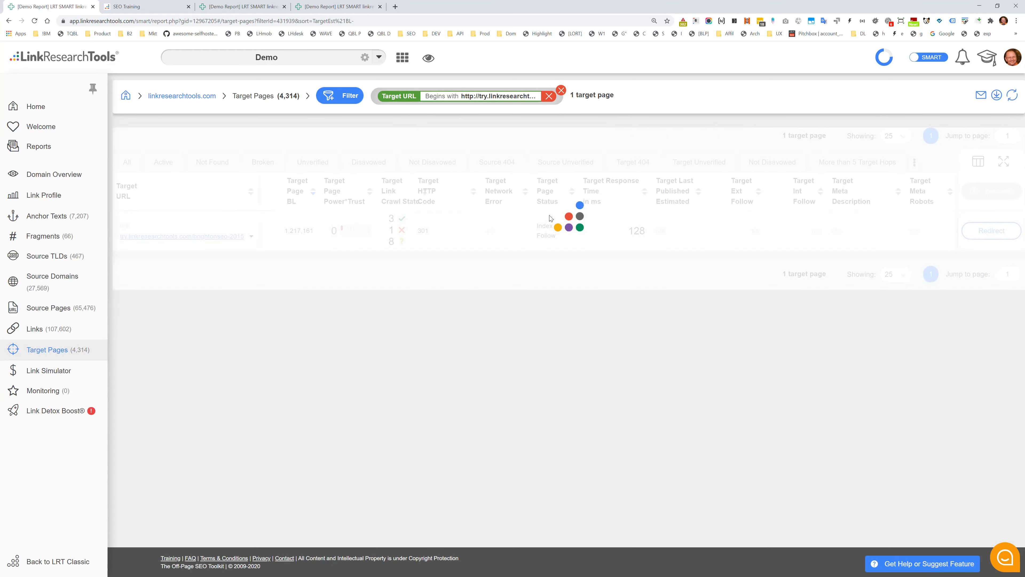
{"action": "left_click", "coordinate": [48, 308]}
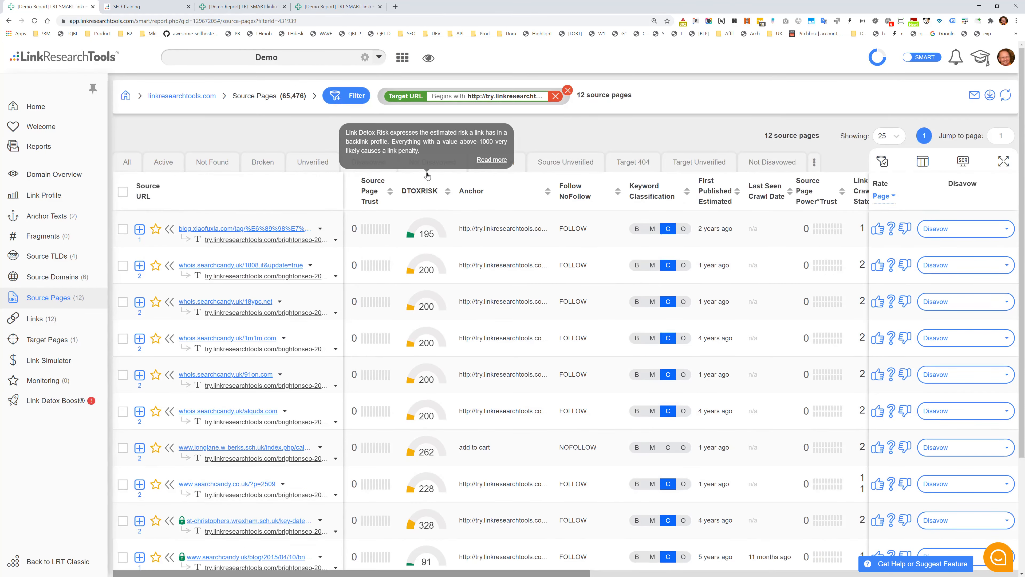
{"action": "left_click", "coordinate": [419, 191]}
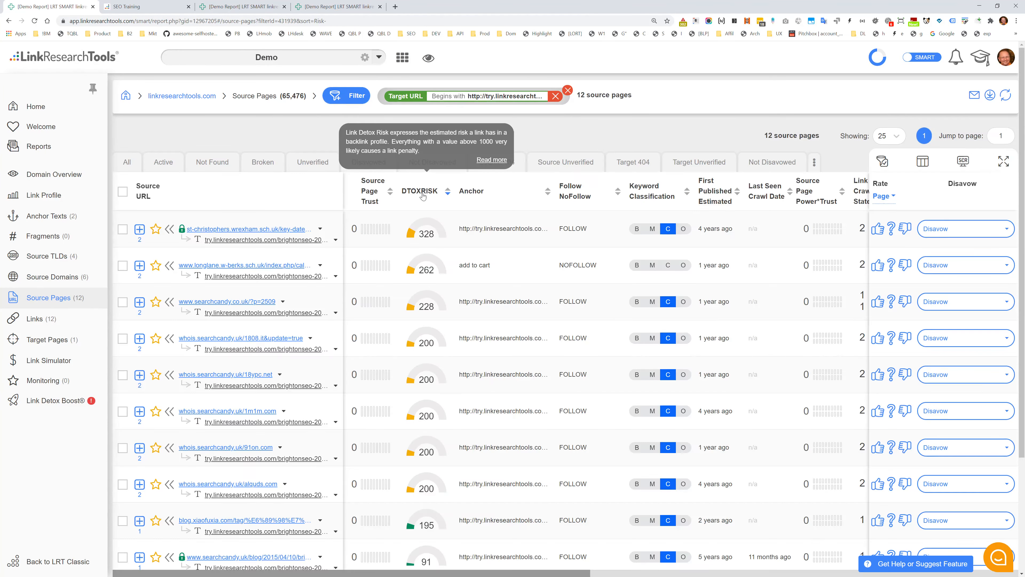
{"action": "scroll", "scroll_direction": "down", "scroll_amount": 3}
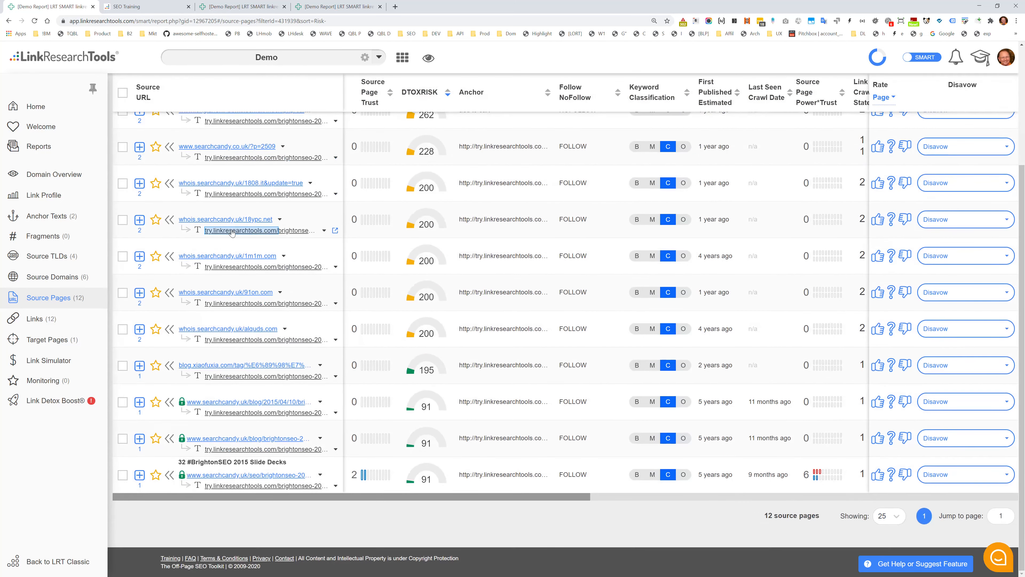
{"action": "left_click", "coordinate": [52, 277]}
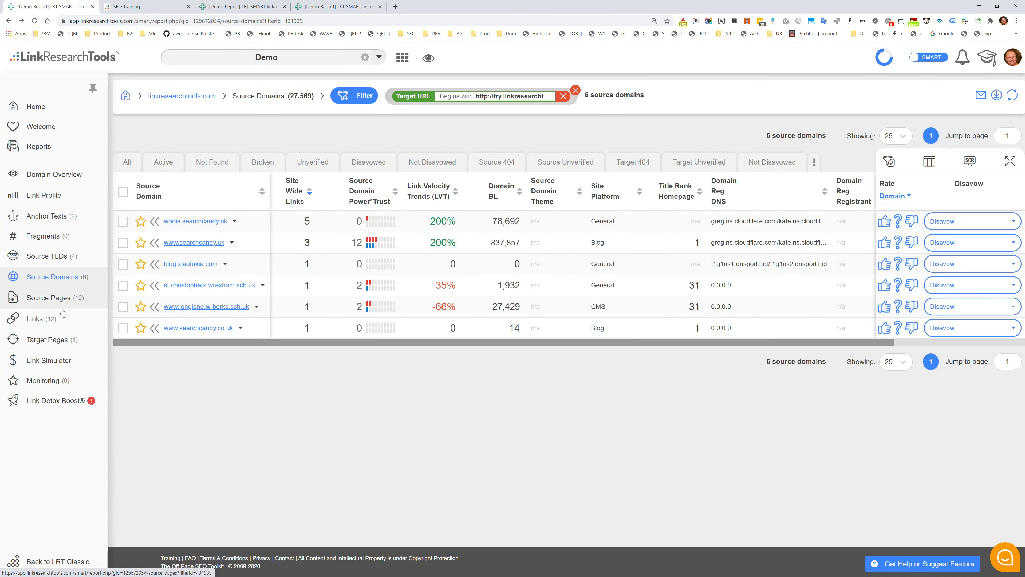
{"action": "left_click", "coordinate": [47, 340]}
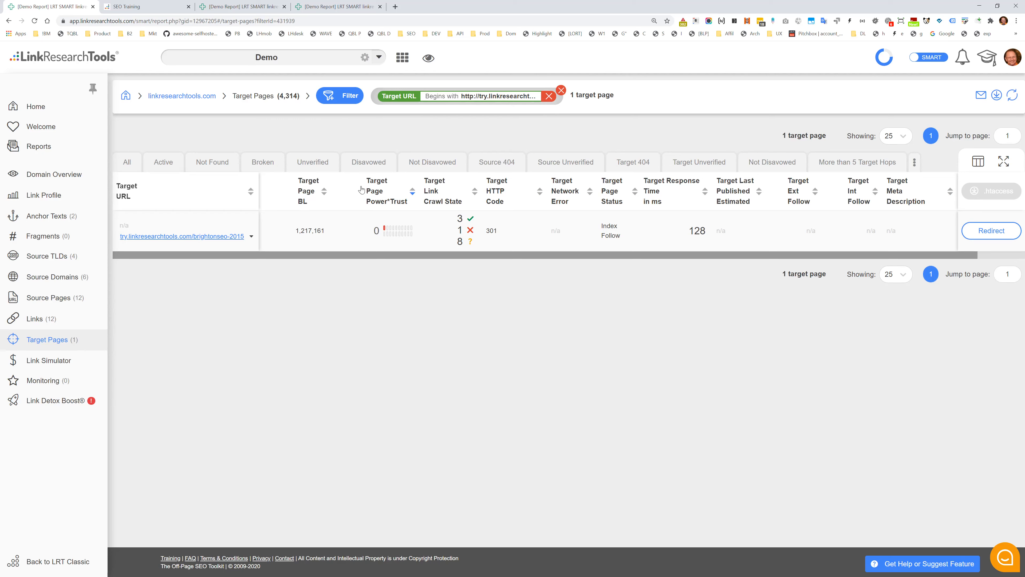
Clear the Target URL filter to list all 4,314 target pages; leave the column chooser unchanged
{"action": "left_click", "coordinate": [549, 95]}
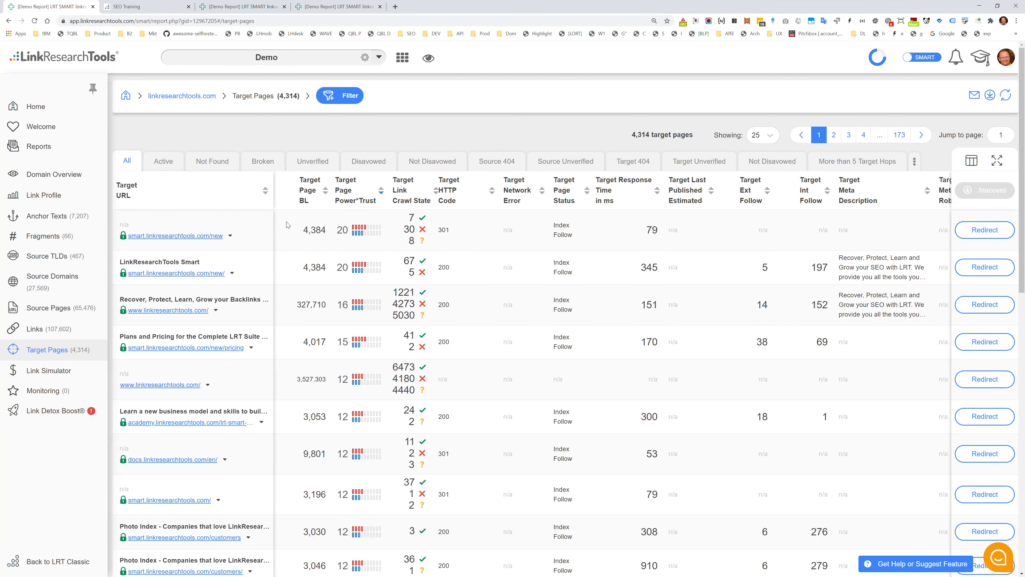
{"action": "scroll", "scroll_direction": "down", "scroll_amount": 3}
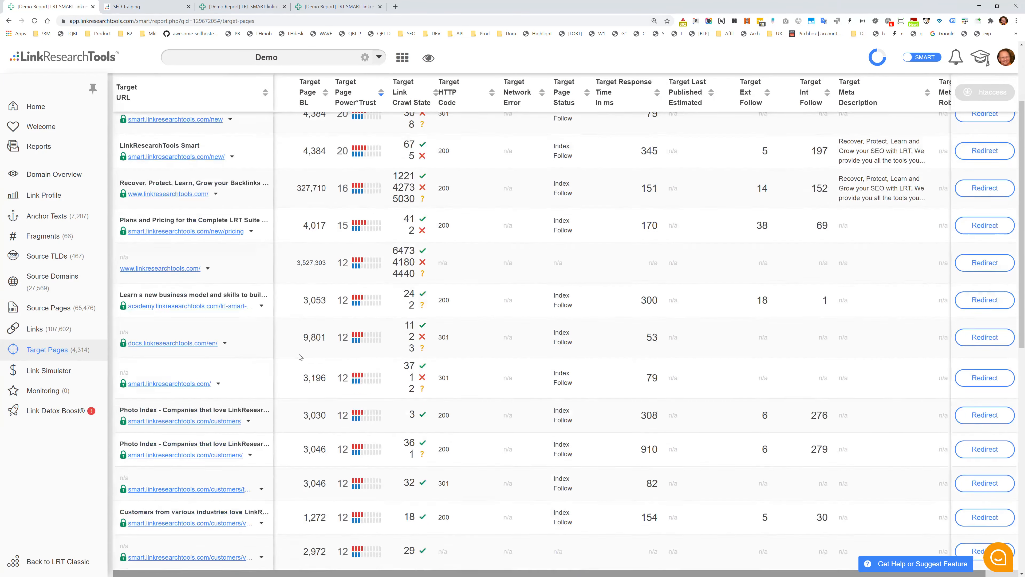
{"action": "scroll", "scroll_direction": "down", "scroll_amount": 3}
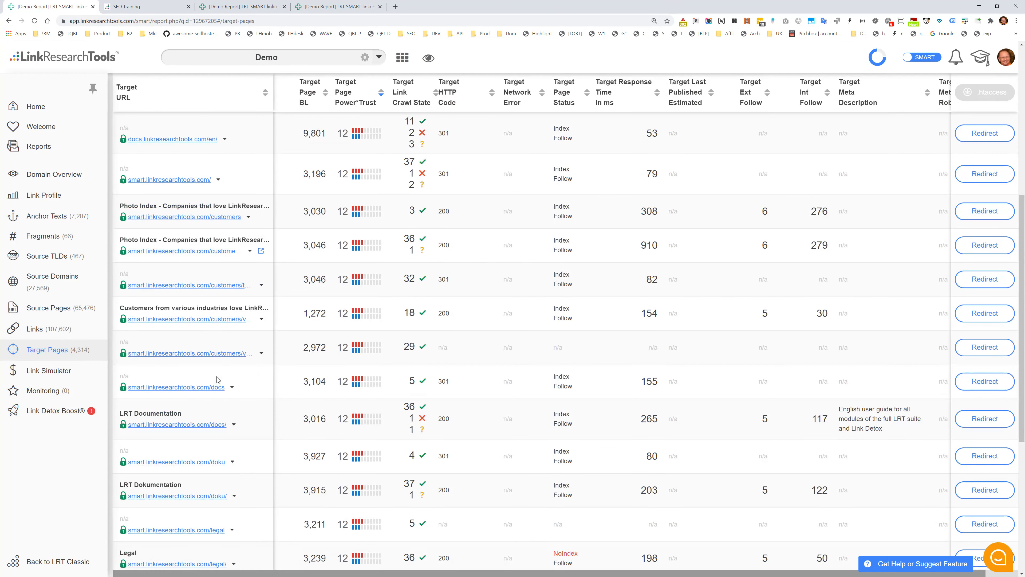
{"action": "scroll", "scroll_direction": "up", "scroll_amount": 3}
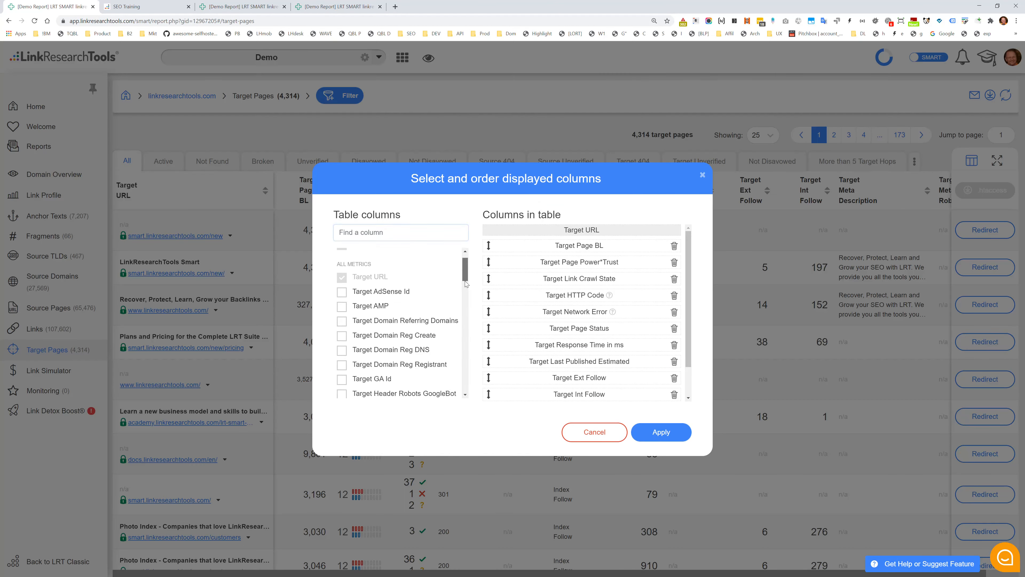
{"action": "left_click", "coordinate": [660, 431]}
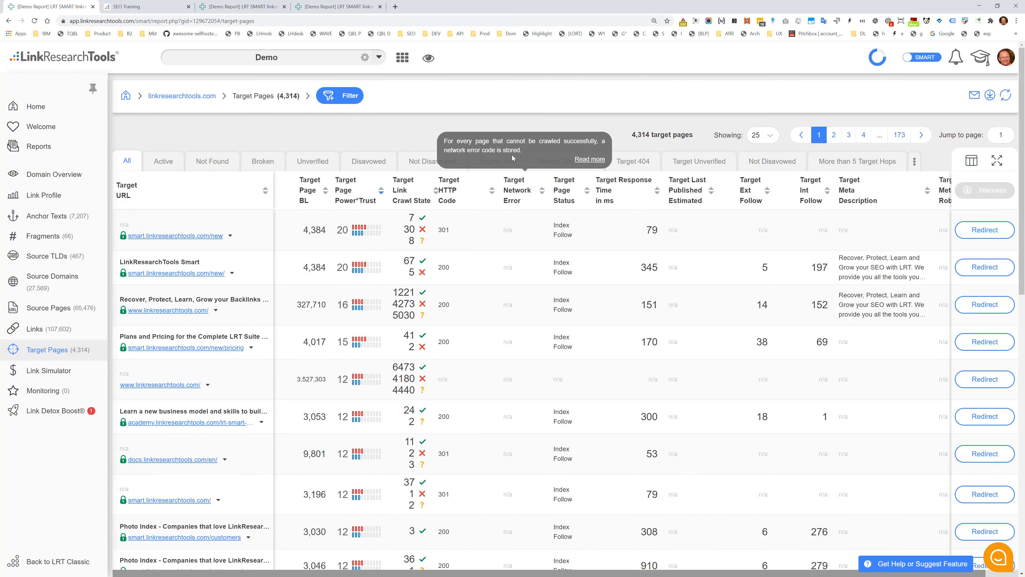